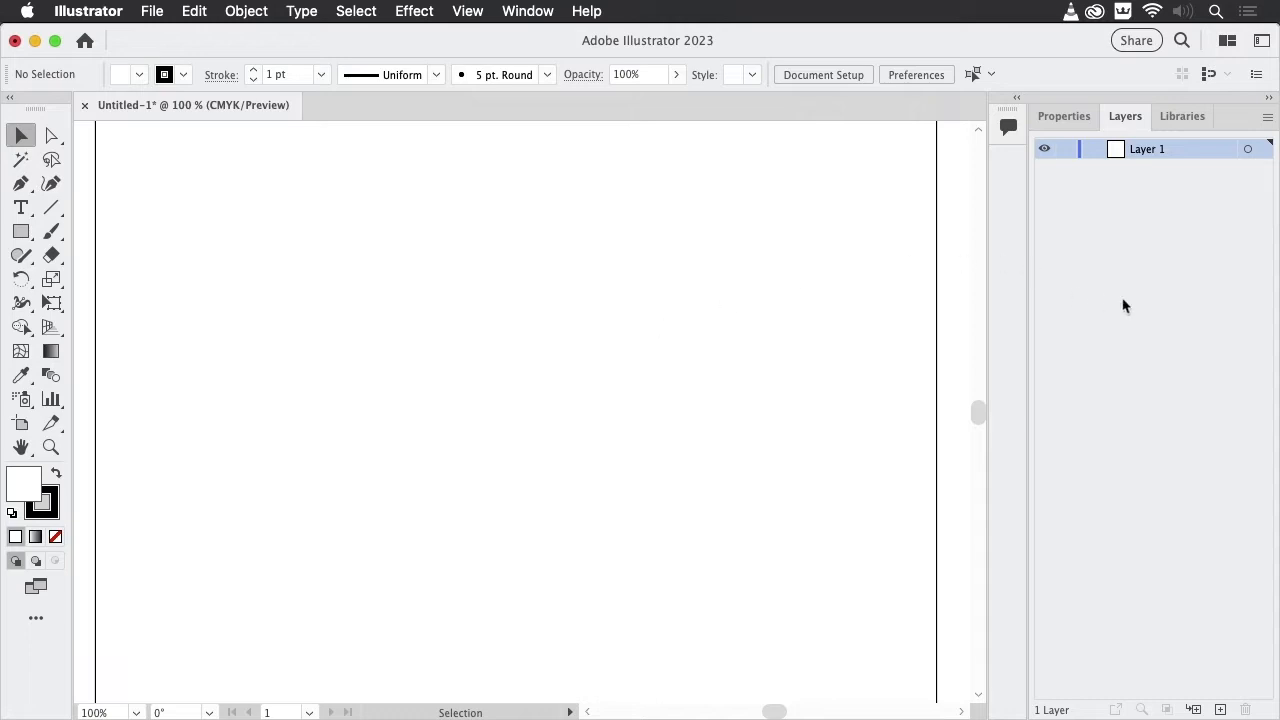
mouse_move(1238, 520)
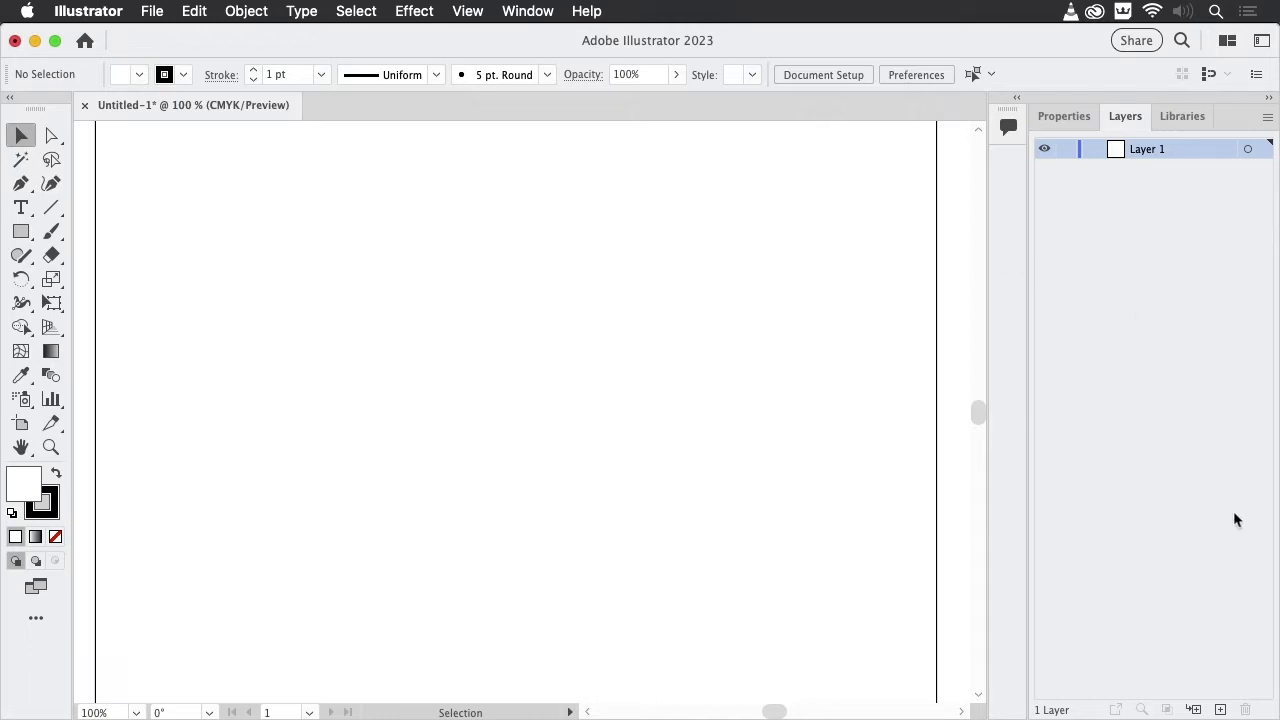
mouse_move(1164, 432)
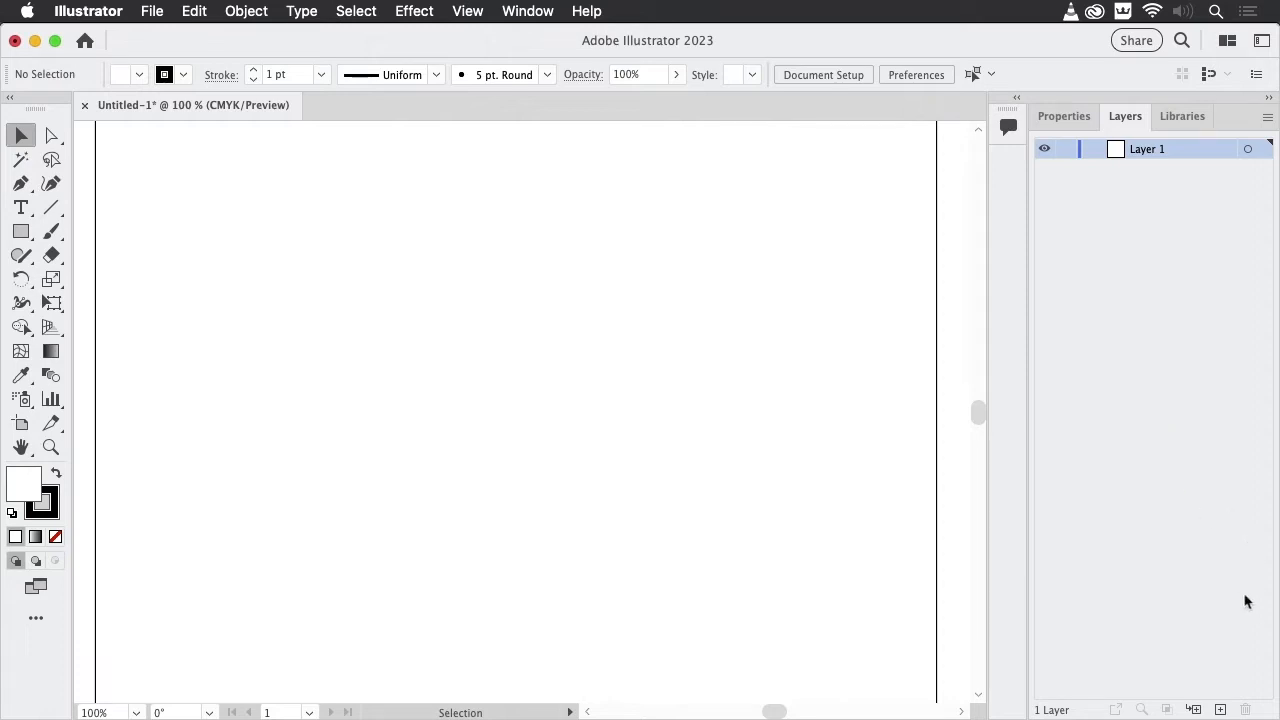
mouse_move(1156, 328)
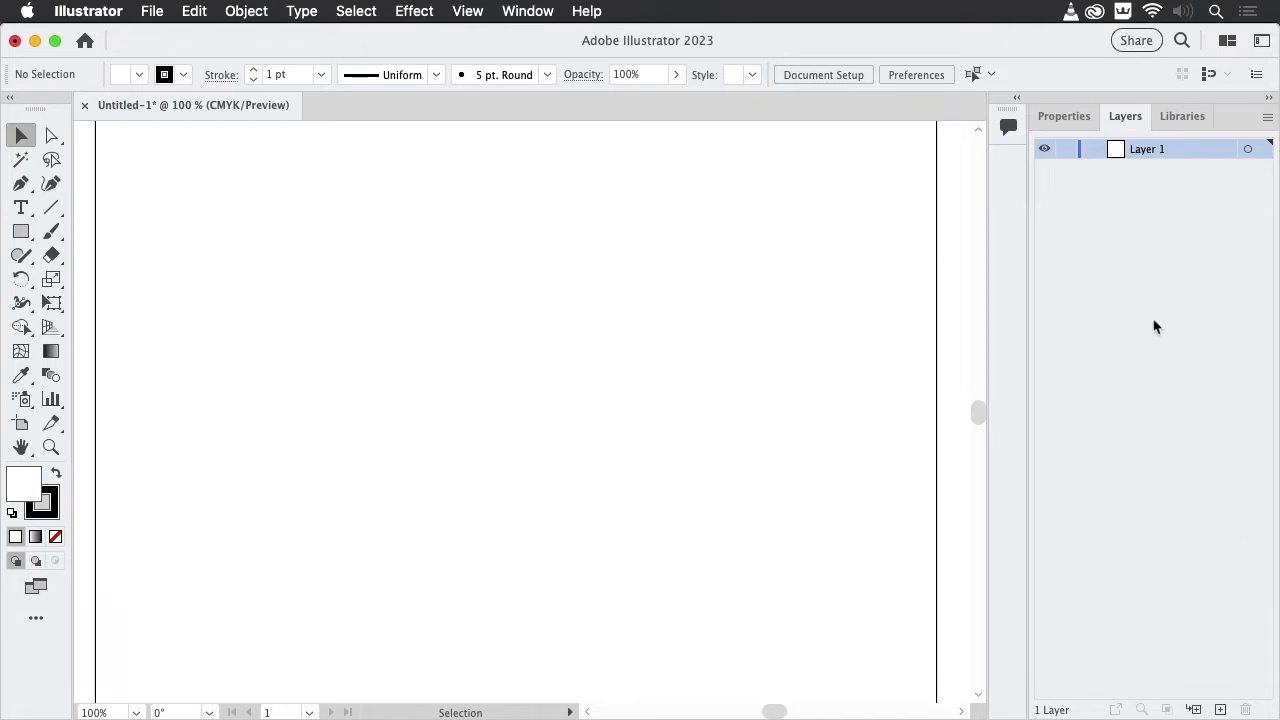
mouse_move(1236, 668)
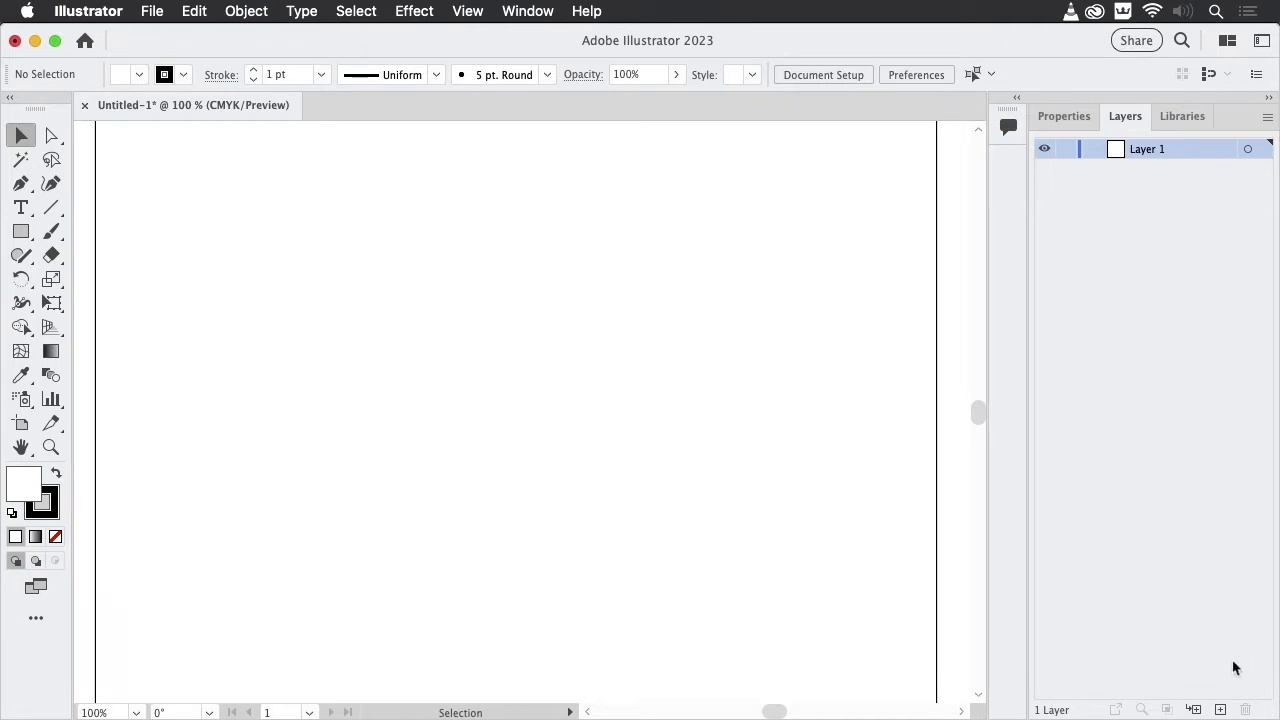
mouse_move(1226, 384)
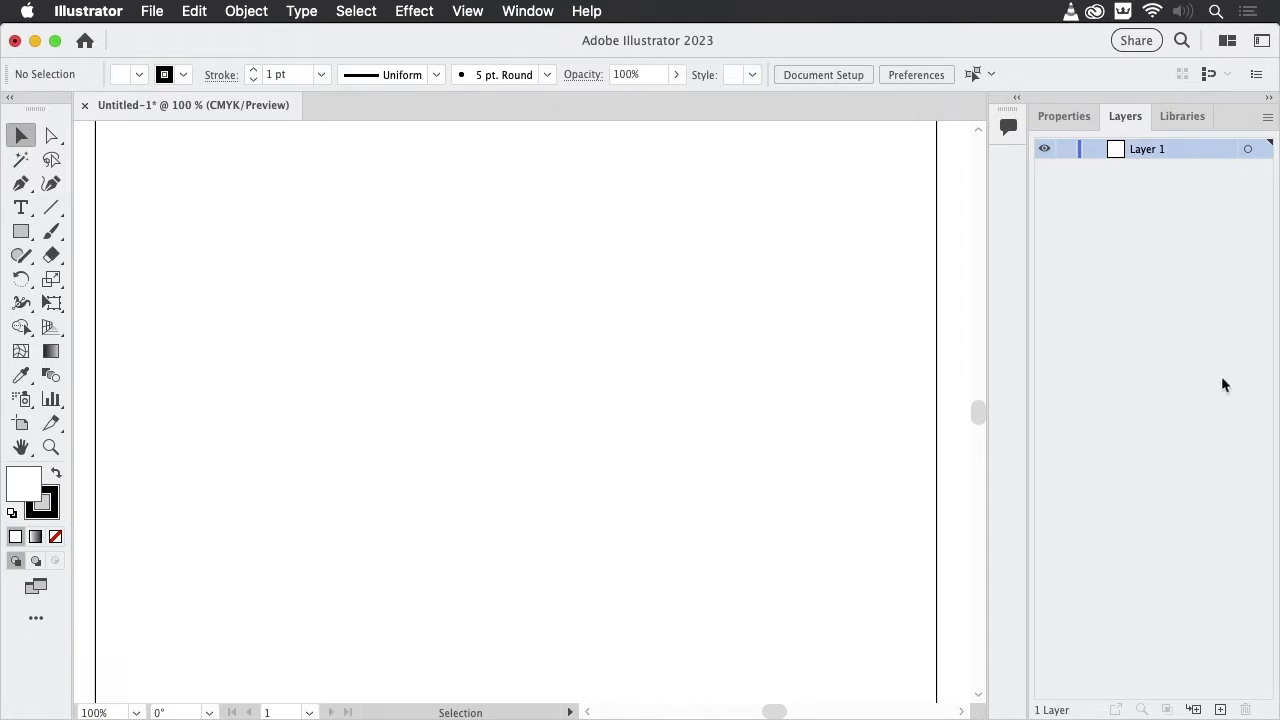
mouse_move(1194, 710)
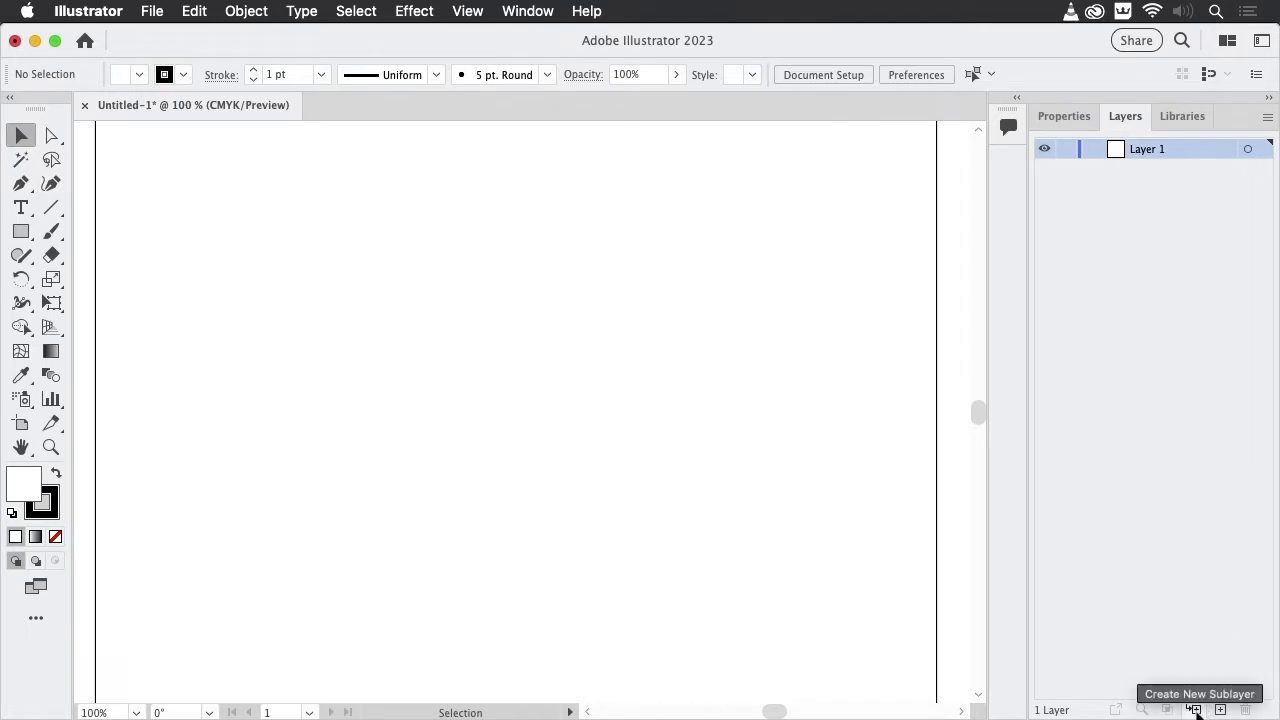
Add a sublayer inside Layer 1 and name it 'small road'
click(1220, 710)
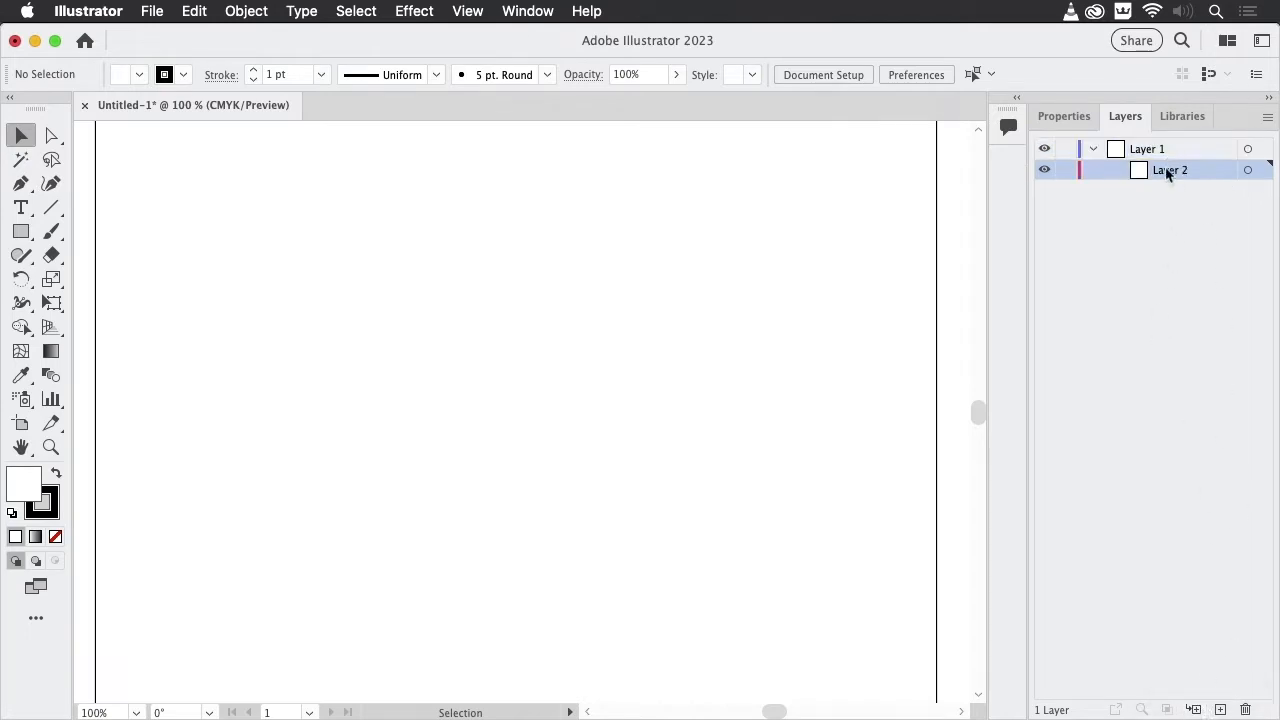
double_click(1168, 168)
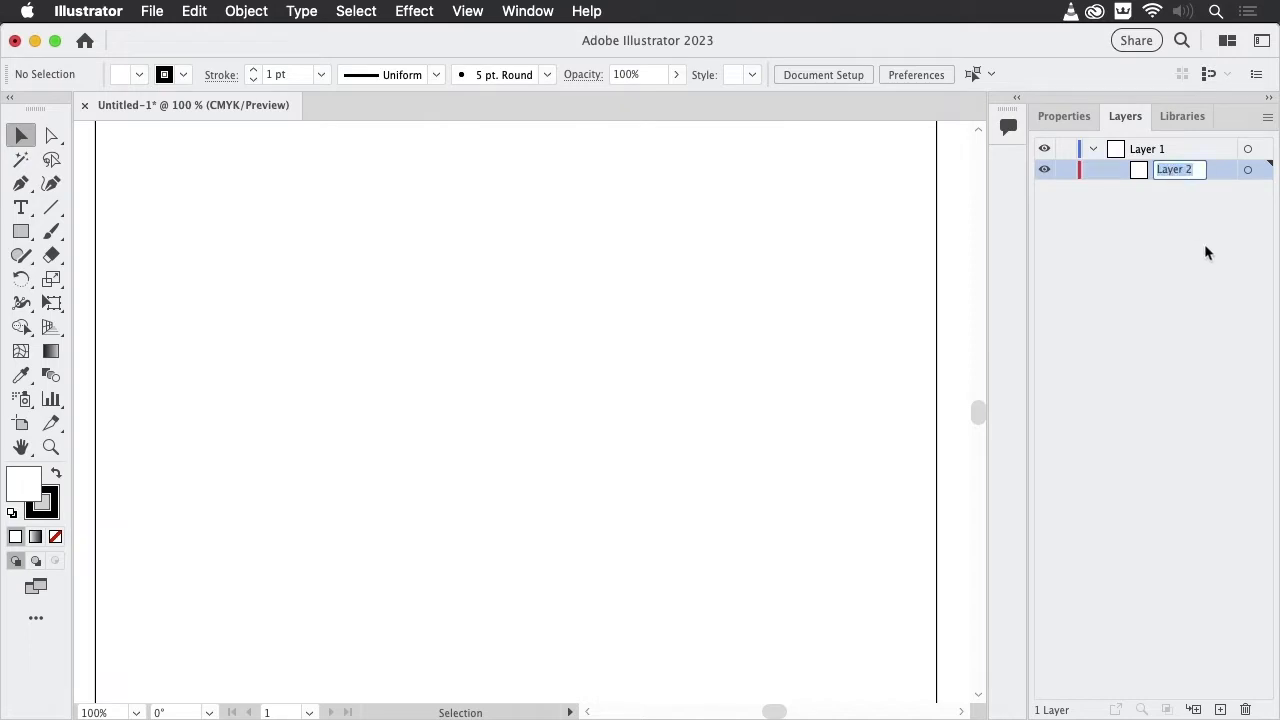
mouse_move(1228, 292)
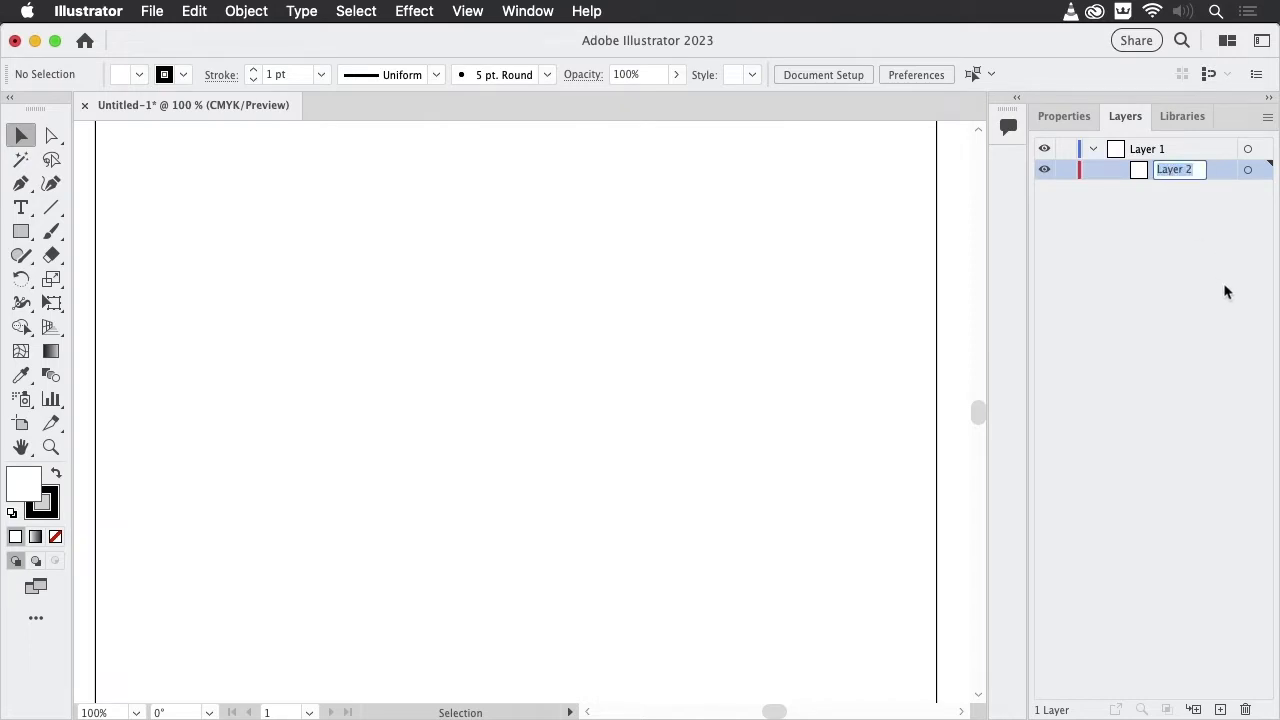
text(small)
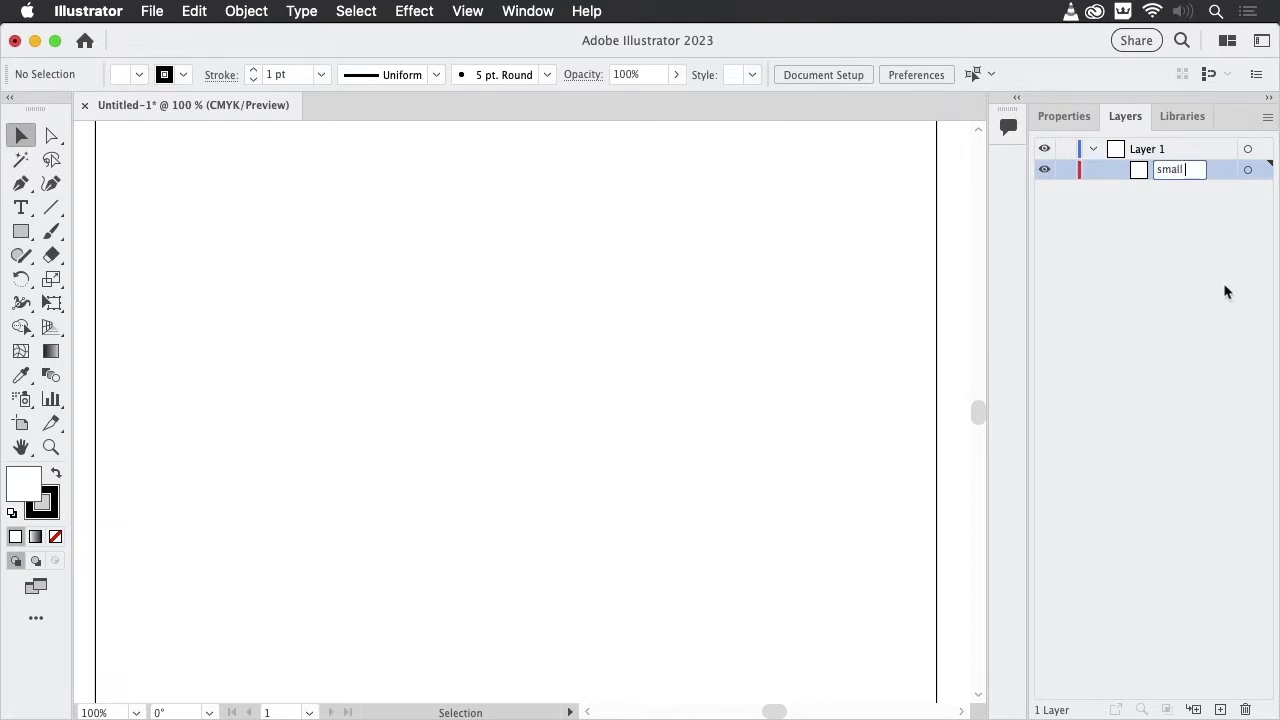
text(mall road)
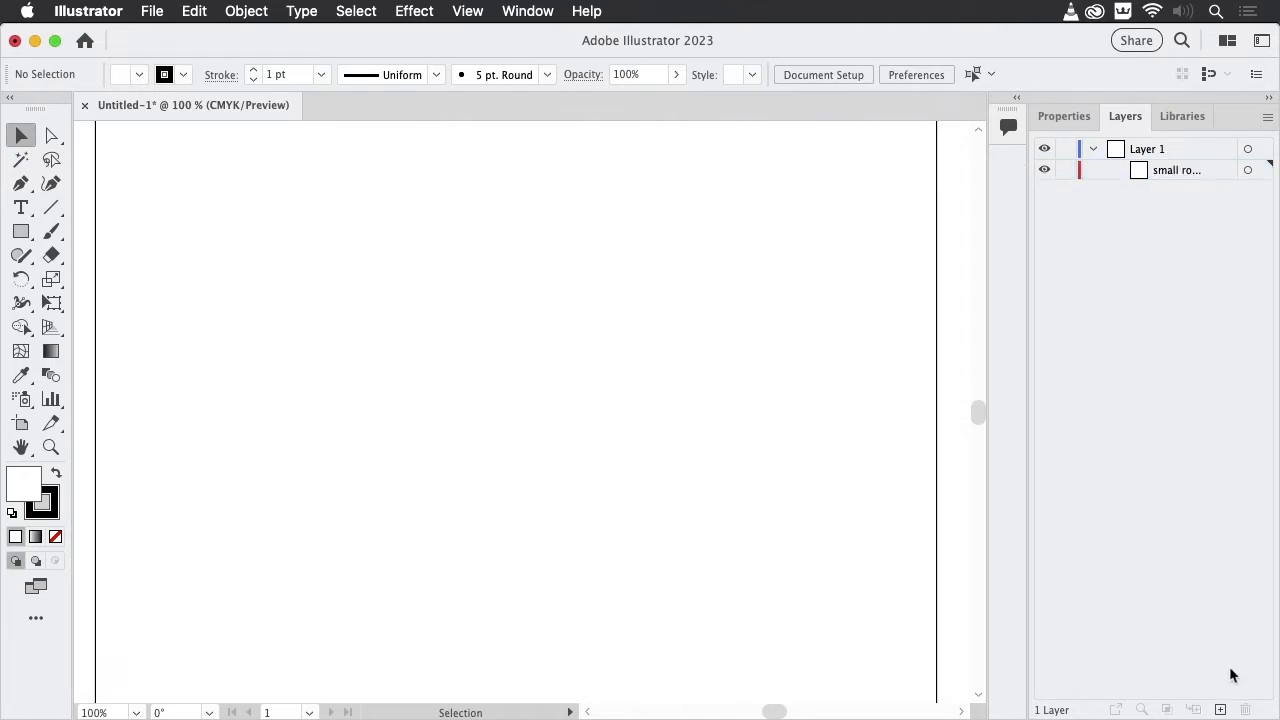
click(1176, 168)
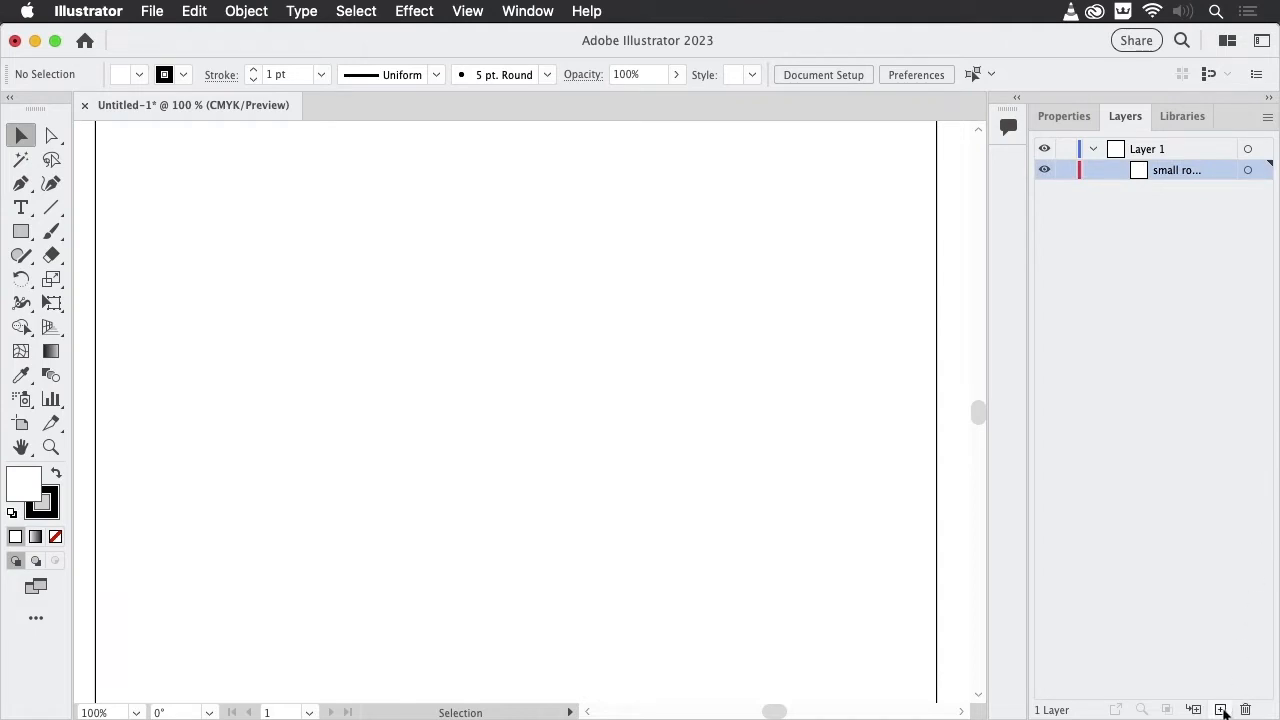
Add two more sublayers named 'main road' and 'highways'
click(1218, 710)
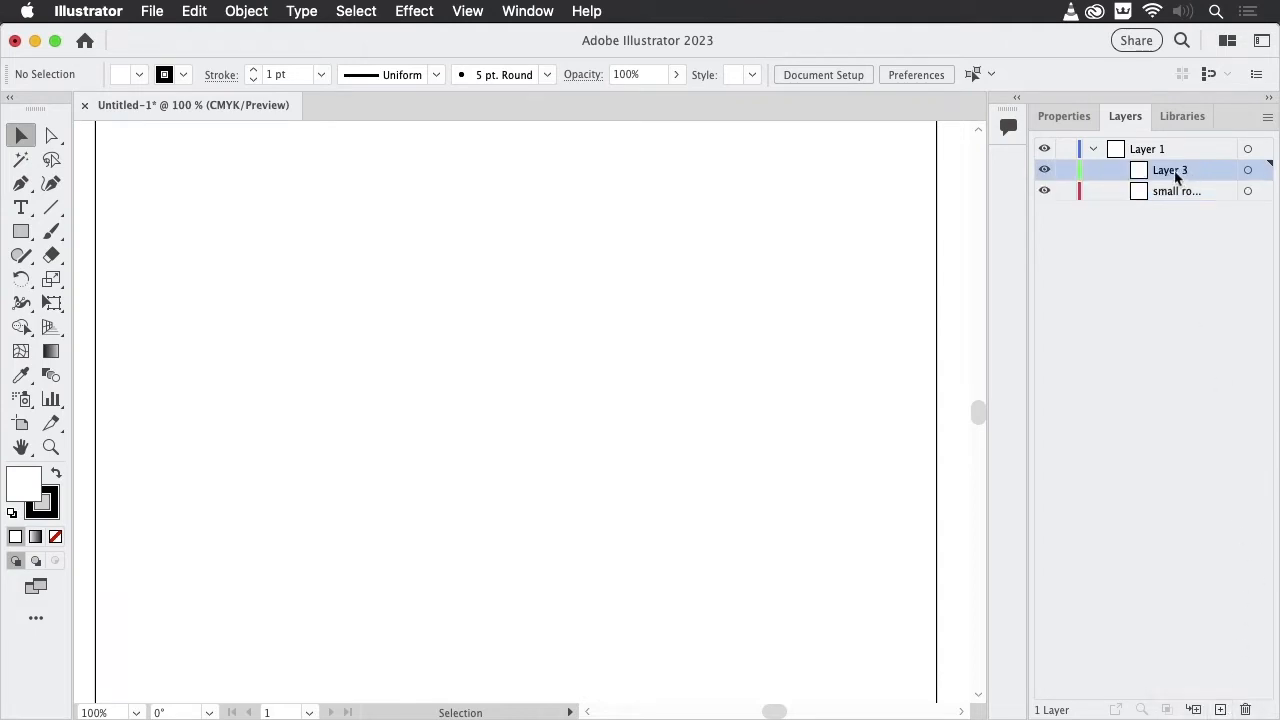
double_click(1170, 168)
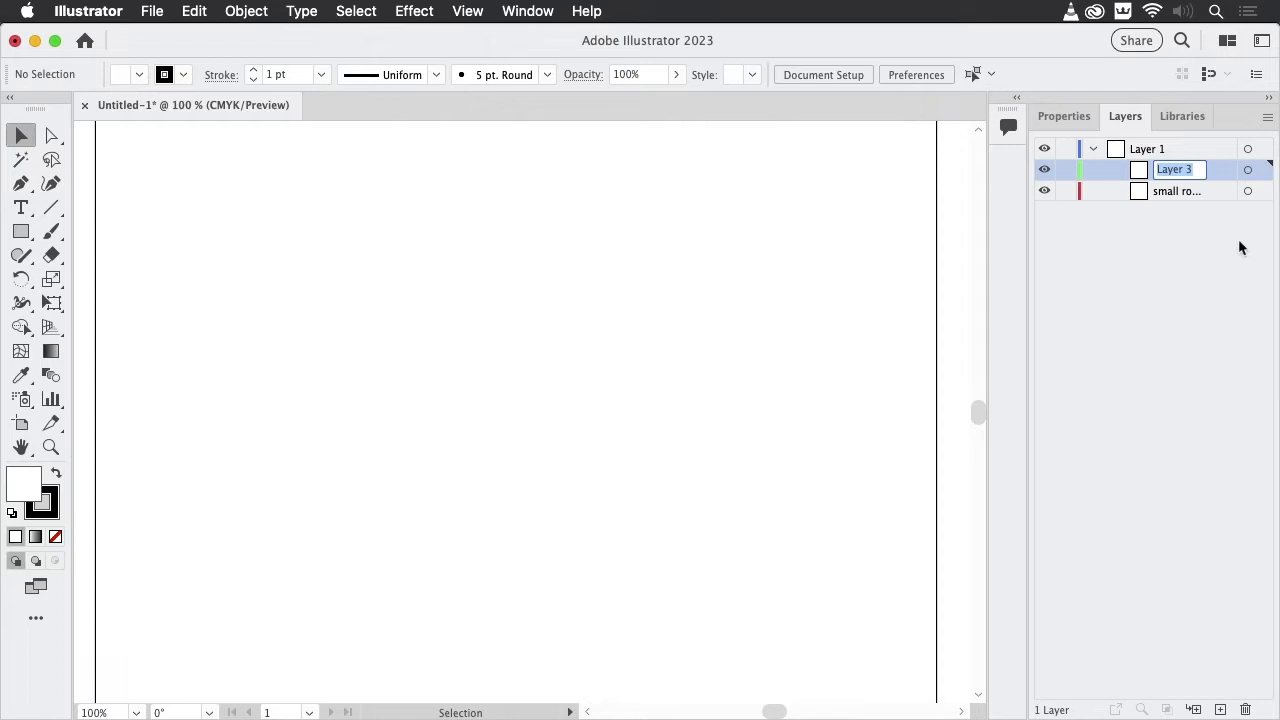
text(main ro...)
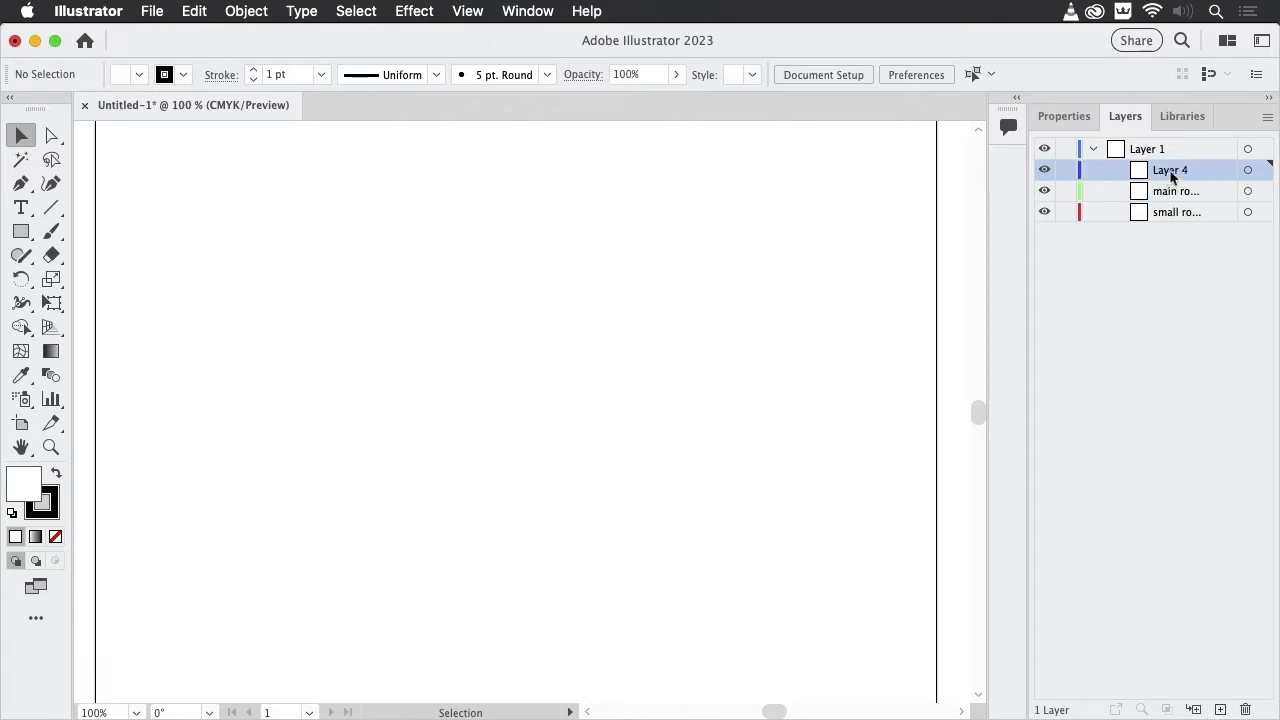
text(highways)
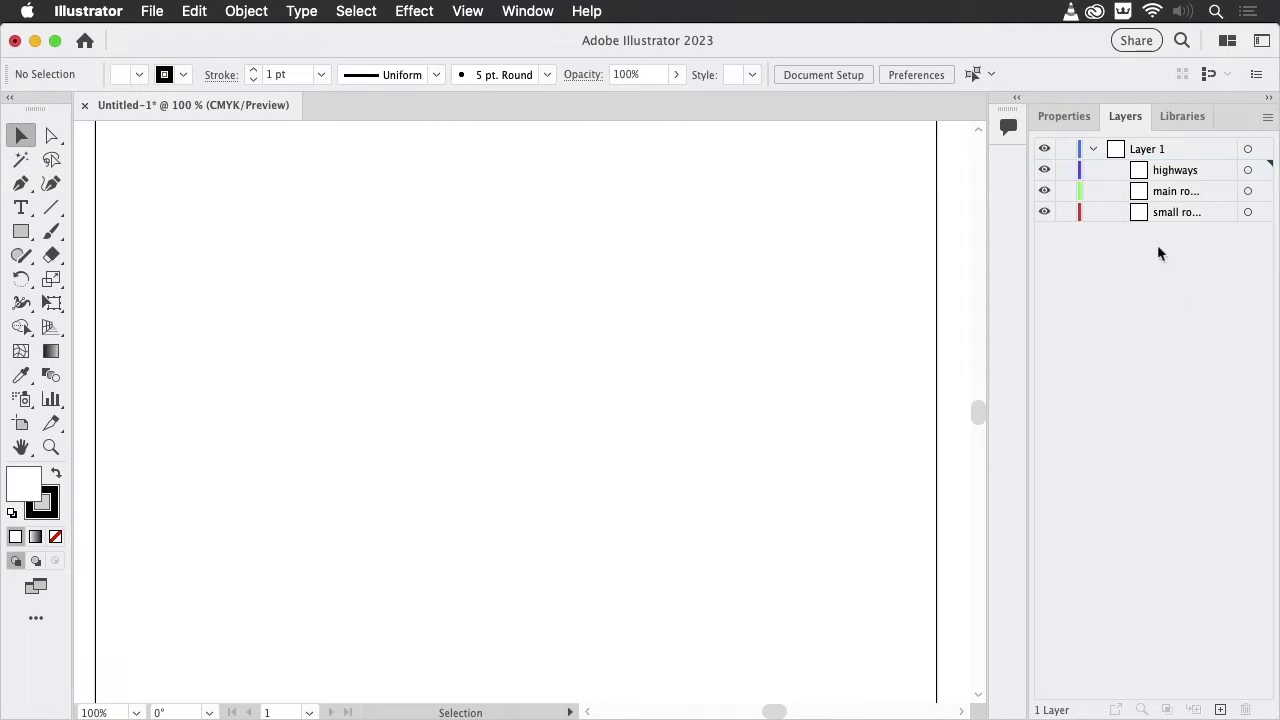
mouse_move(1216, 218)
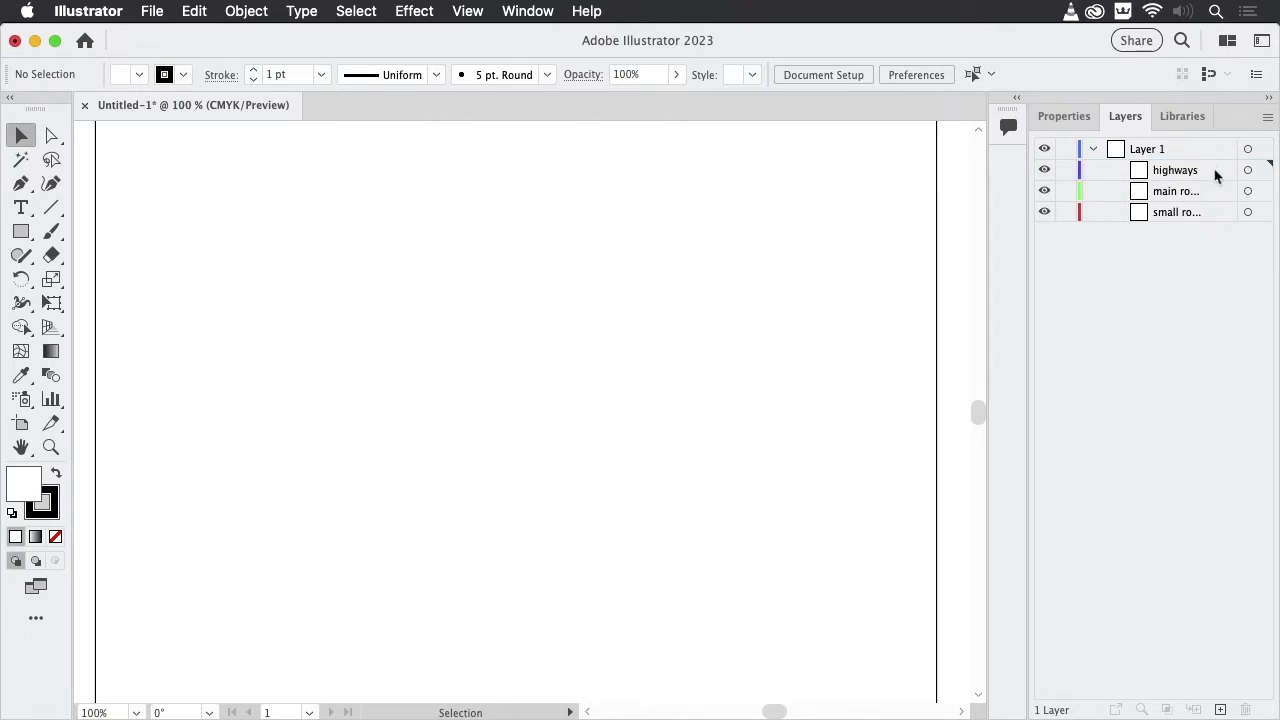
Draw two crossing straight lines on the highways sublayer, then activate main roads
click(1176, 168)
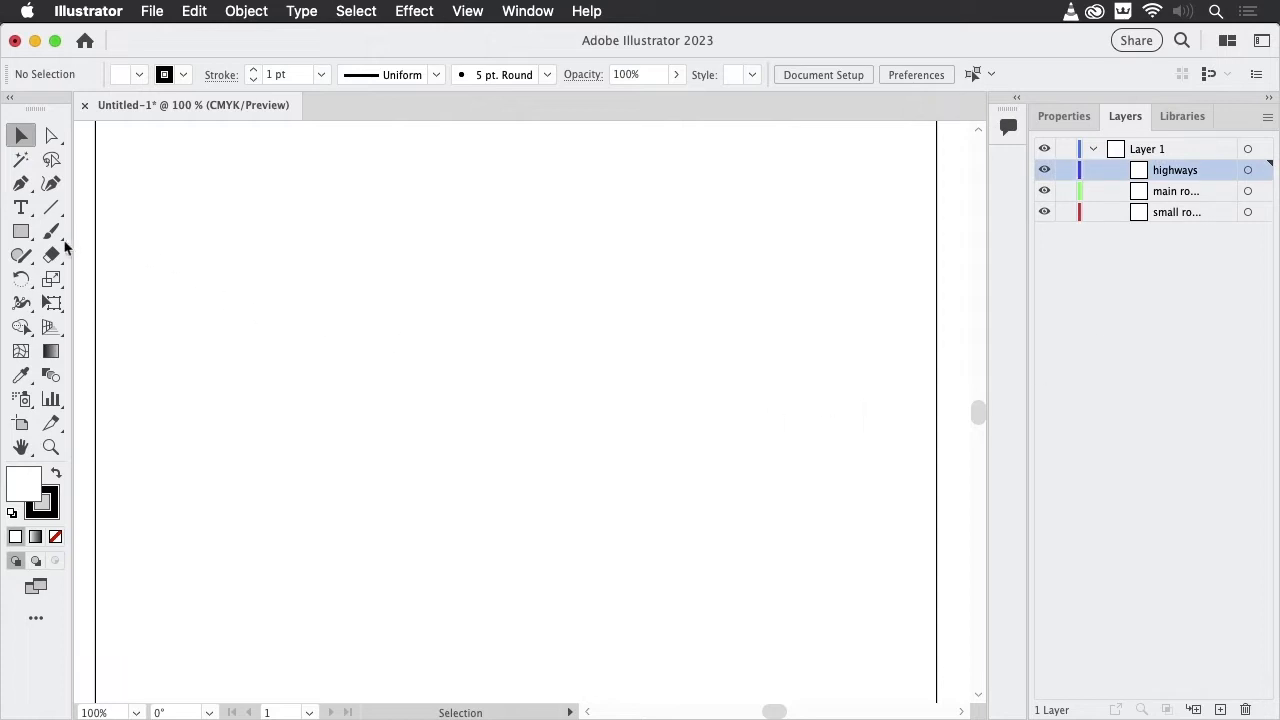
drag(180, 178, 376, 400)
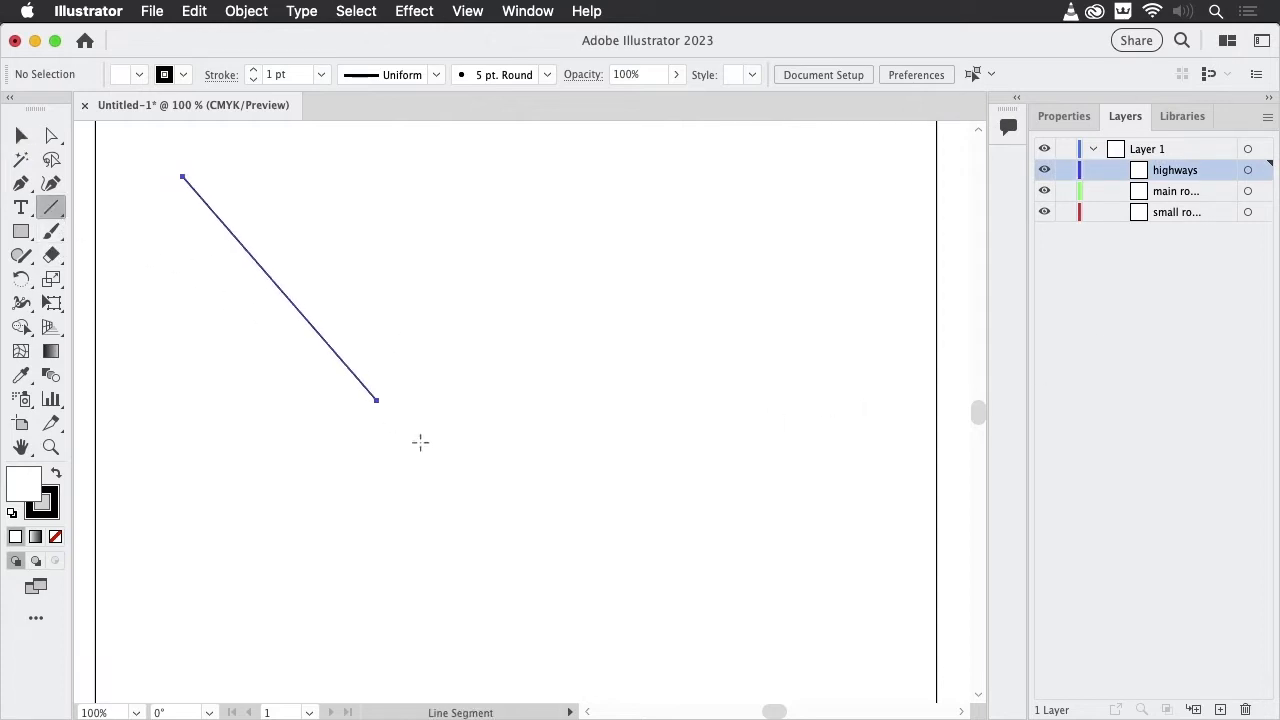
drag(376, 400, 796, 656)
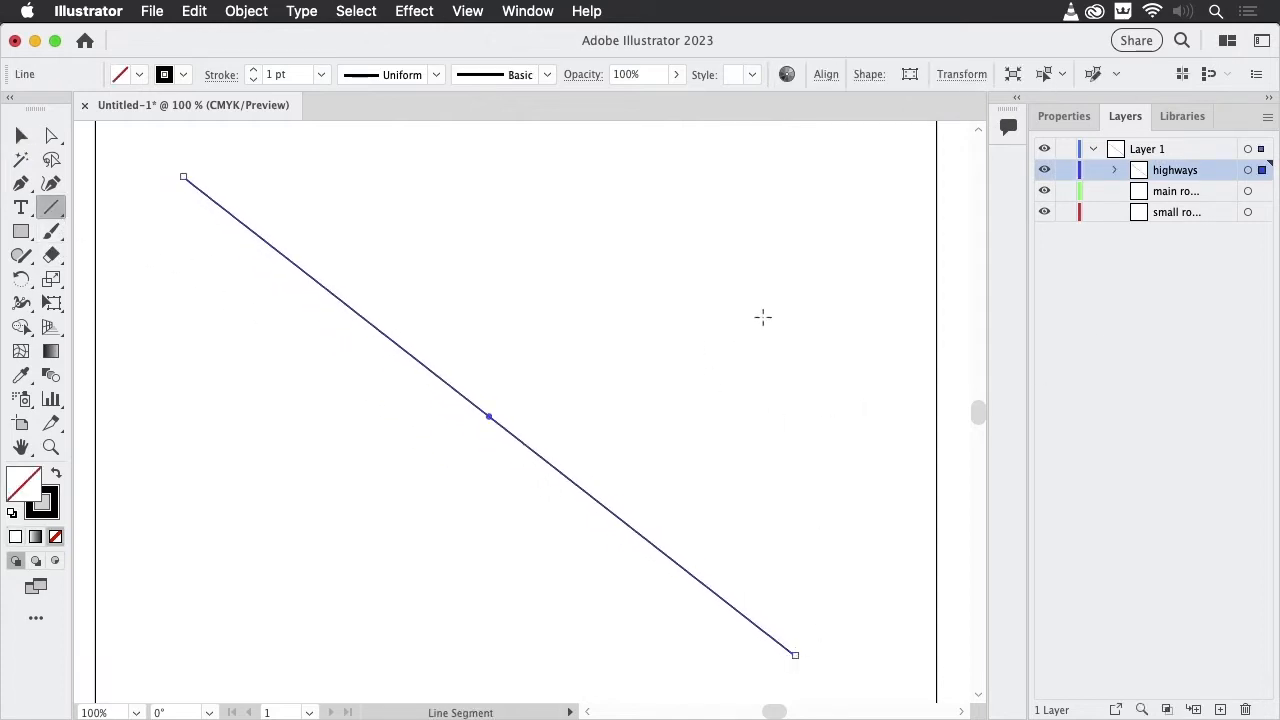
mouse_move(440, 248)
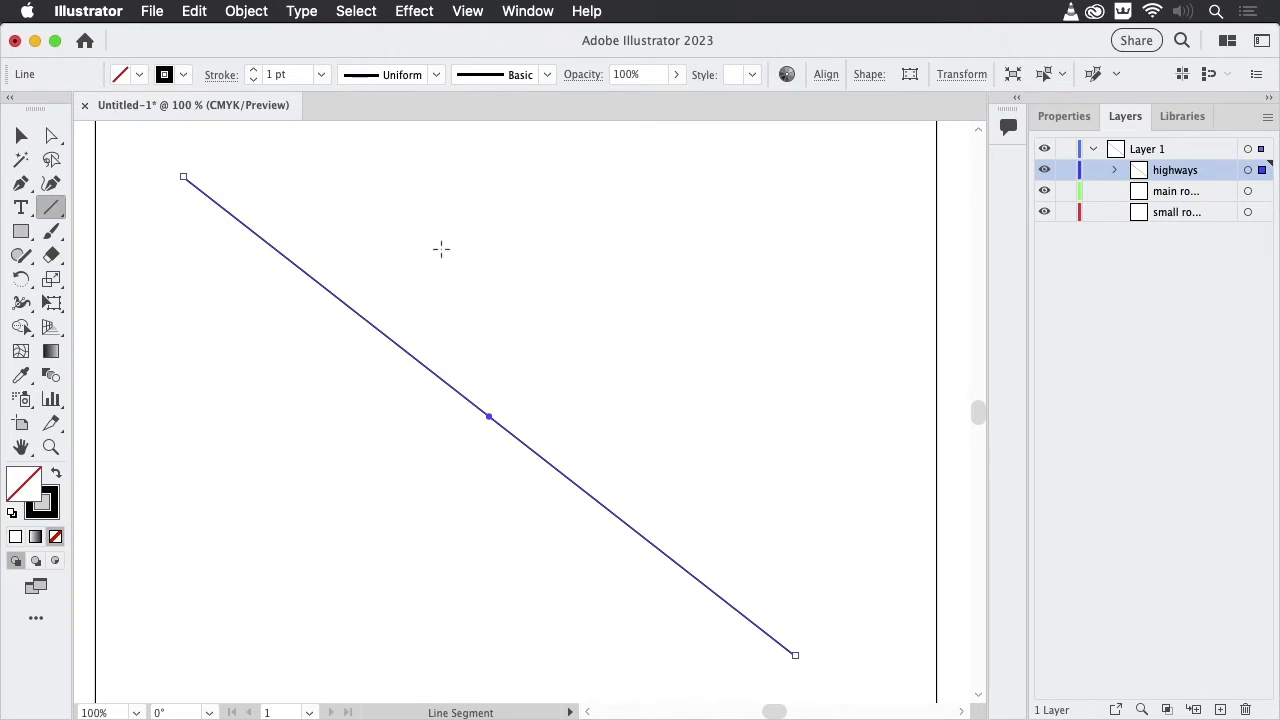
mouse_move(180, 652)
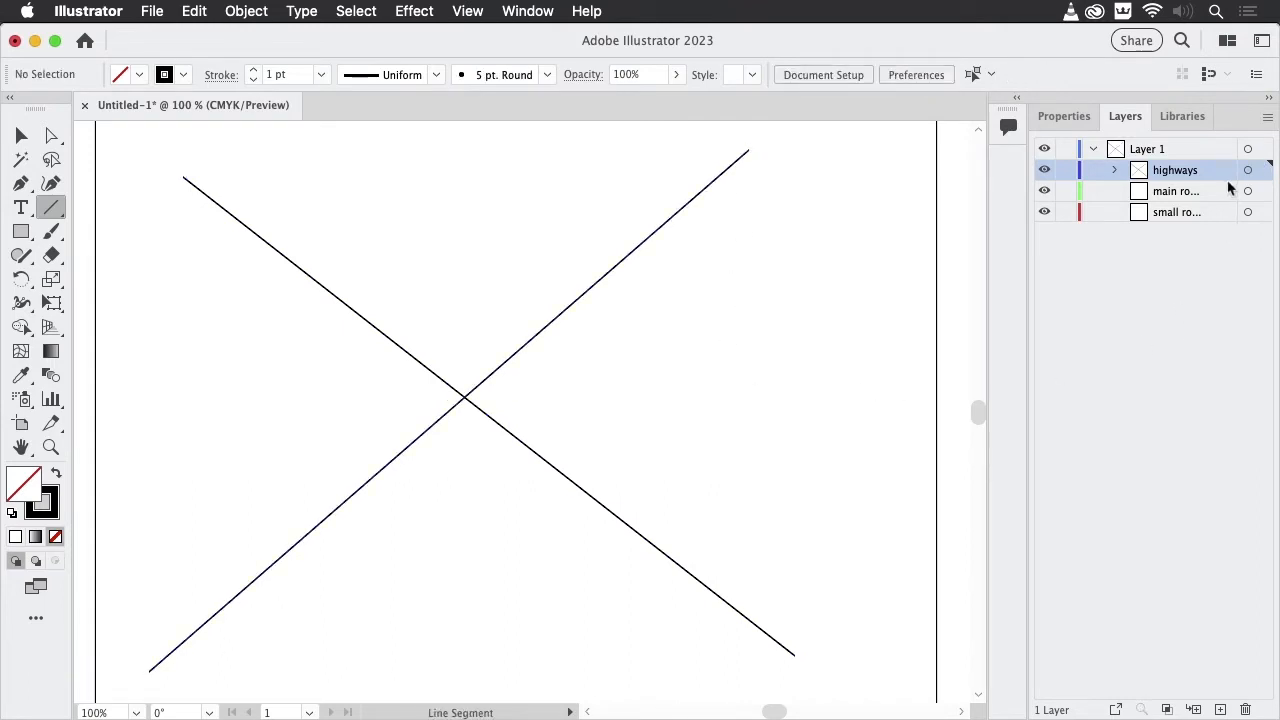
click(1176, 192)
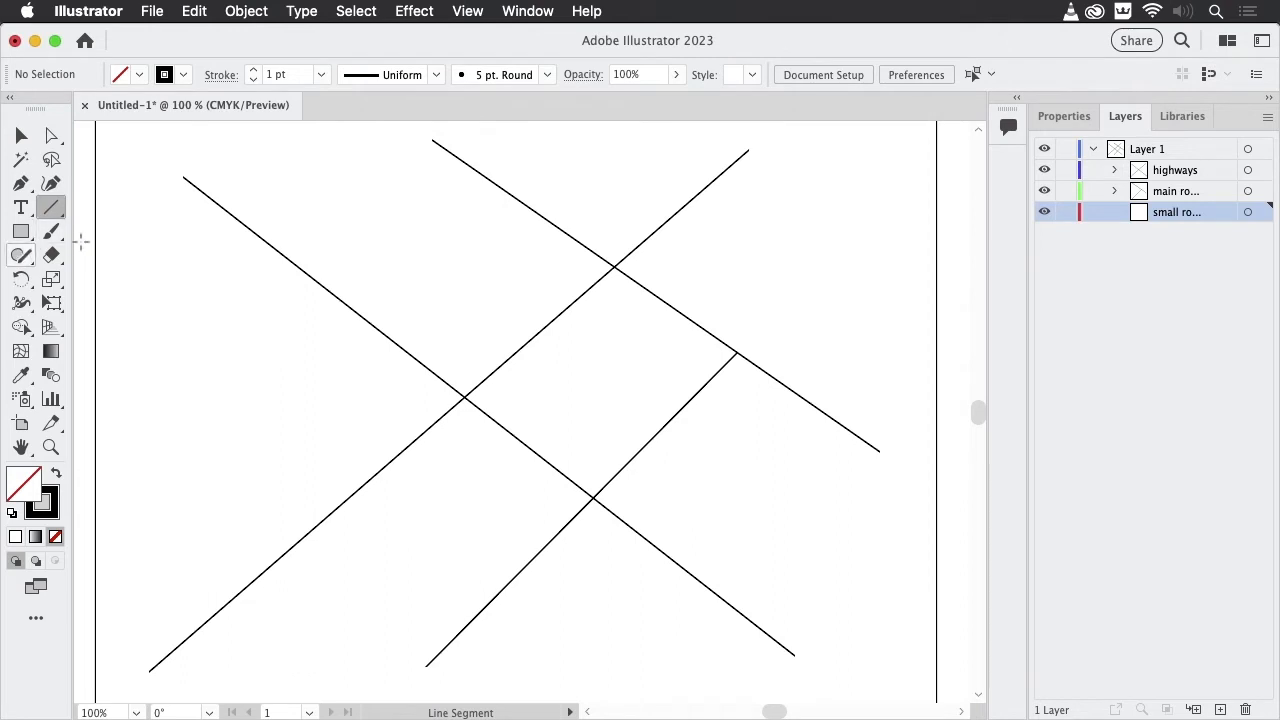
On the small roads sublayer, sketch winding freehand roads between the main roads
click(20, 254)
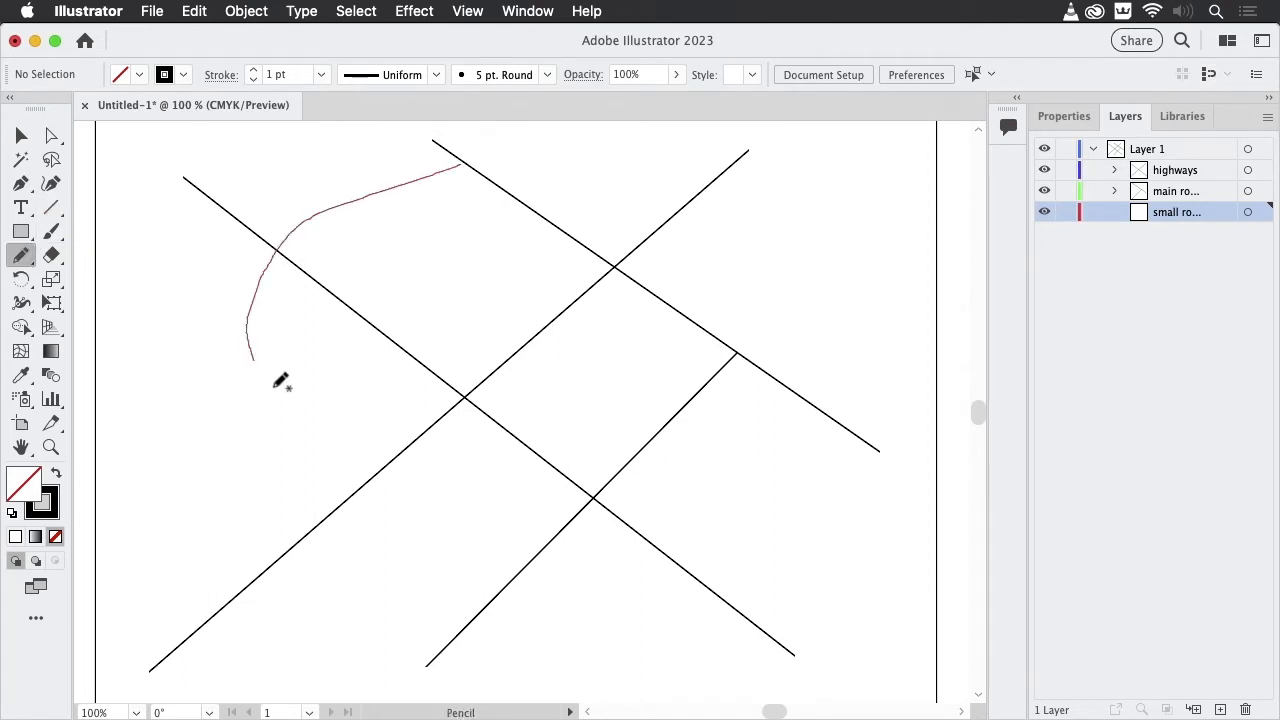
drag(250, 360, 504, 664)
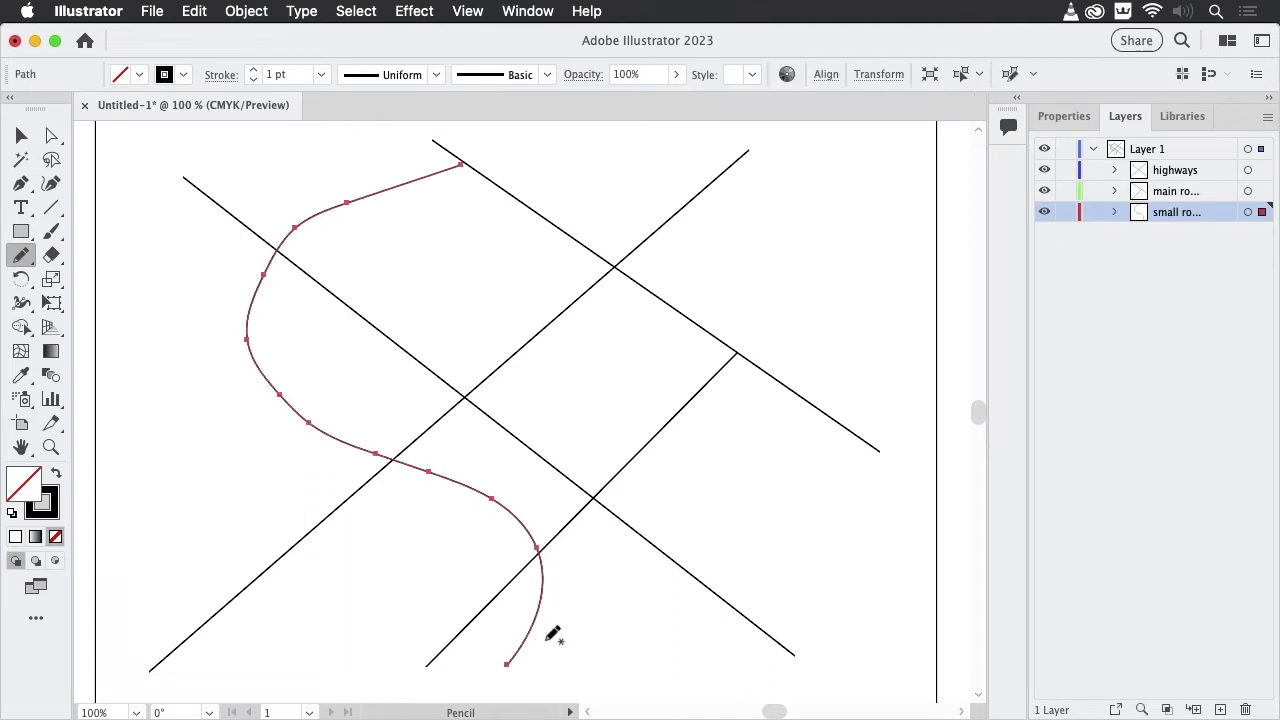
mouse_move(432, 362)
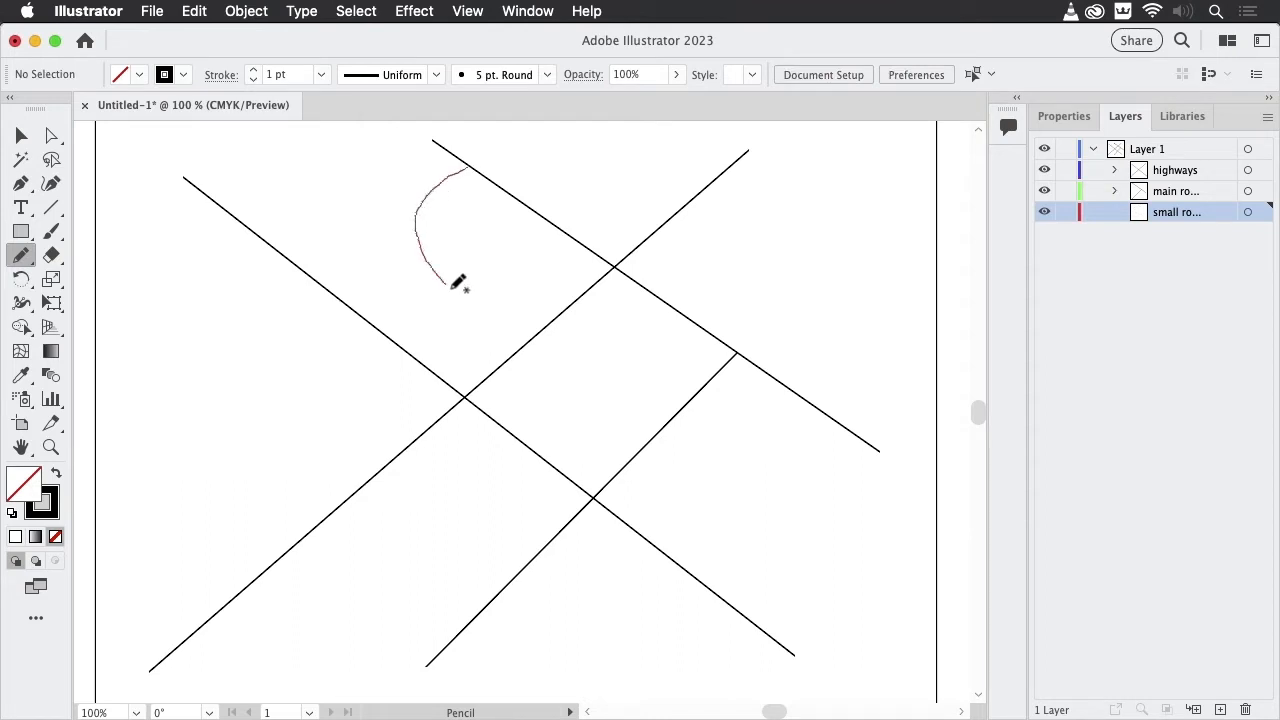
drag(450, 280, 456, 360)
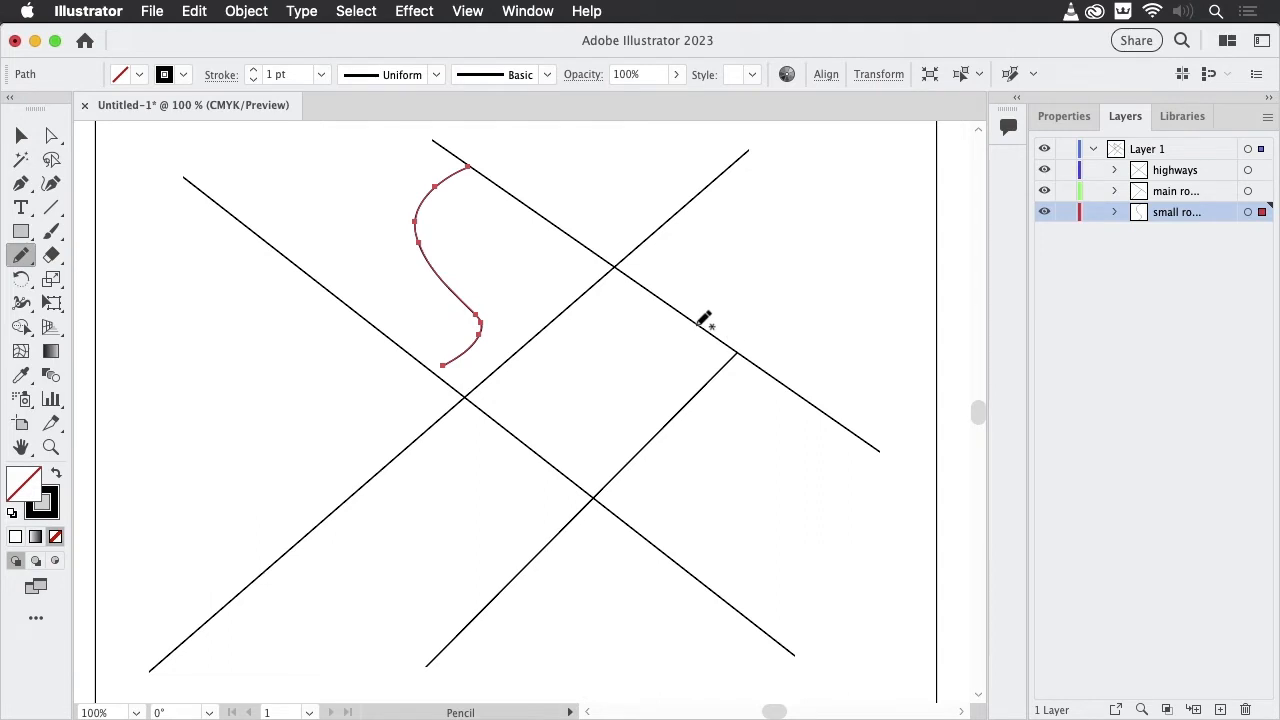
drag(704, 316, 660, 460)
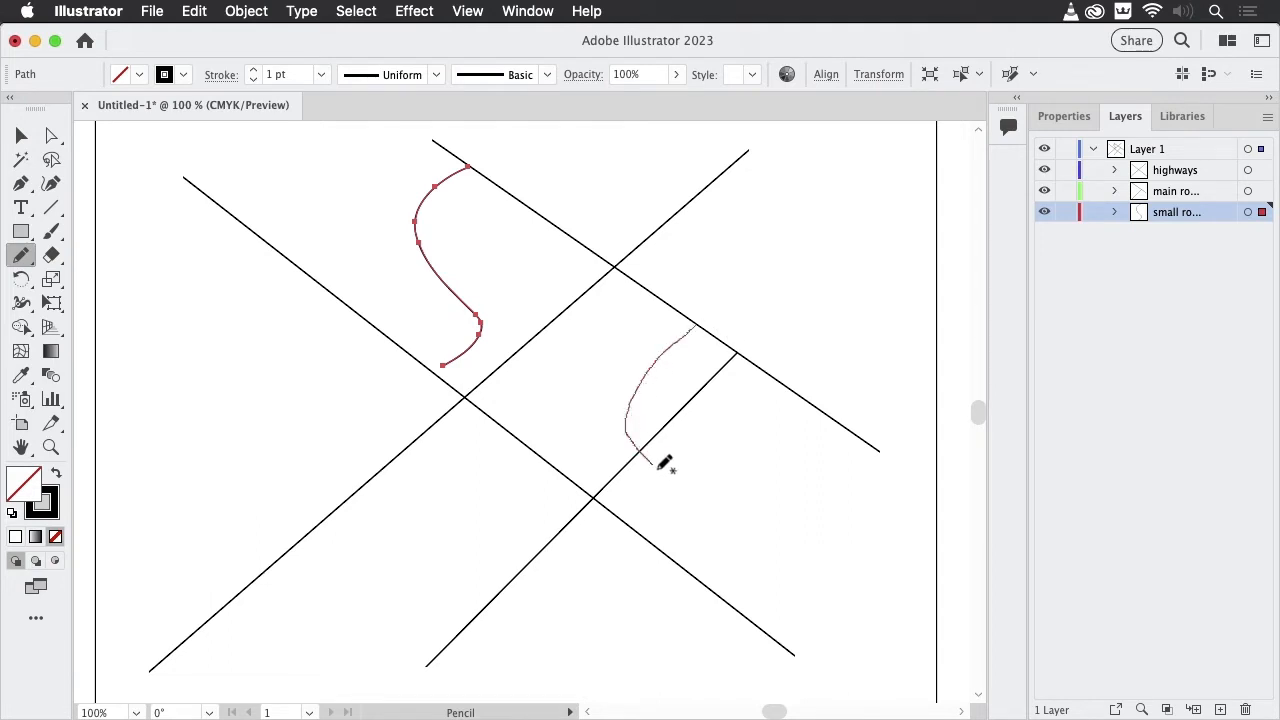
drag(644, 464, 756, 610)
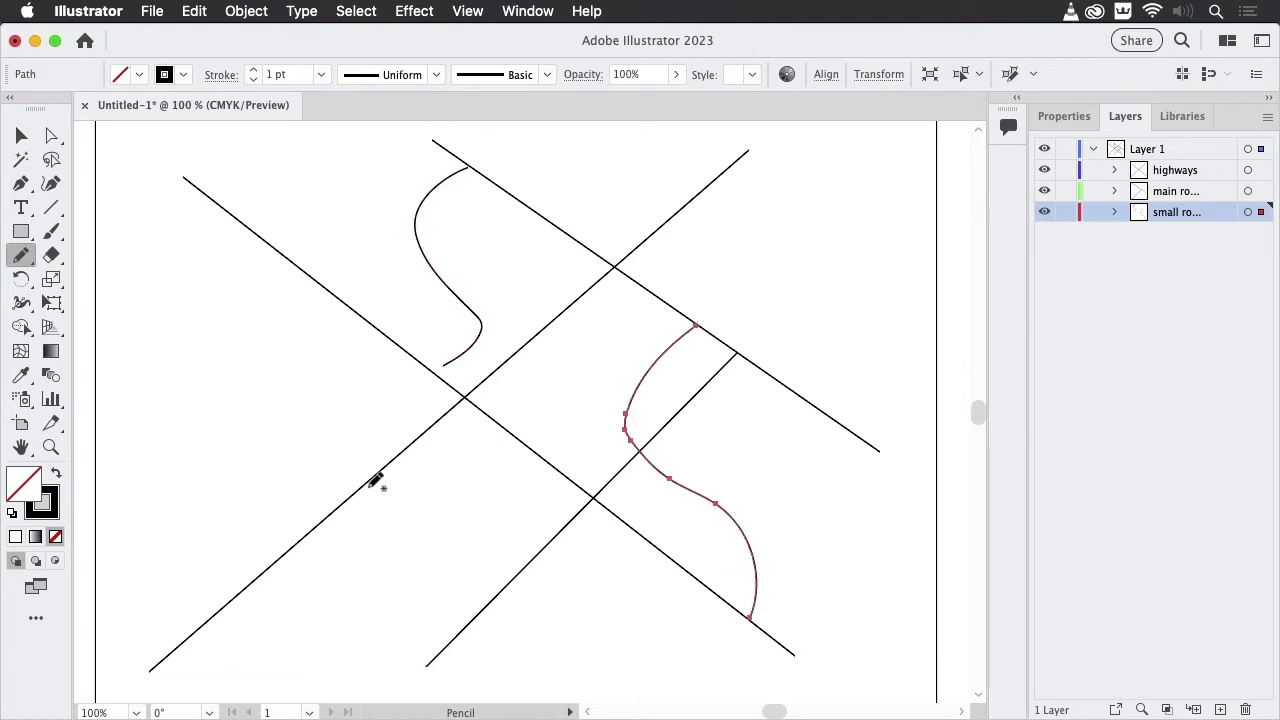
Sketch further small roads across the lower left, right branch and top left
drag(376, 484, 640, 660)
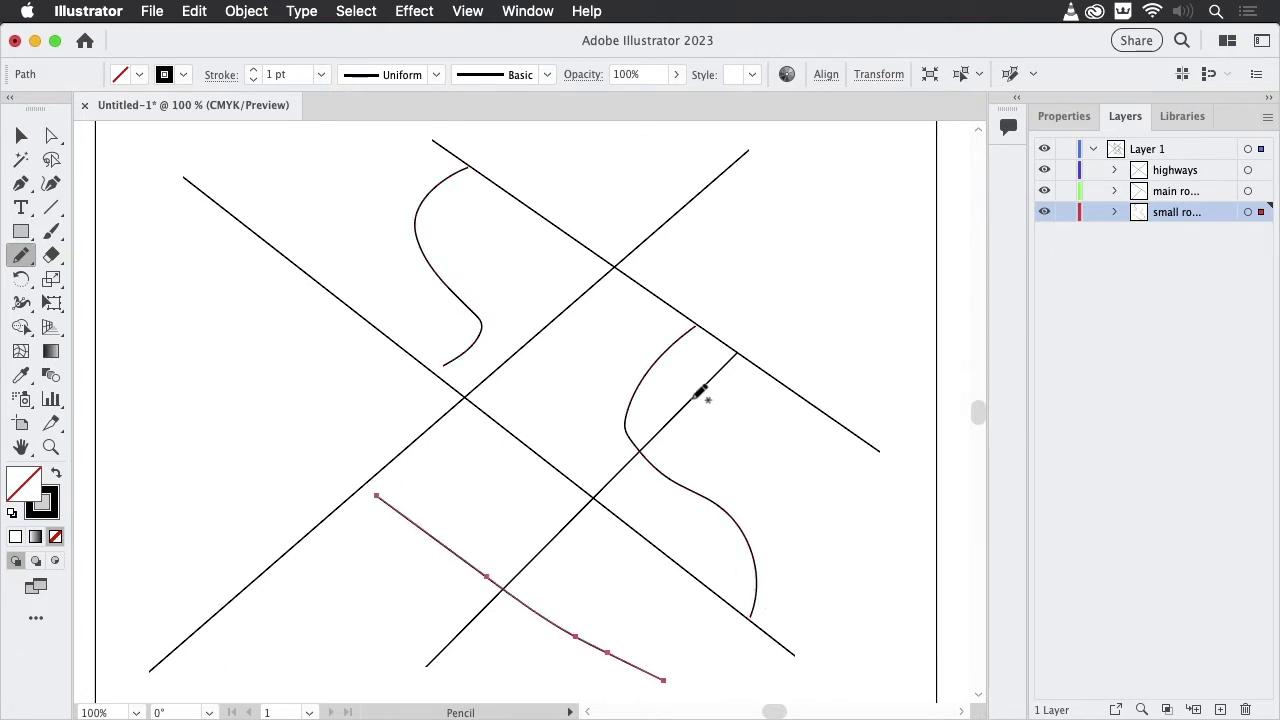
drag(696, 396, 892, 552)
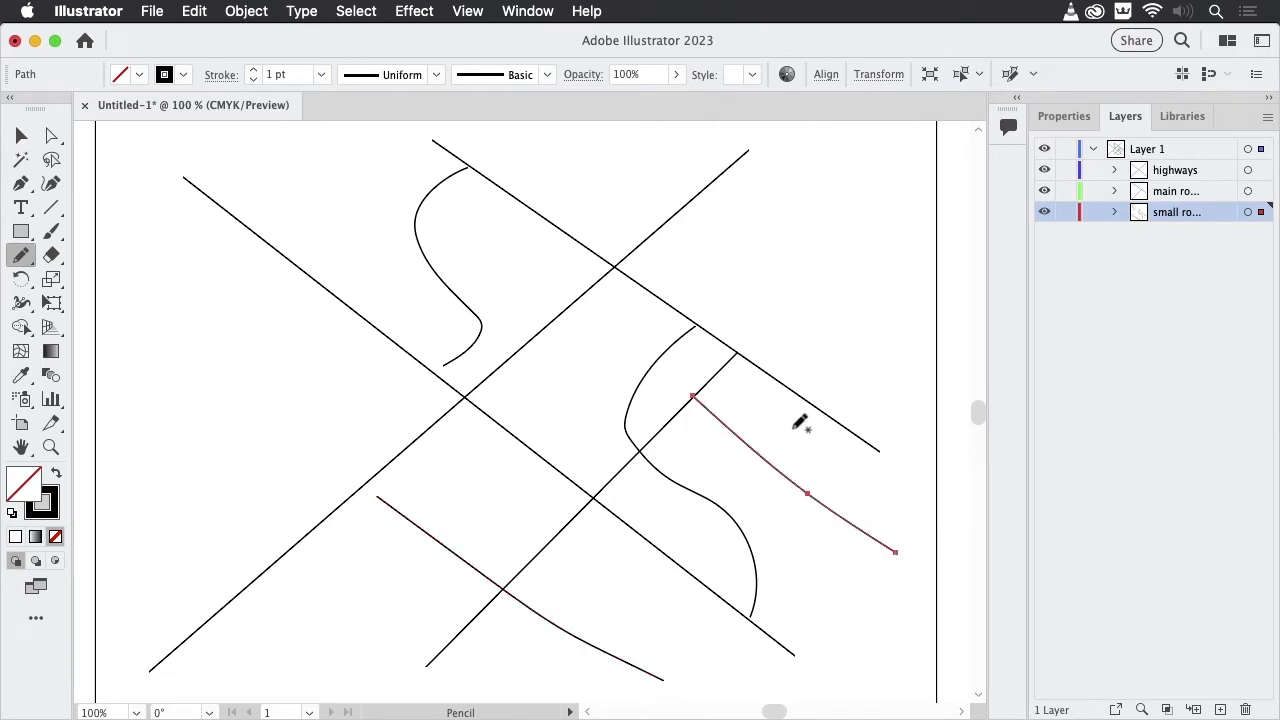
drag(296, 144, 456, 244)
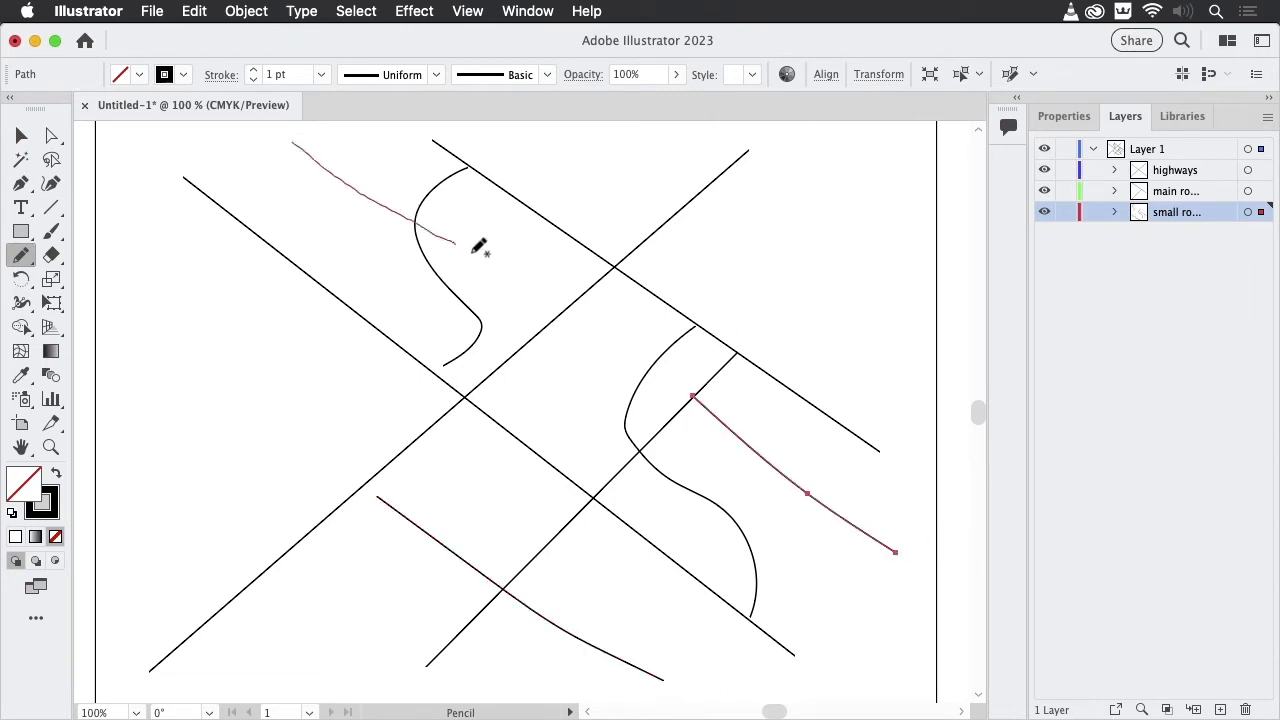
drag(456, 244, 560, 320)
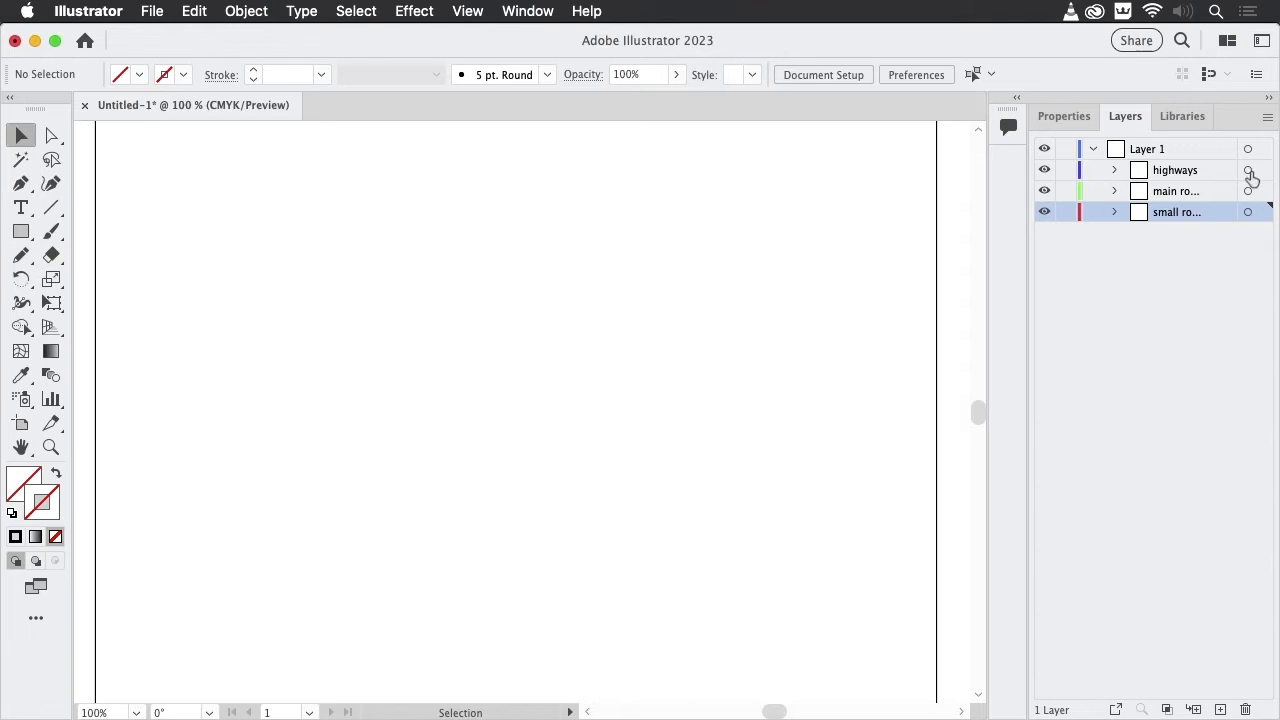
mouse_move(1248, 178)
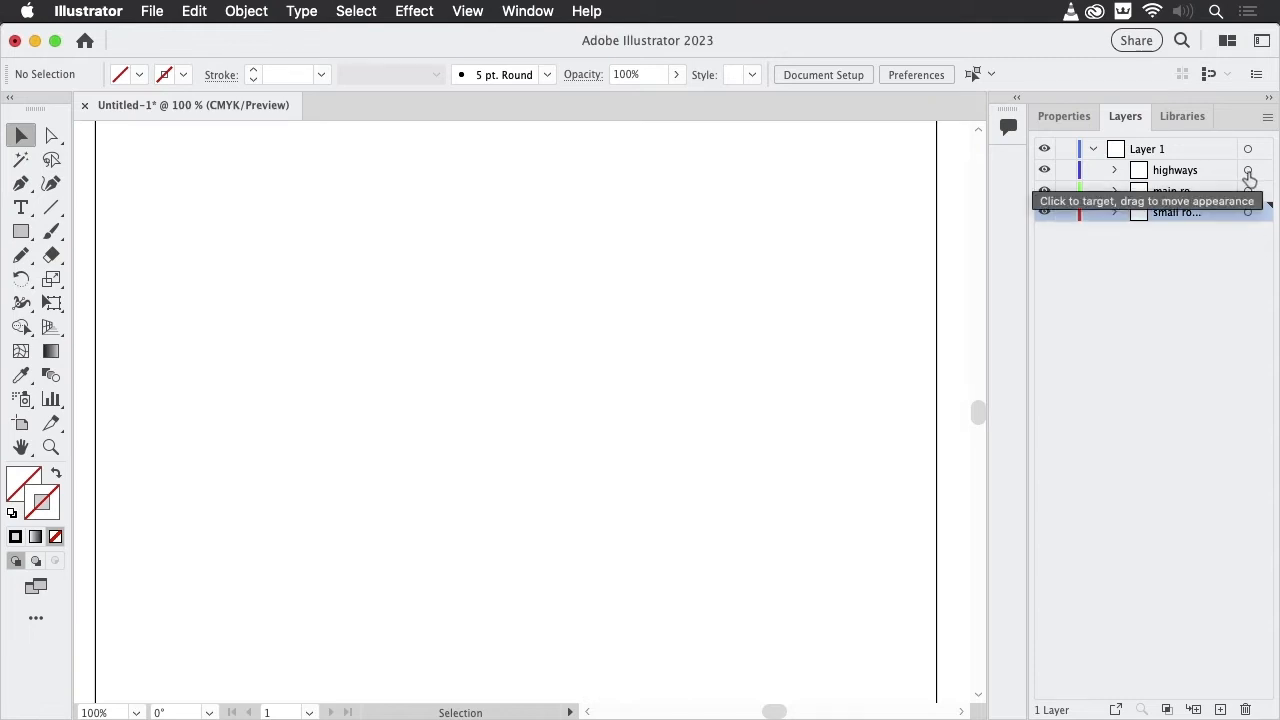
Target the highways layer and show the Appearance panel
click(1248, 170)
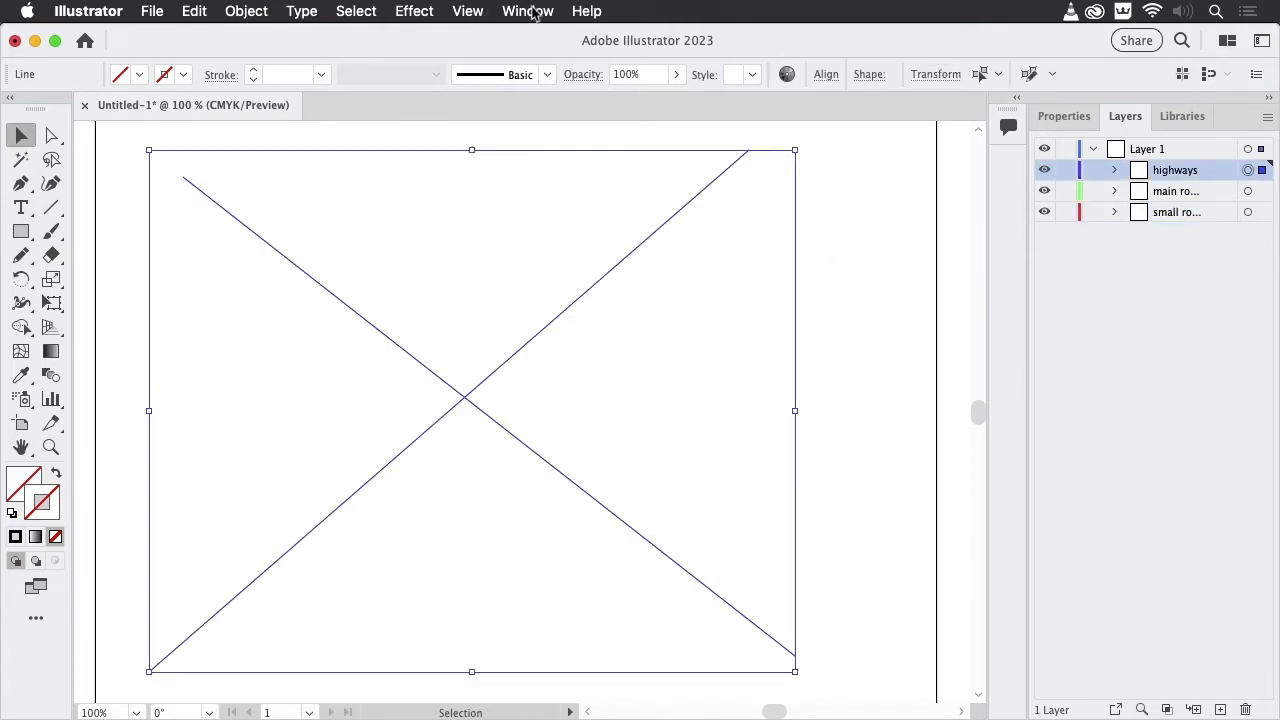
click(528, 12)
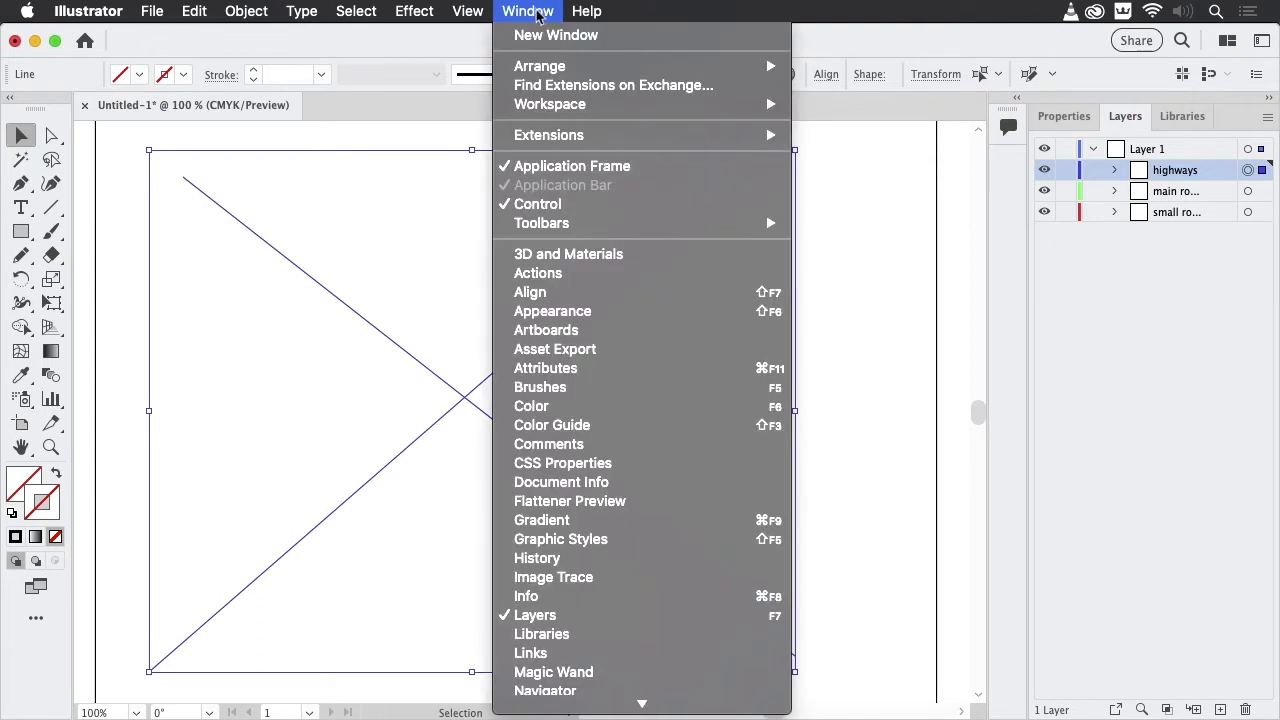
click(552, 310)
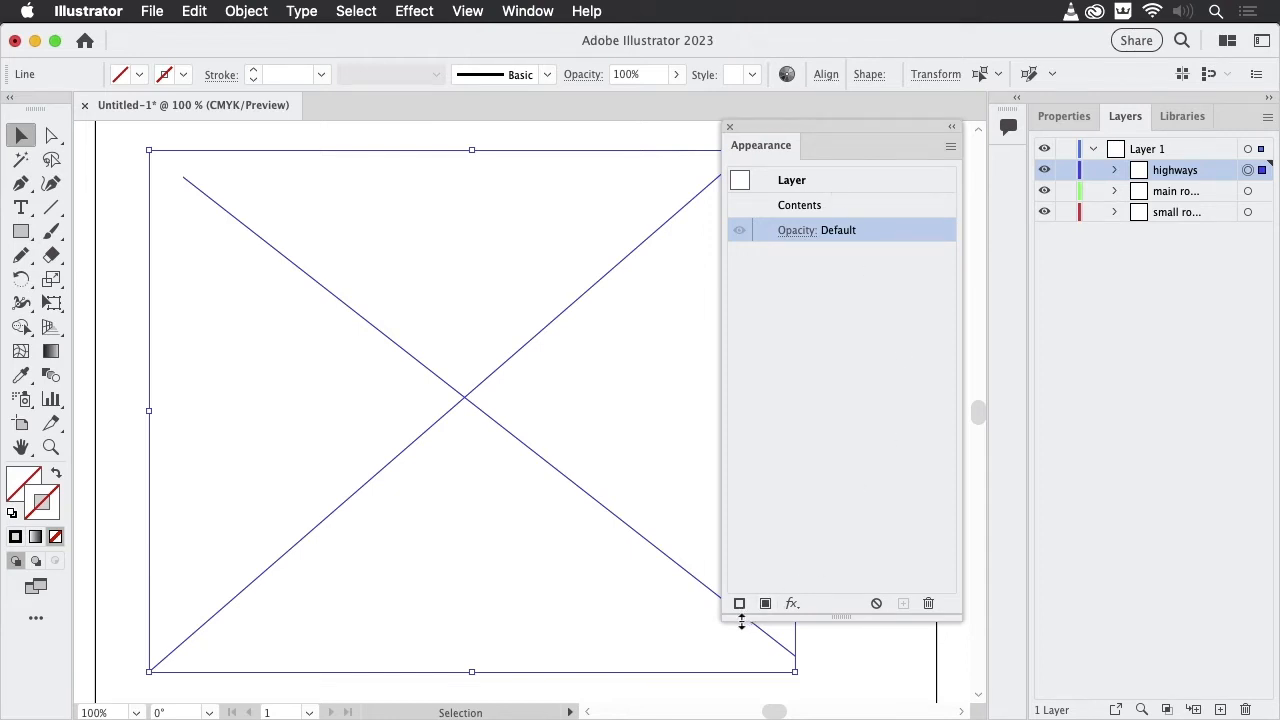
mouse_move(740, 604)
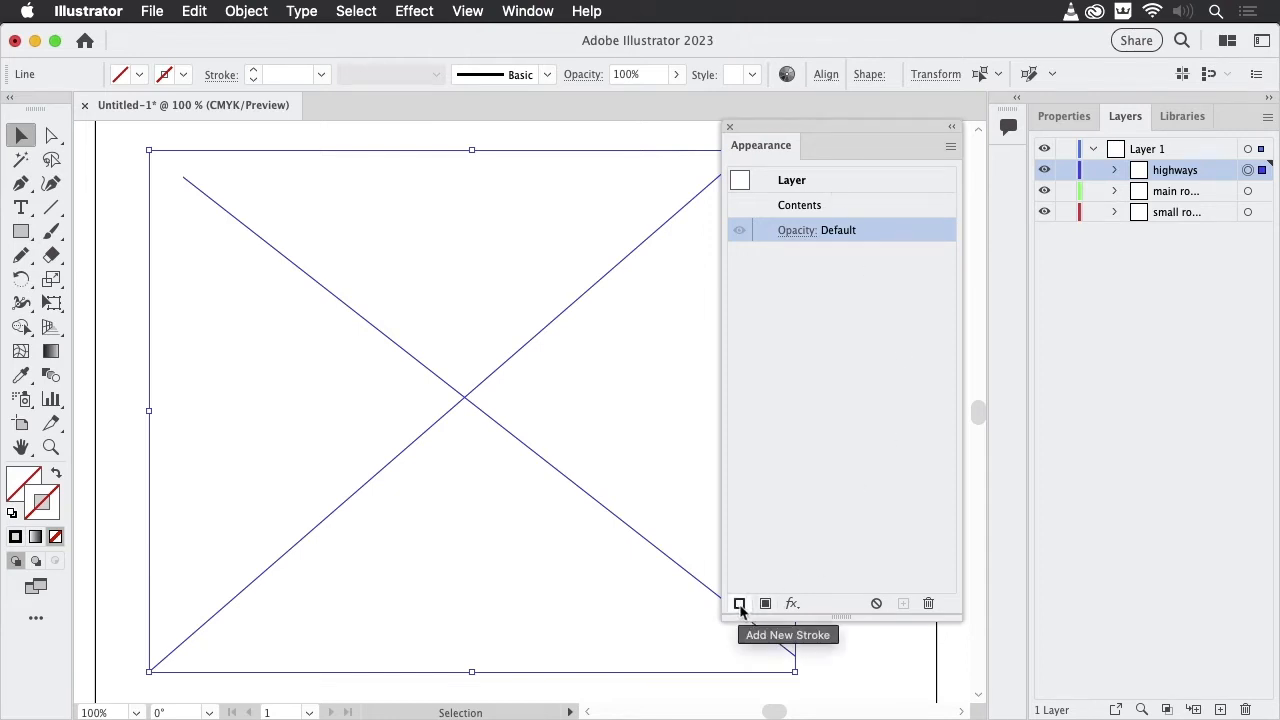
Give highways a 20 pt blue stroke topped by a 2 pt white stroke
click(740, 604)
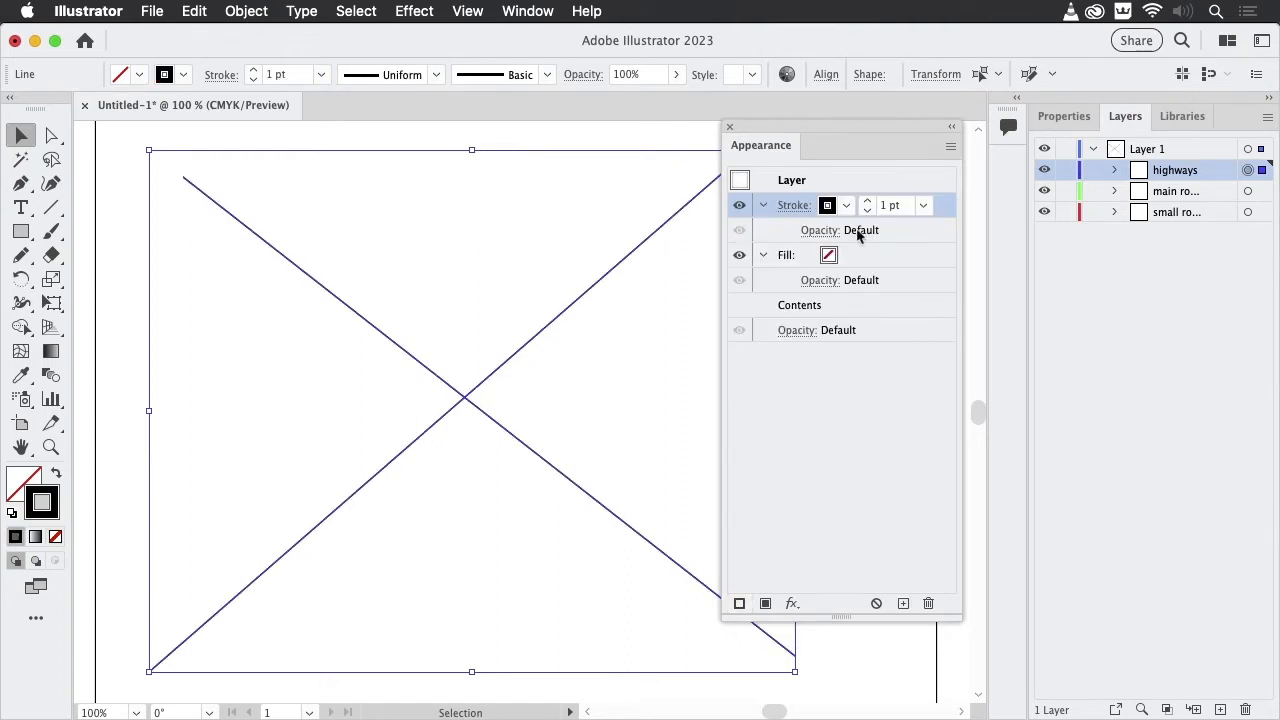
click(828, 204)
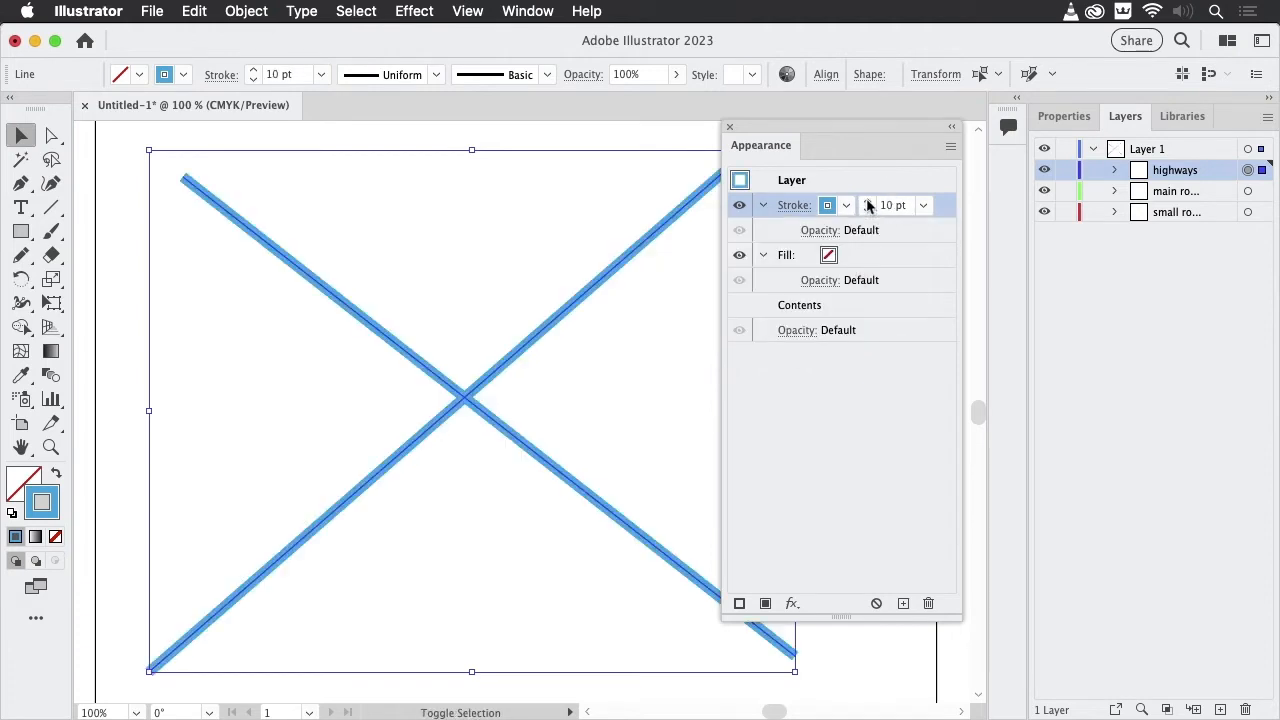
mouse_move(894, 204)
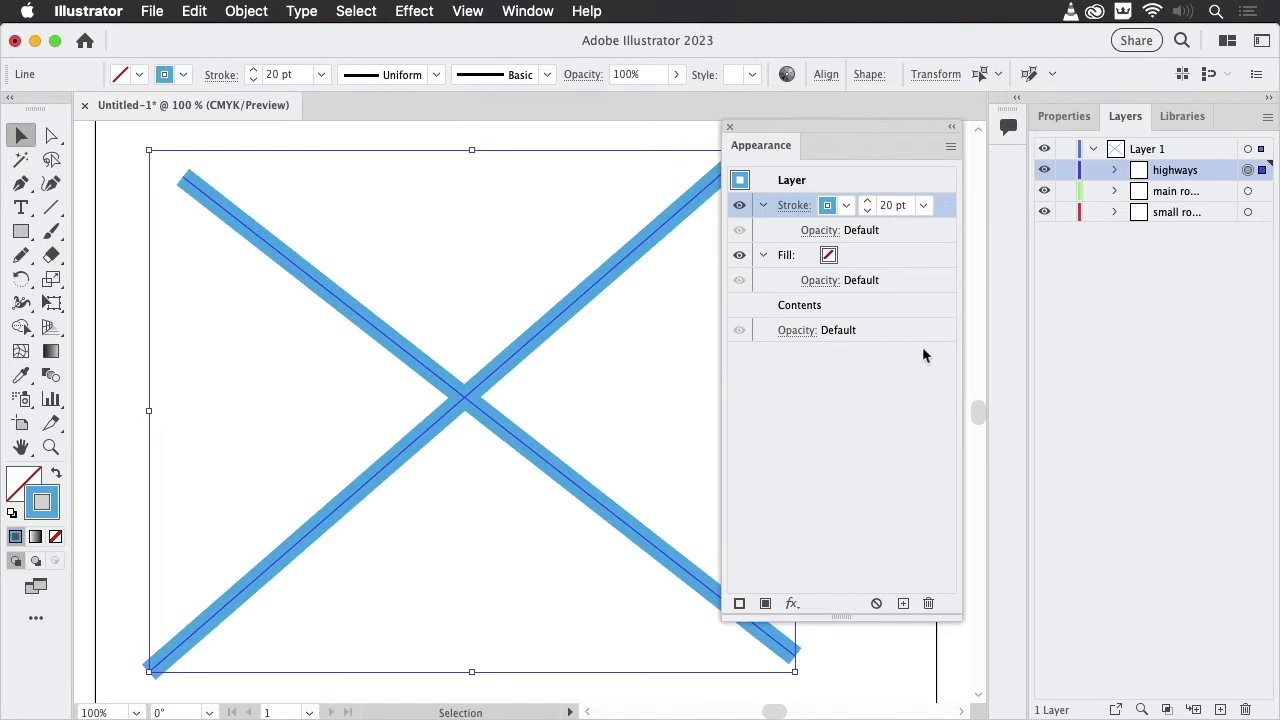
mouse_move(880, 220)
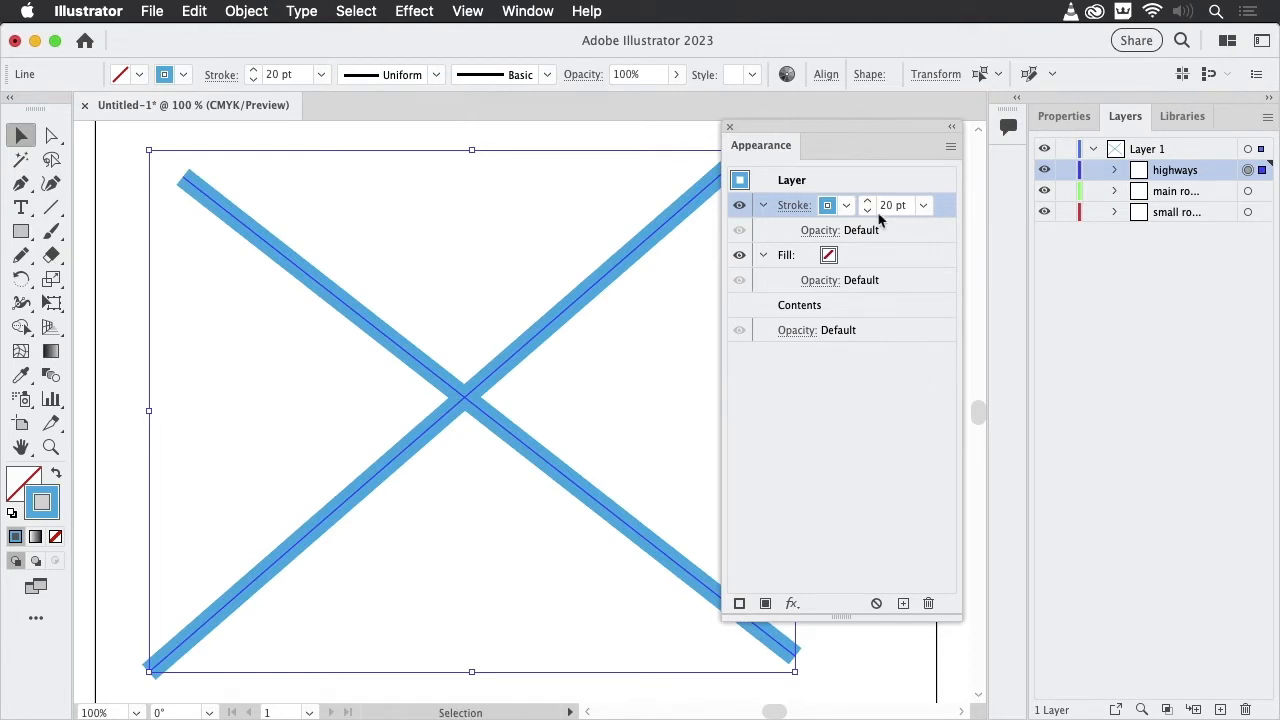
mouse_move(1008, 516)
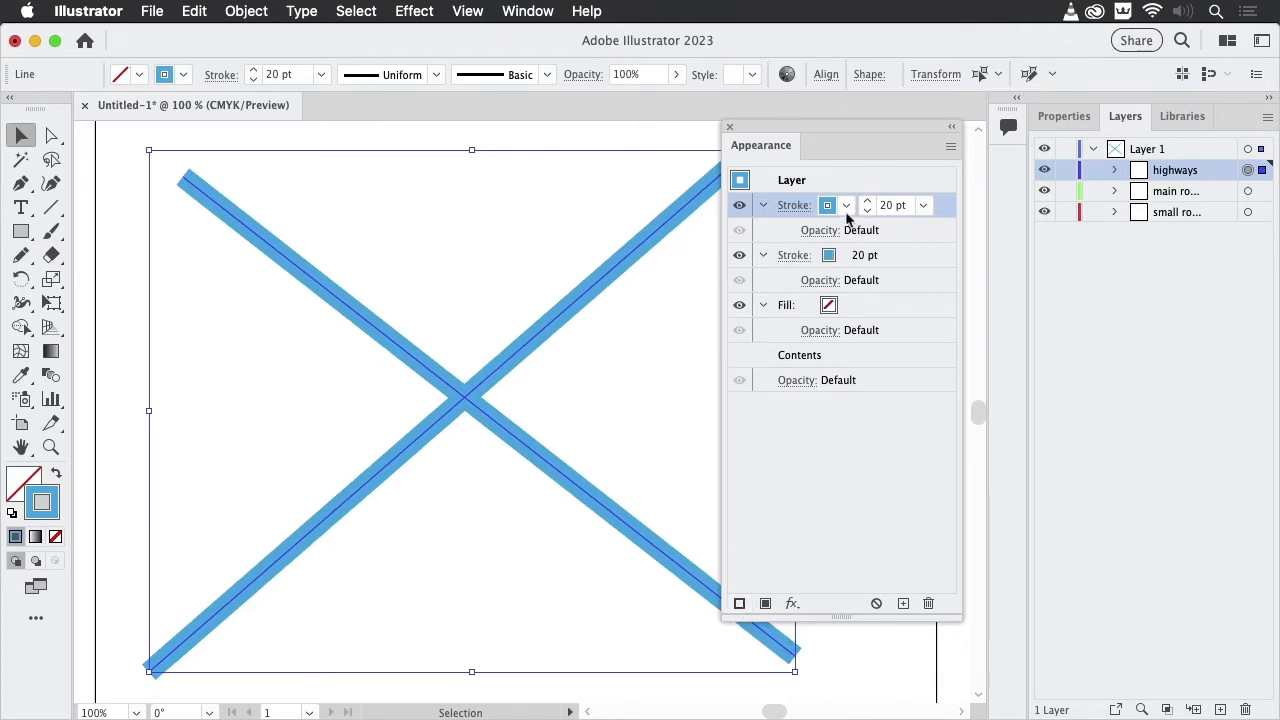
click(846, 204)
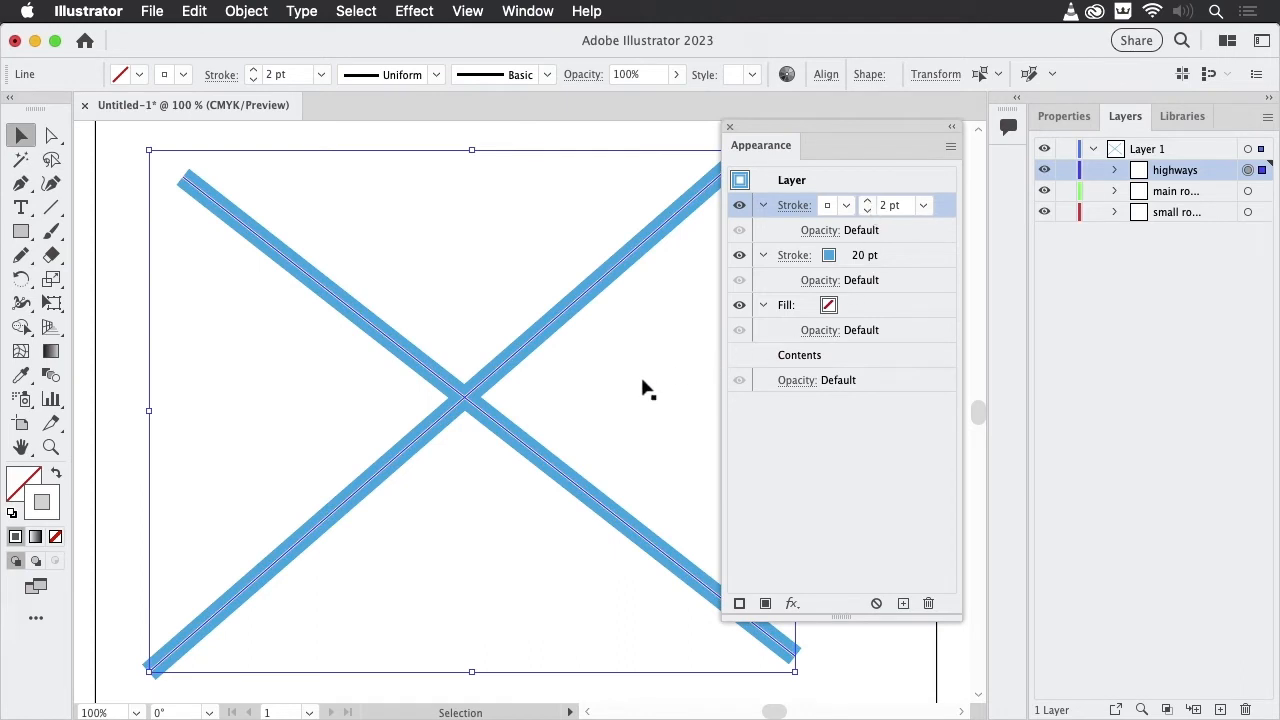
mouse_move(836, 478)
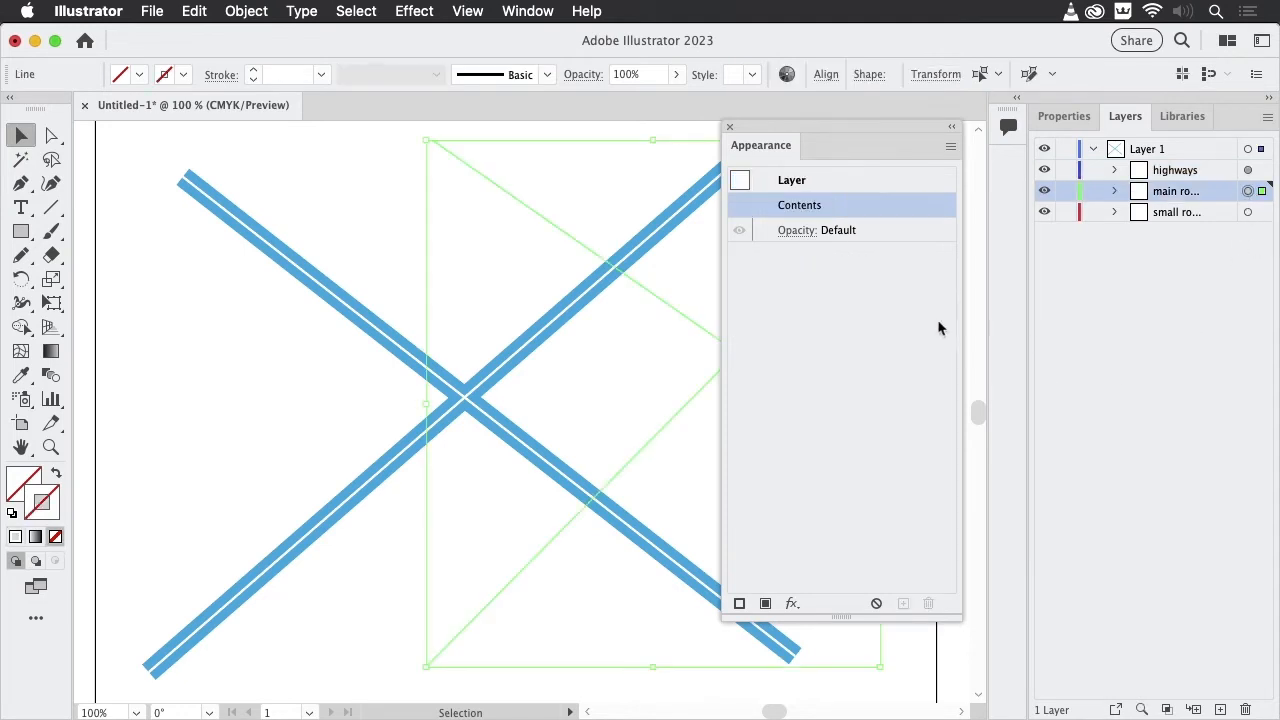
mouse_move(790, 426)
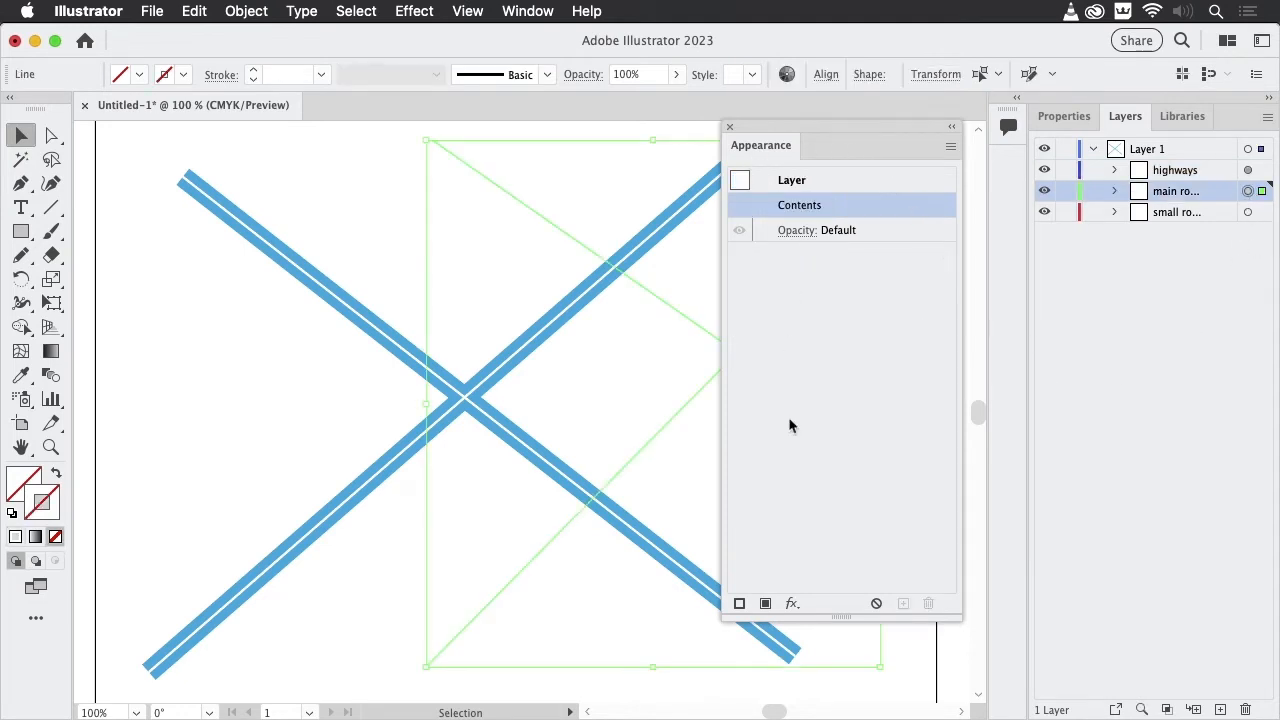
Give the main roads layer a 10 pt red stroke, then target small roads
click(800, 204)
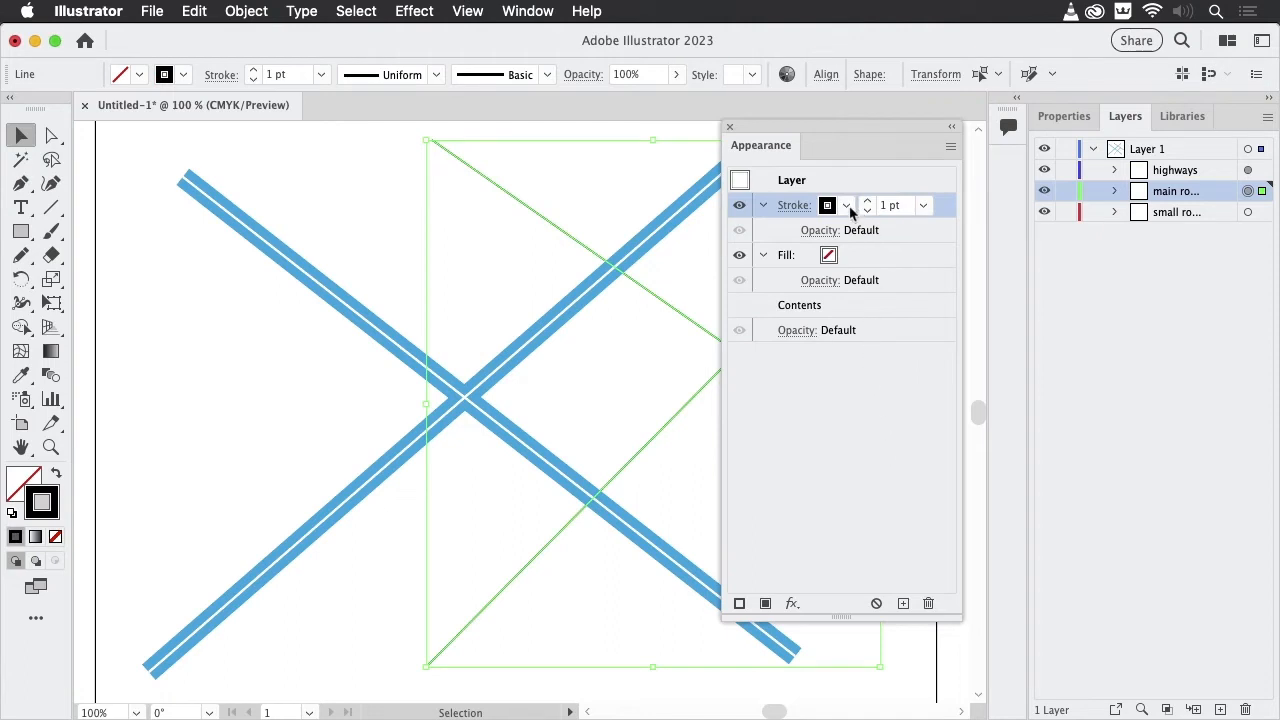
click(828, 204)
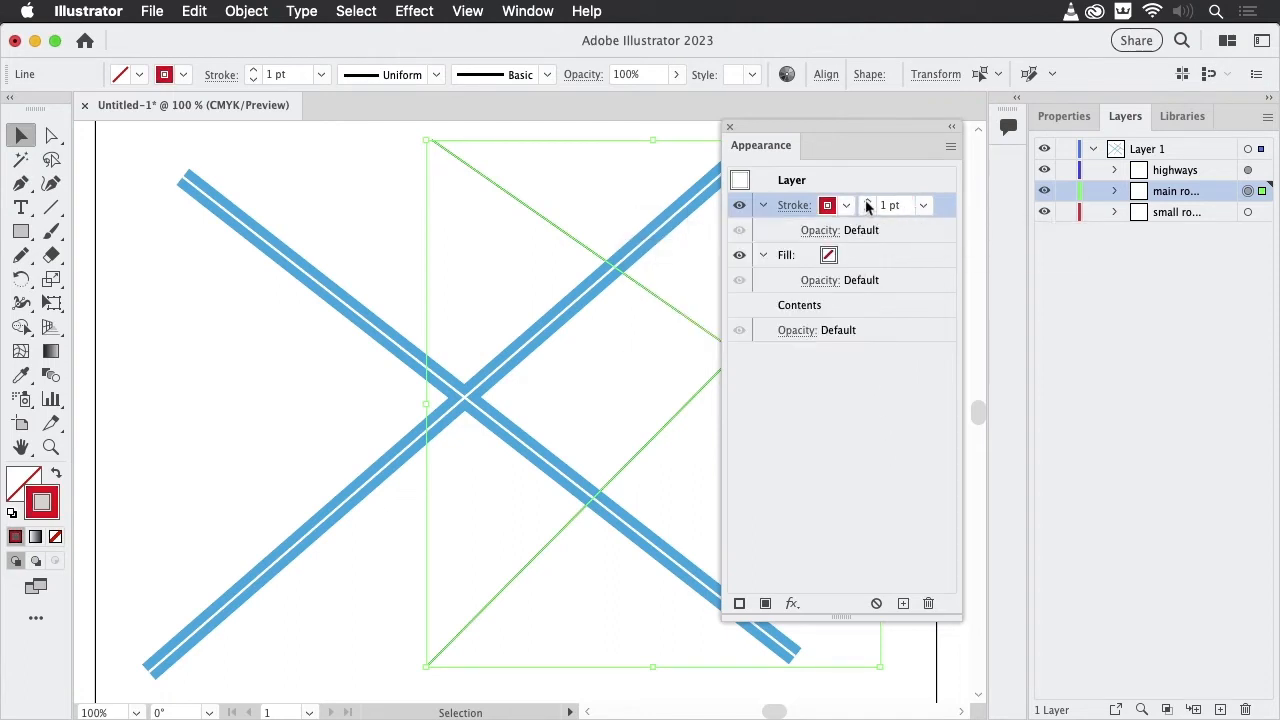
click(868, 204)
text(10)
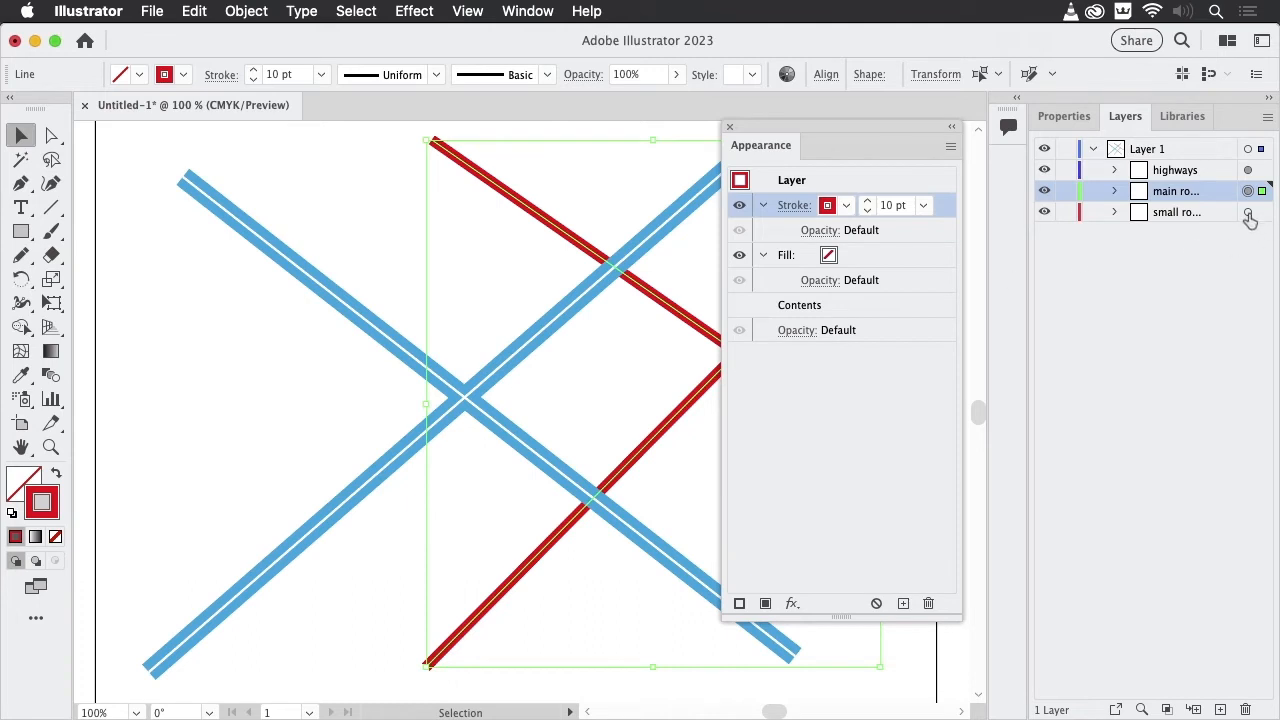
click(1248, 212)
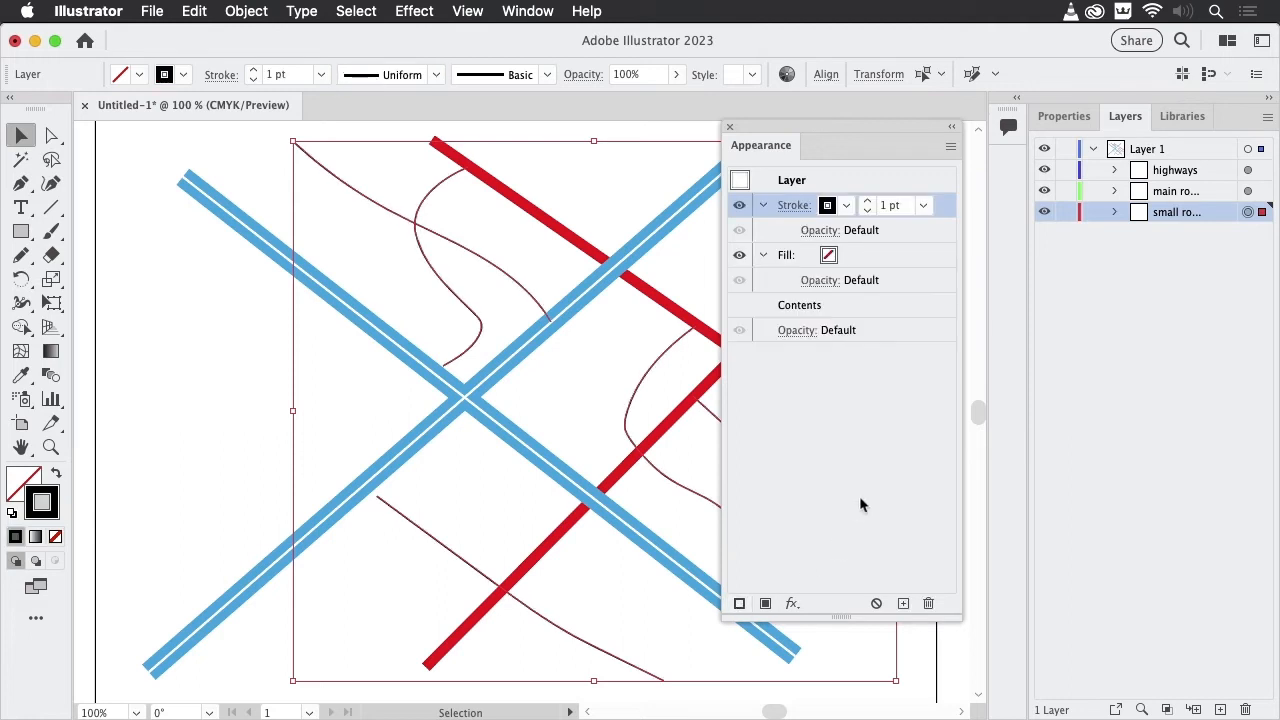
Set the small roads stroke to 11 pt orange and move the Appearance panel aside
click(846, 204)
text(11)
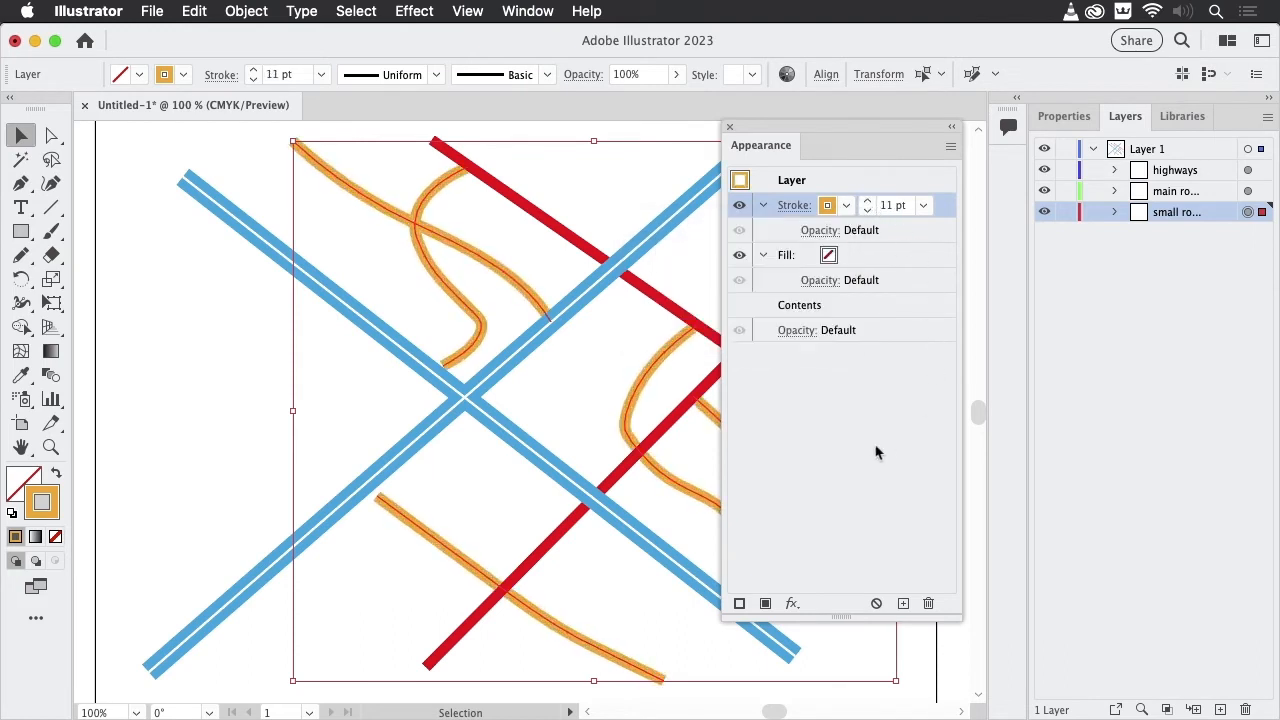
drag(760, 144, 868, 140)
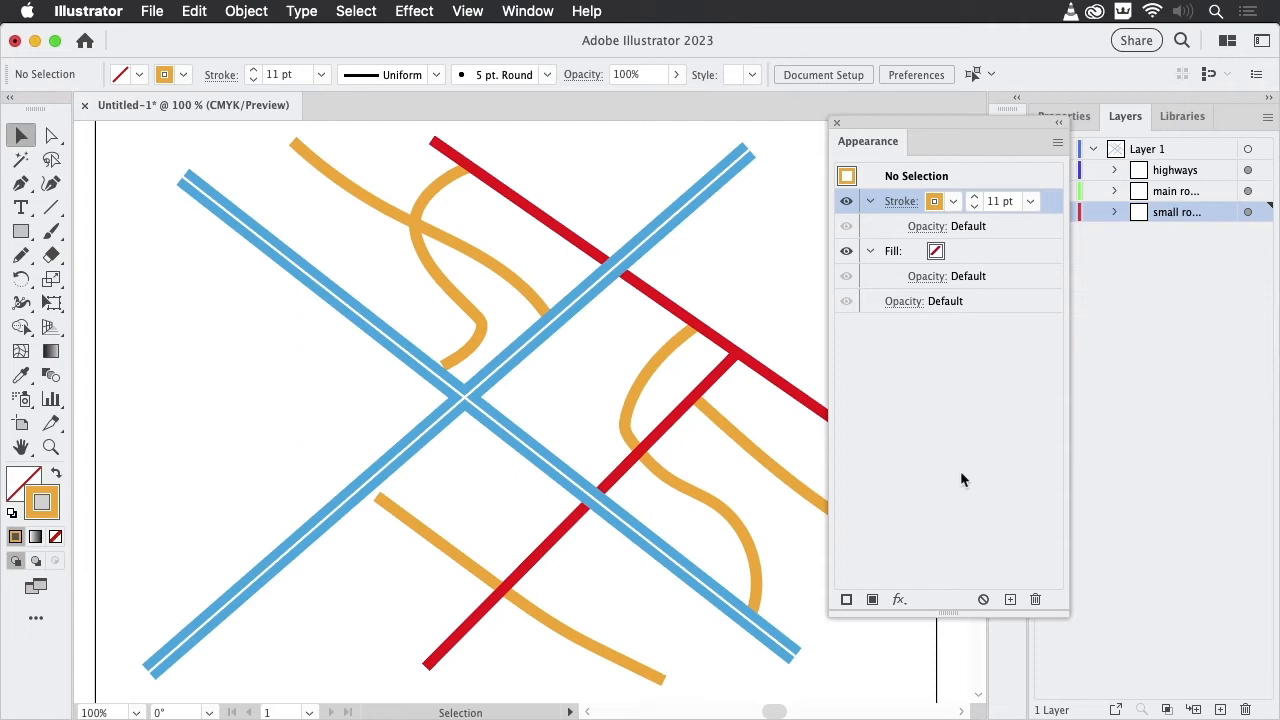
mouse_move(976, 440)
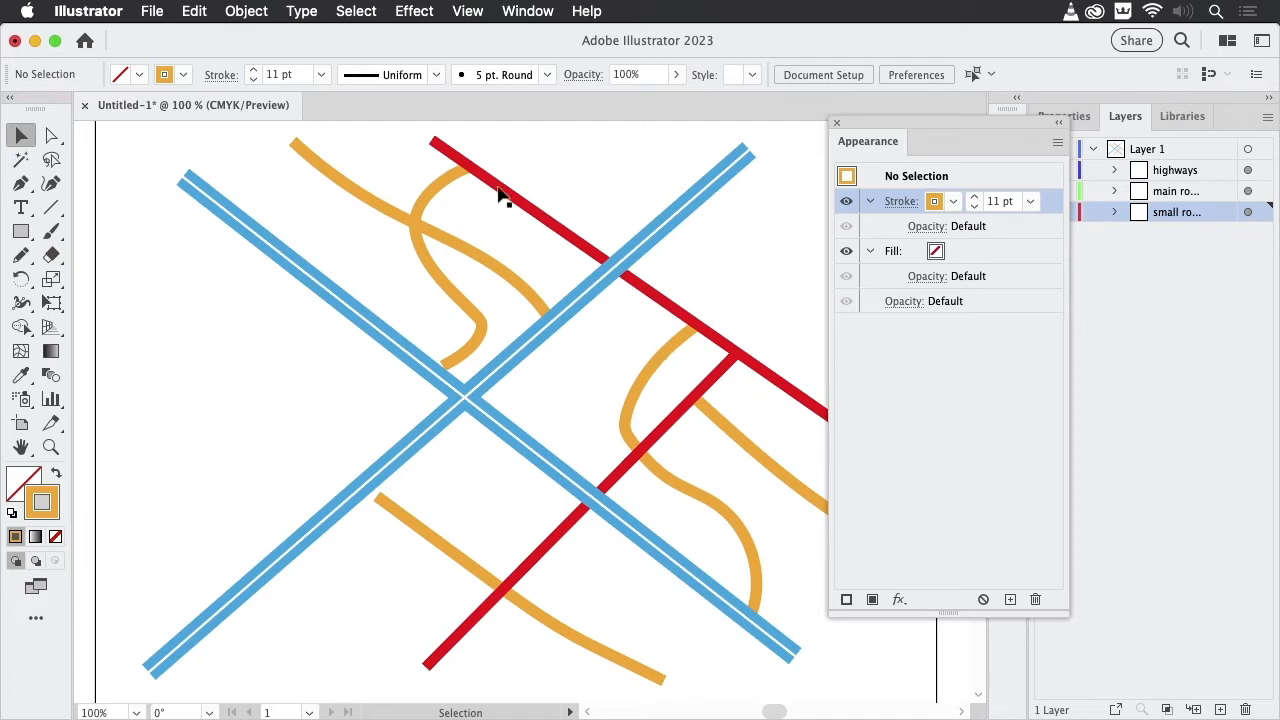
mouse_move(780, 284)
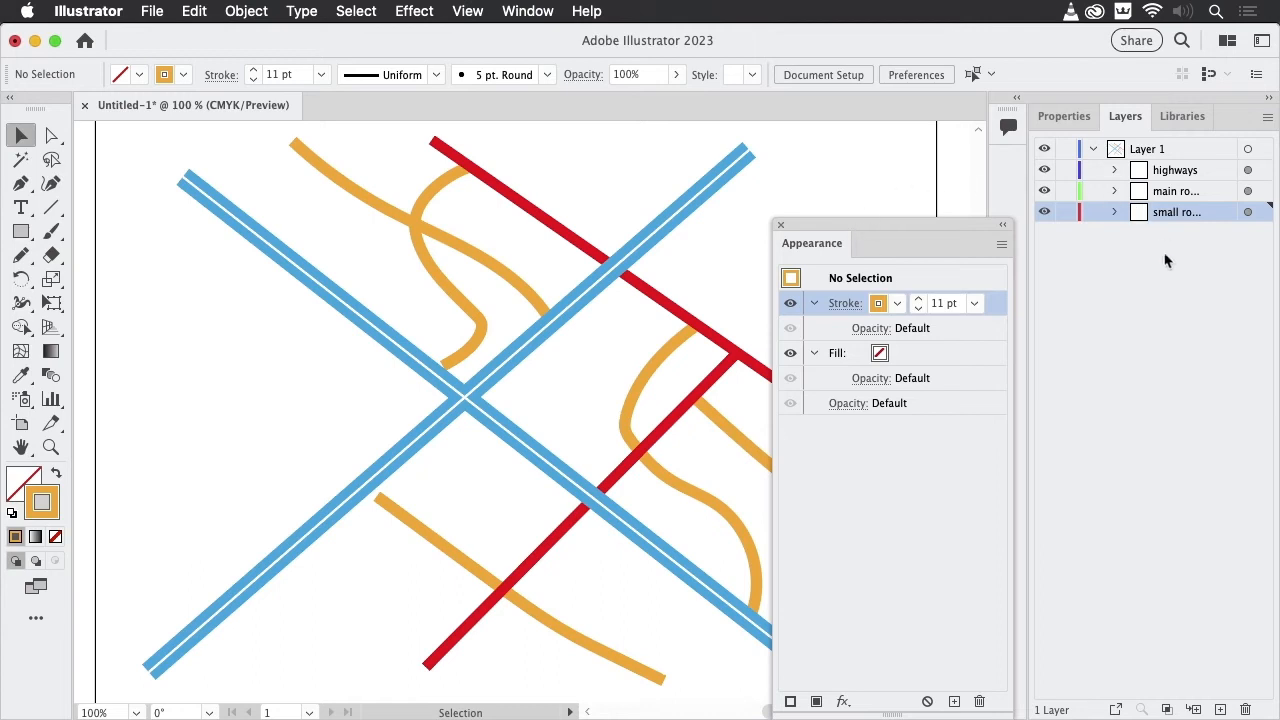
mouse_move(1188, 288)
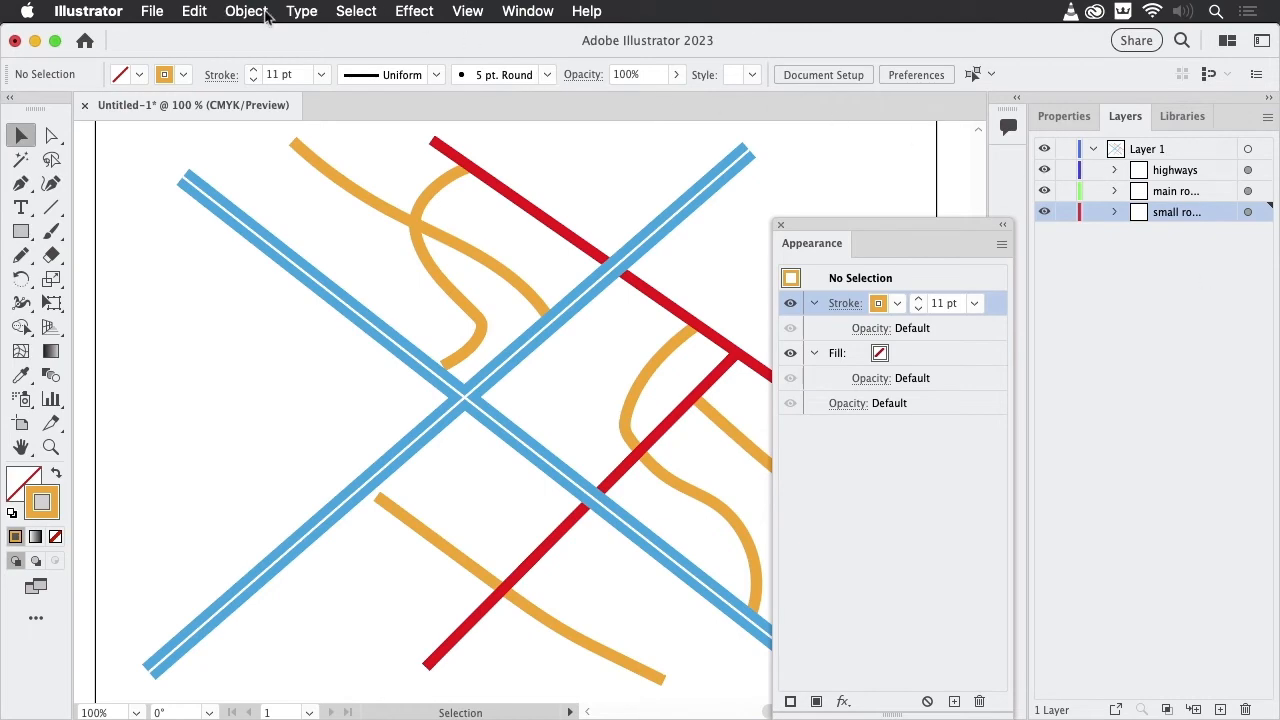
click(246, 12)
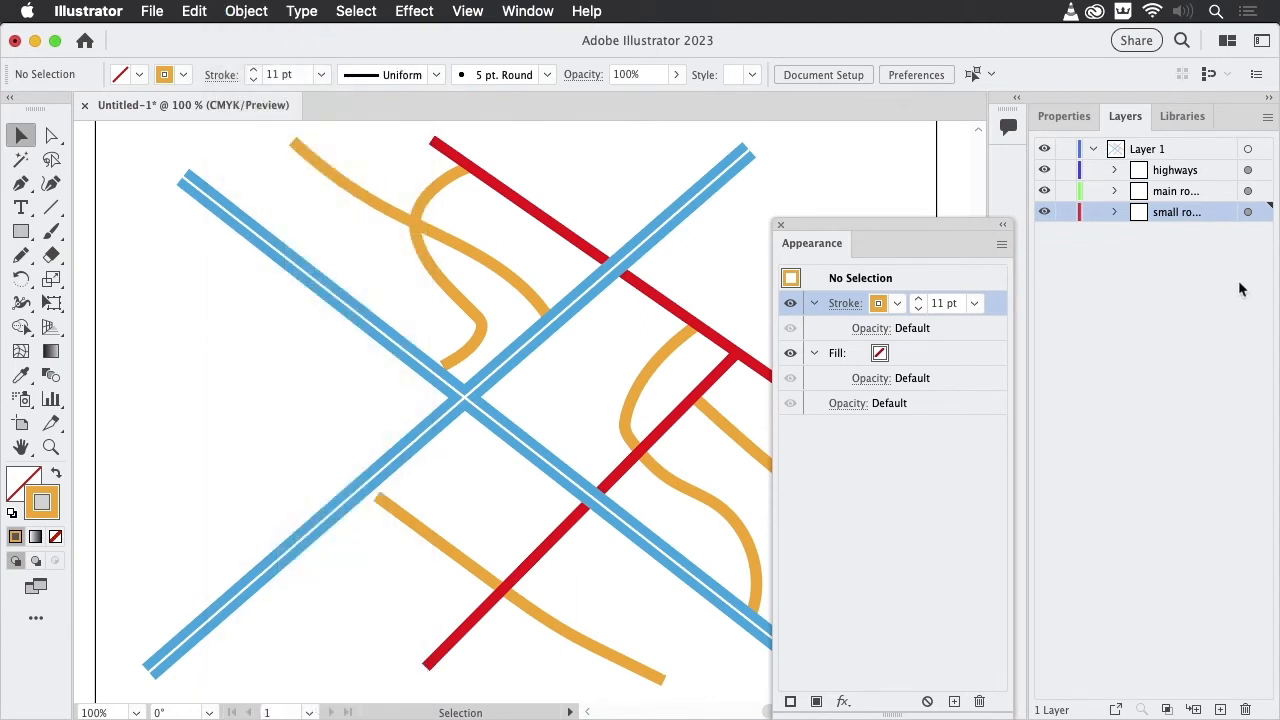
mouse_move(1248, 212)
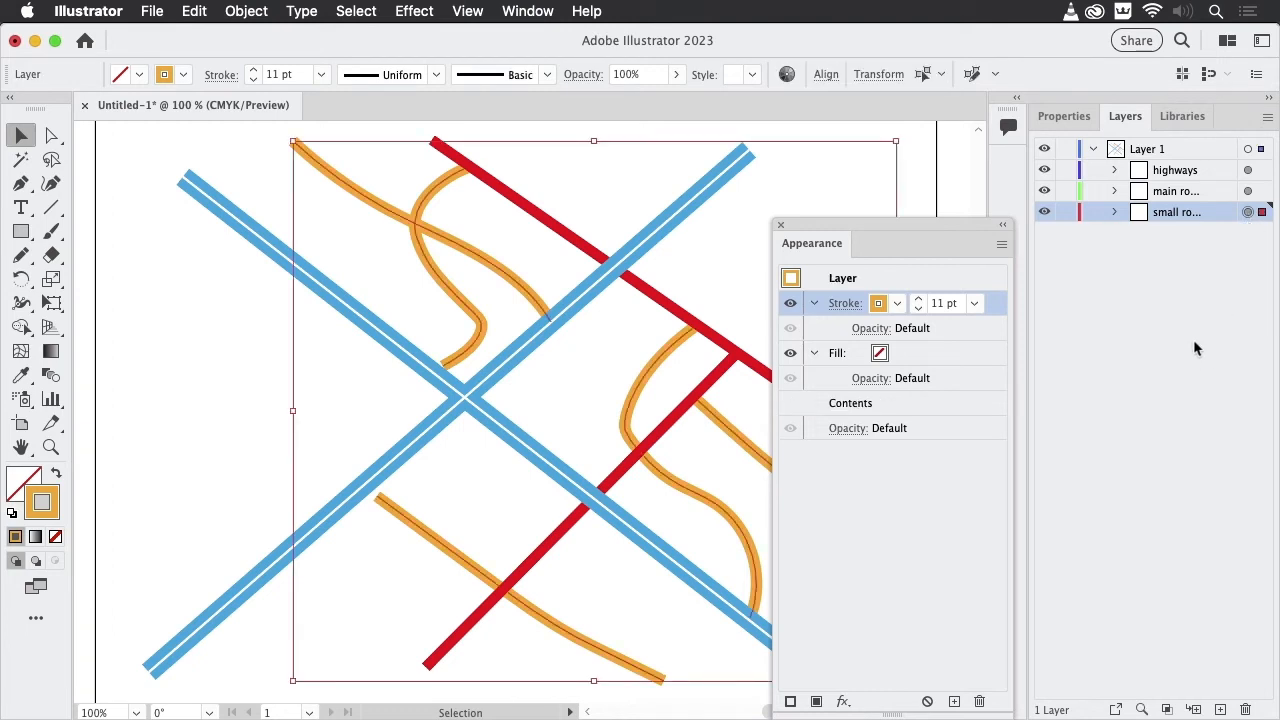
mouse_move(930, 312)
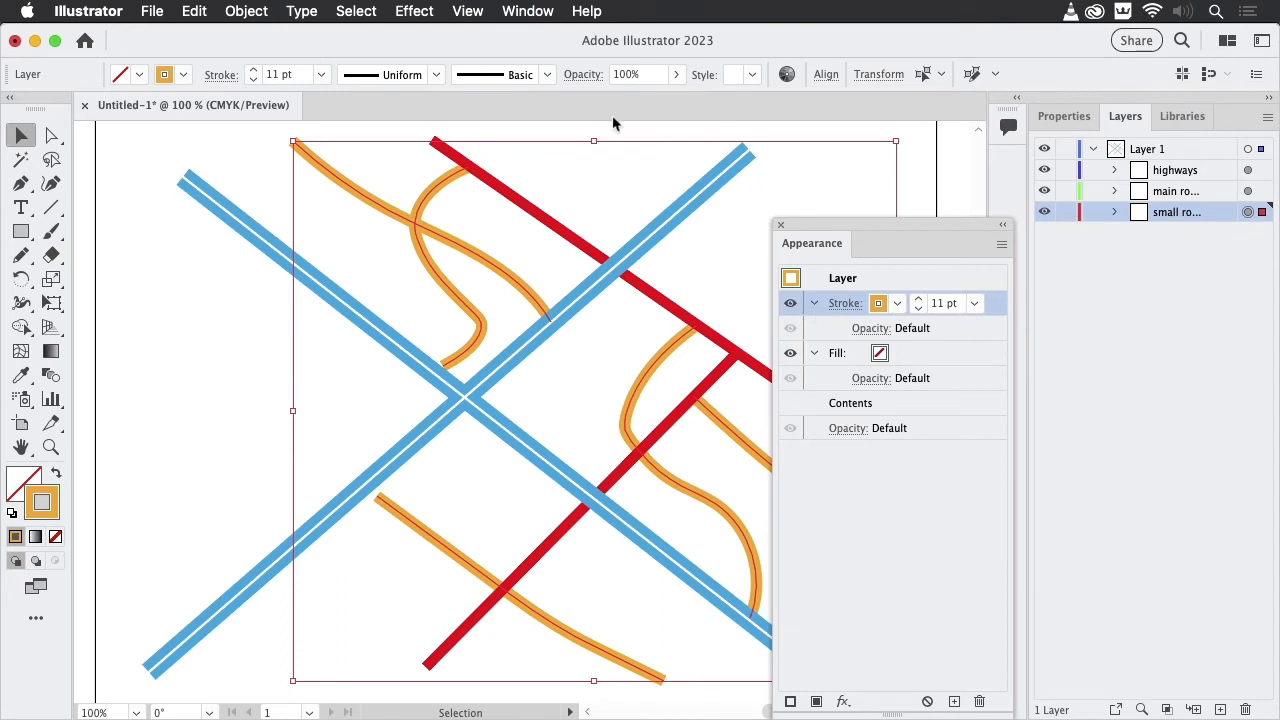
Apply Effect > Path > Outline Stroke to the small roads layer's stroke
click(412, 12)
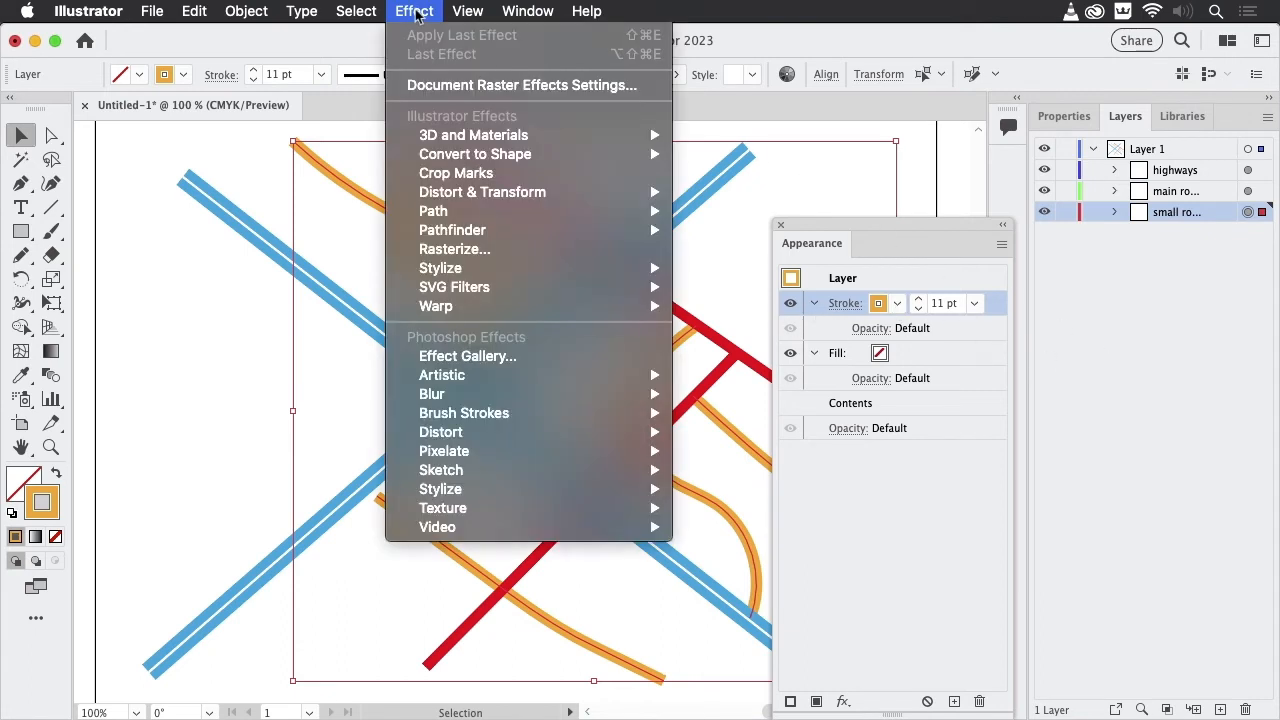
mouse_move(432, 212)
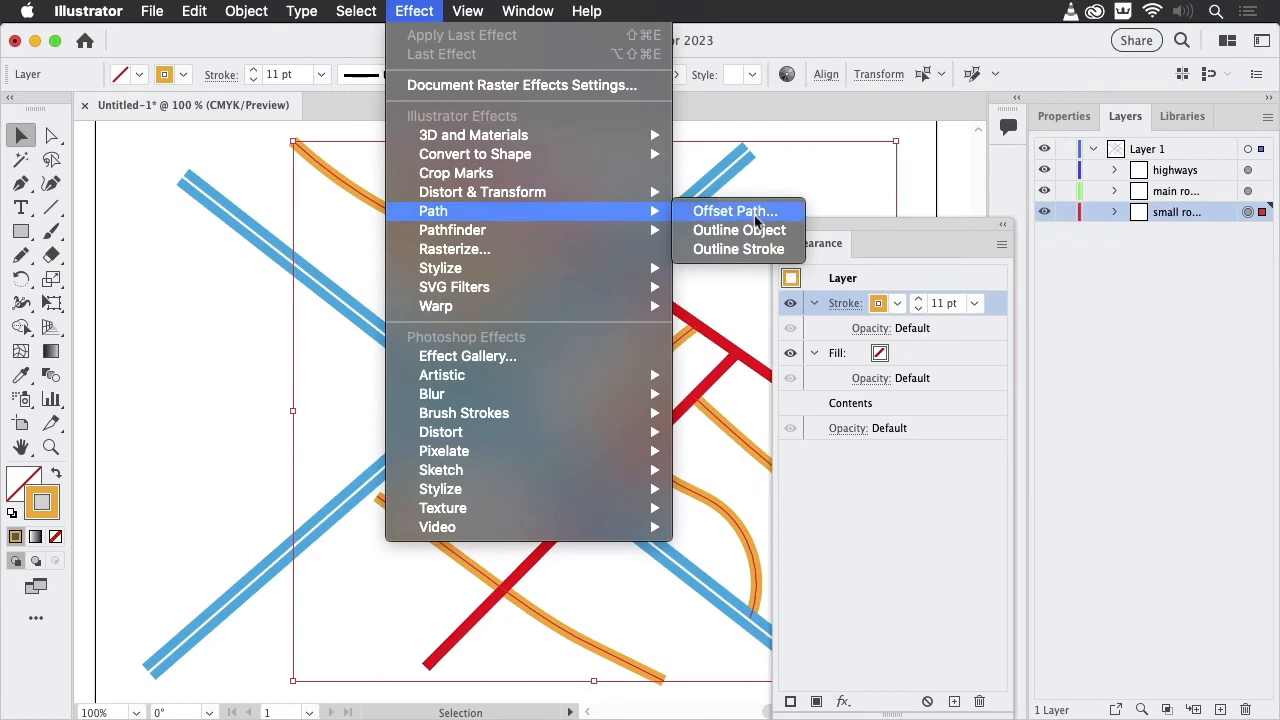
click(738, 248)
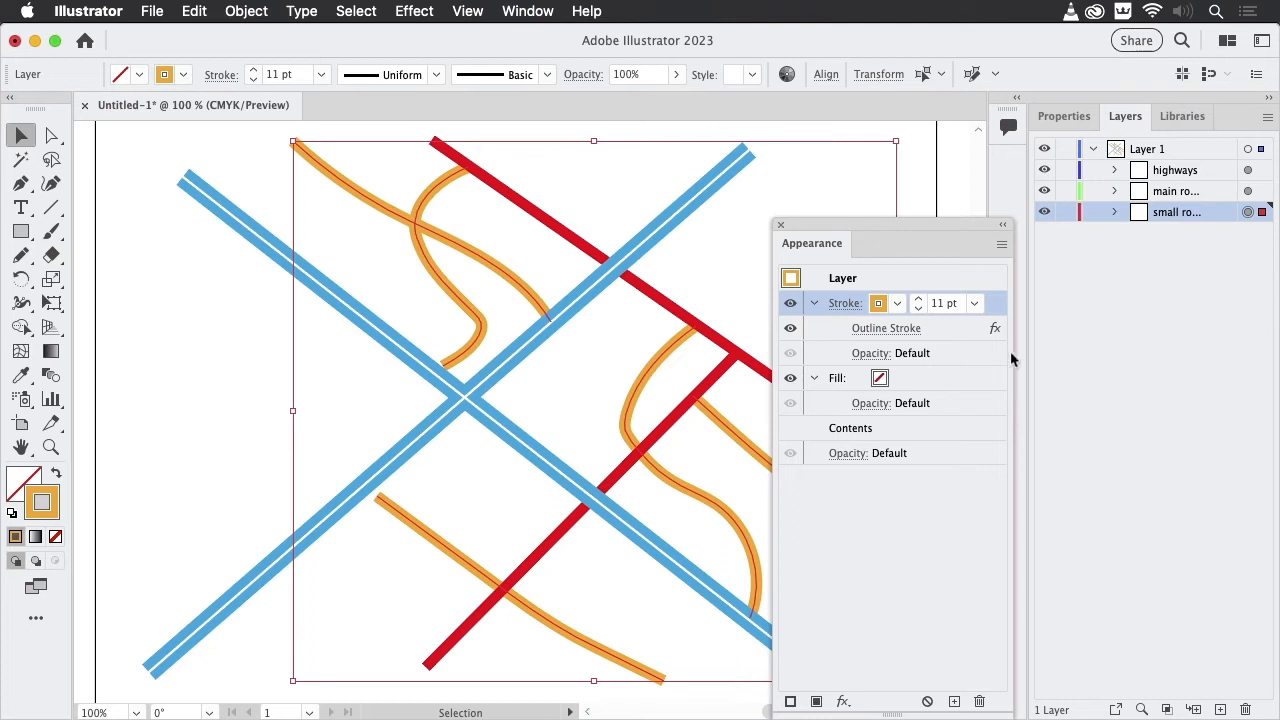
mouse_move(1200, 220)
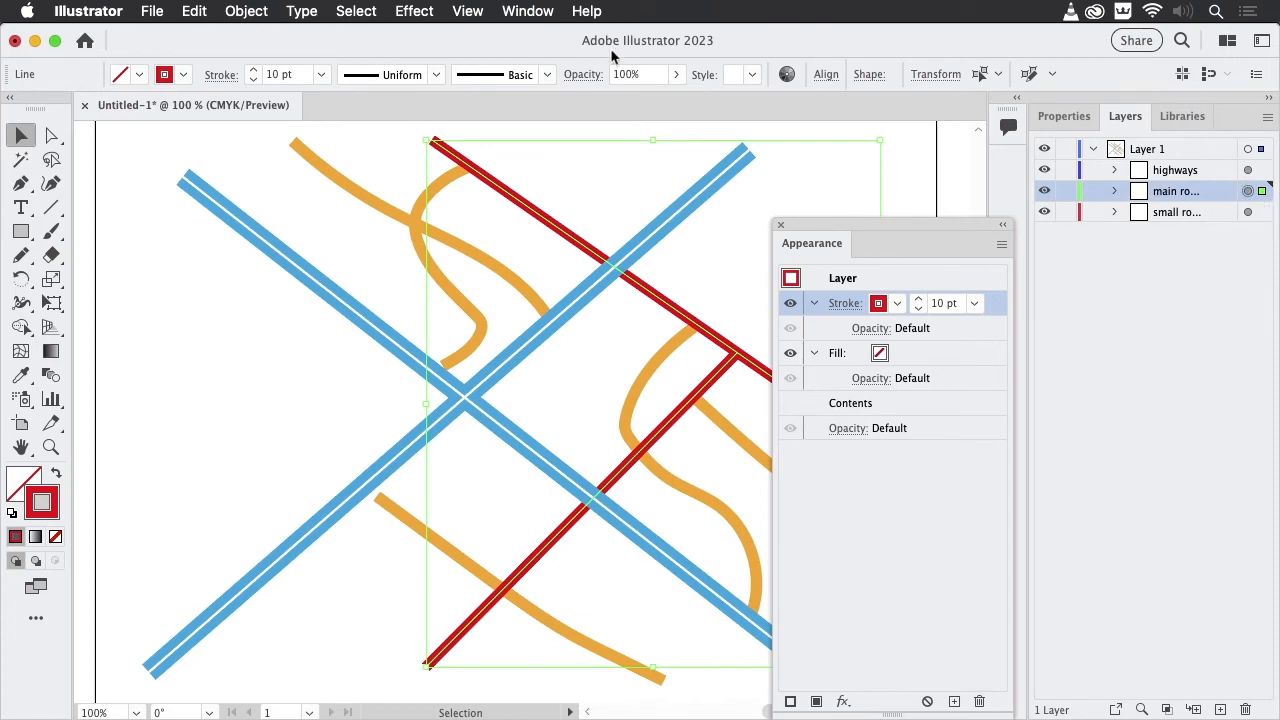
Reapply Outline Stroke to the main roads and highways layers' strokes
click(414, 12)
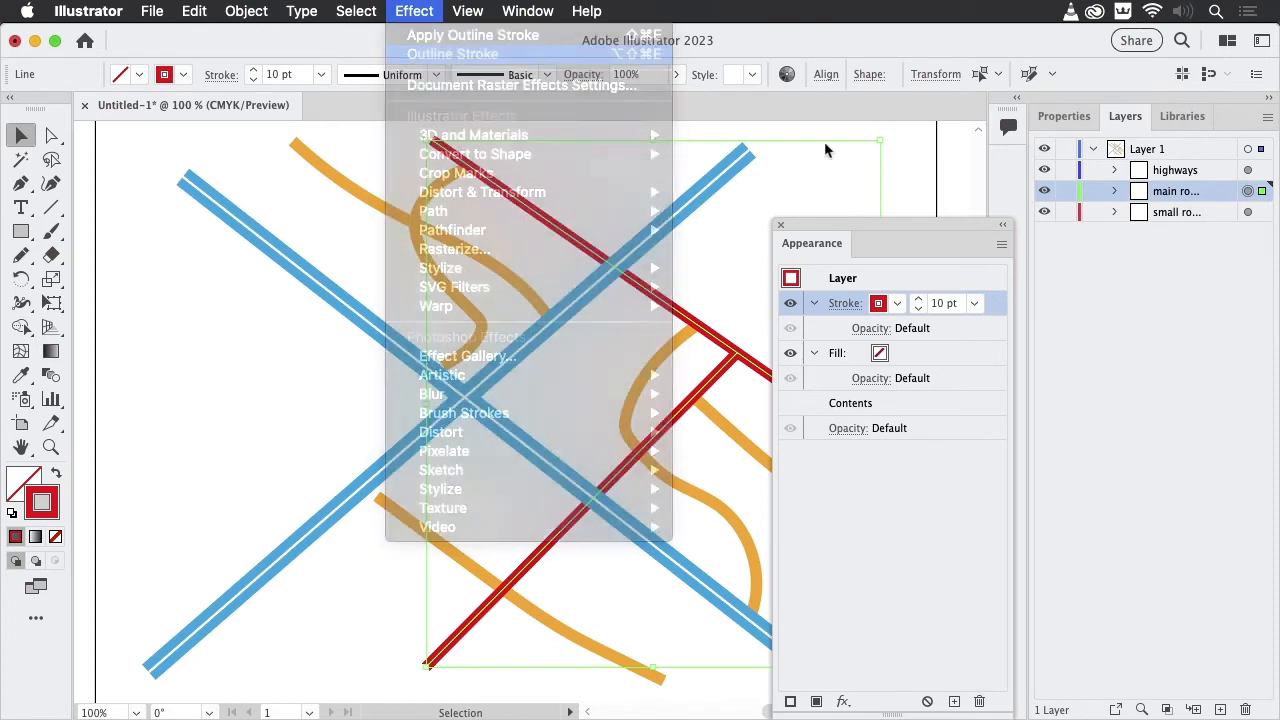
click(472, 36)
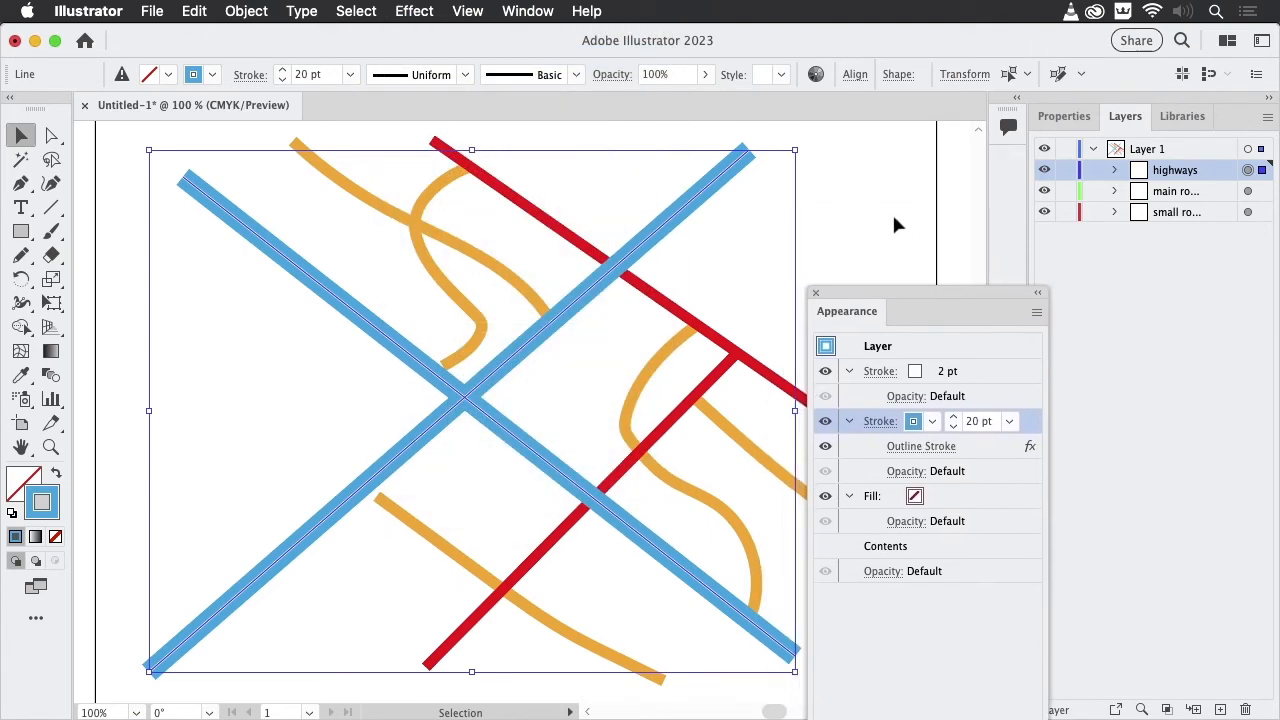
click(52, 136)
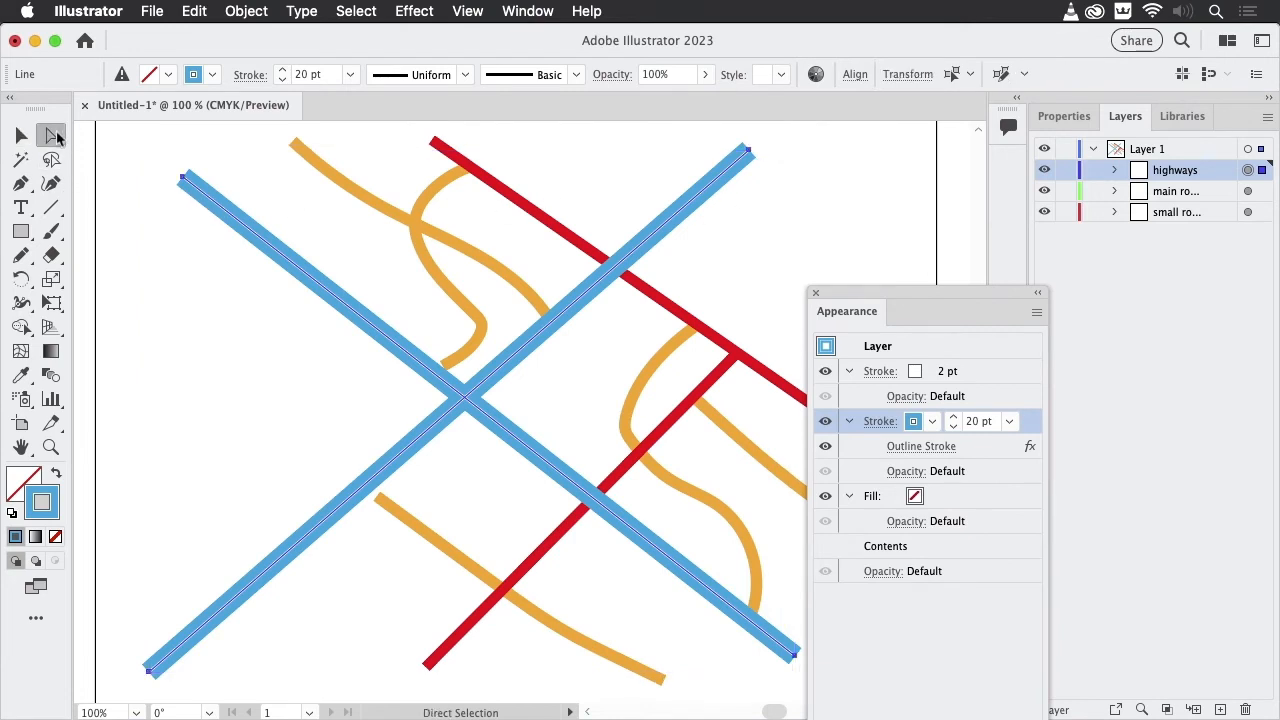
mouse_move(444, 370)
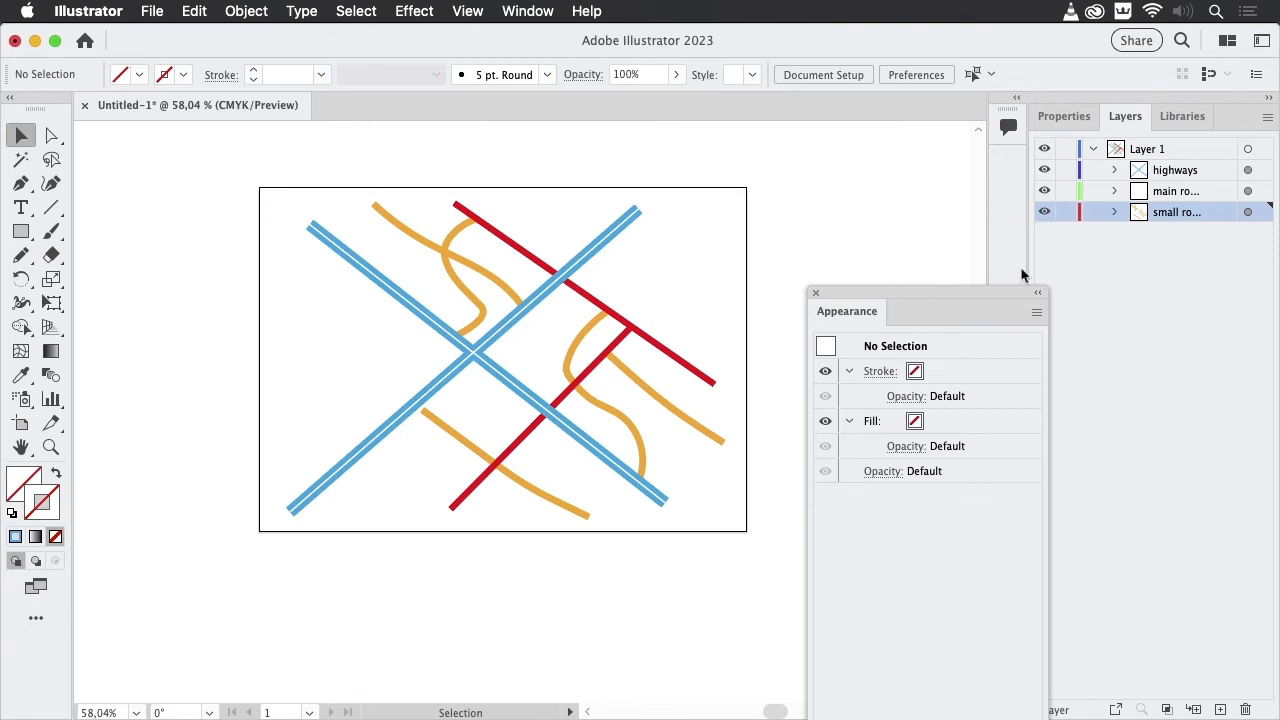
mouse_move(1202, 228)
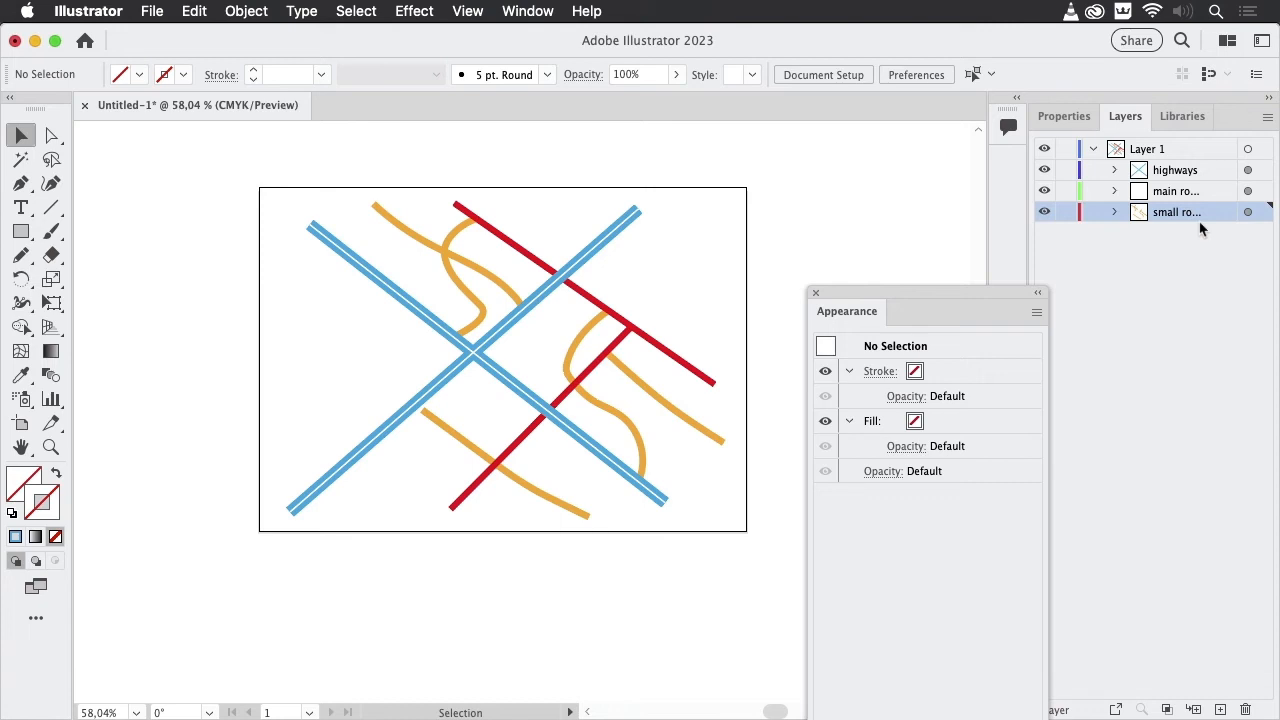
mouse_move(1208, 254)
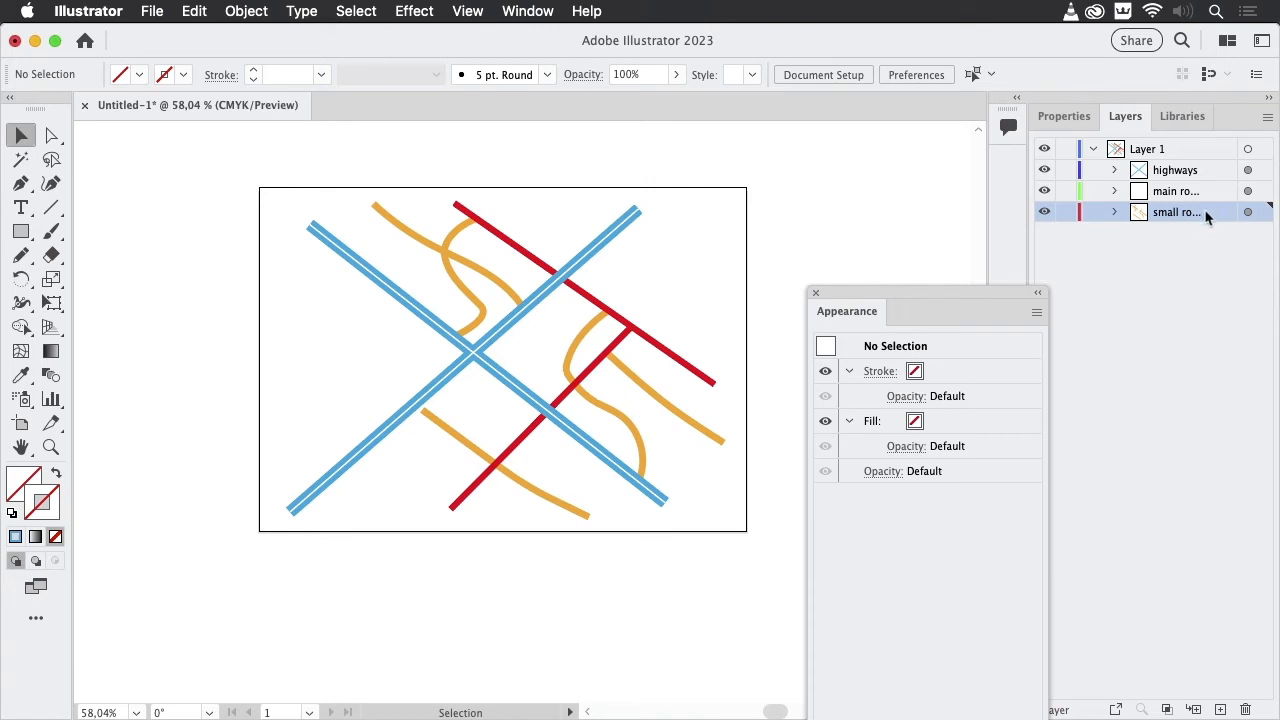
mouse_move(1216, 204)
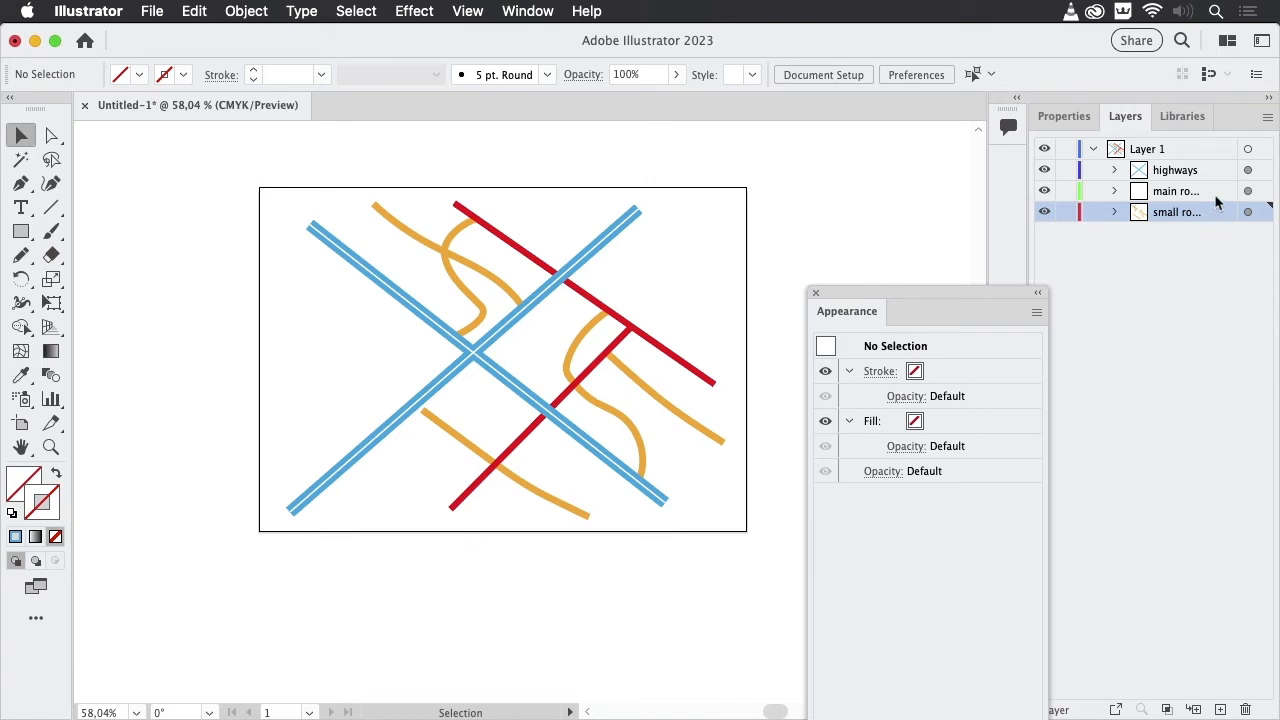
mouse_move(1192, 204)
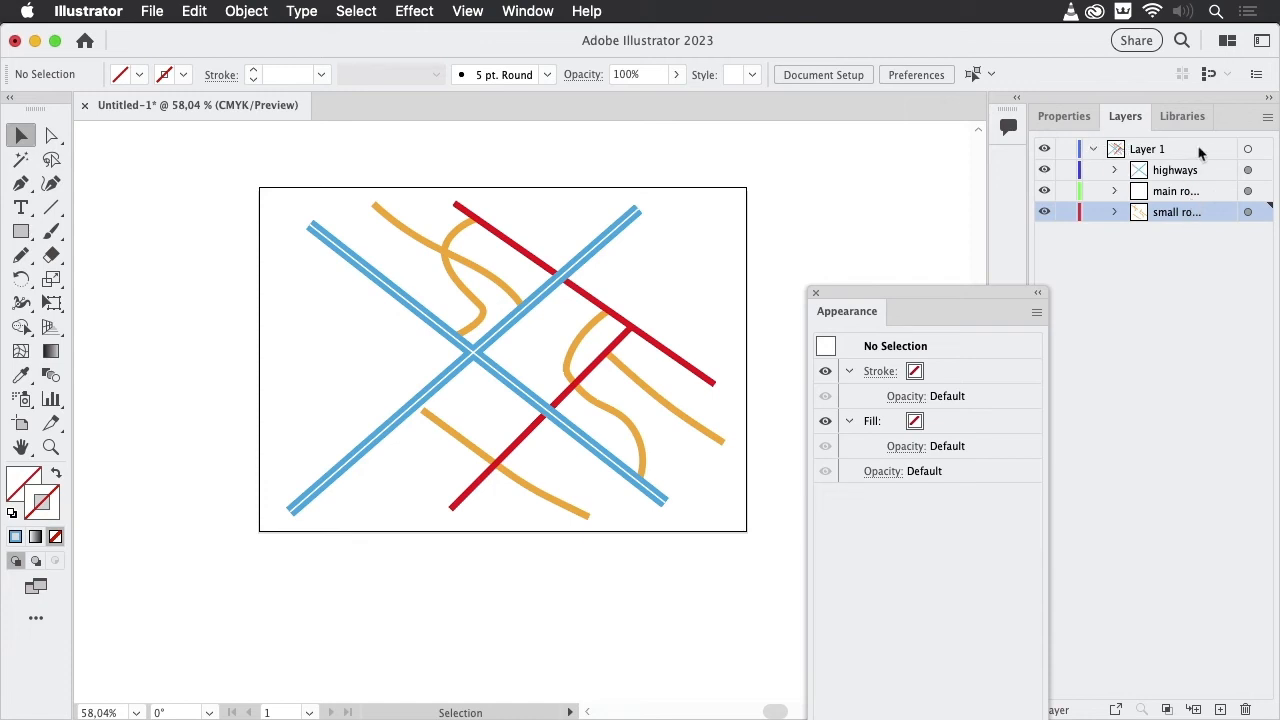
mouse_move(1112, 160)
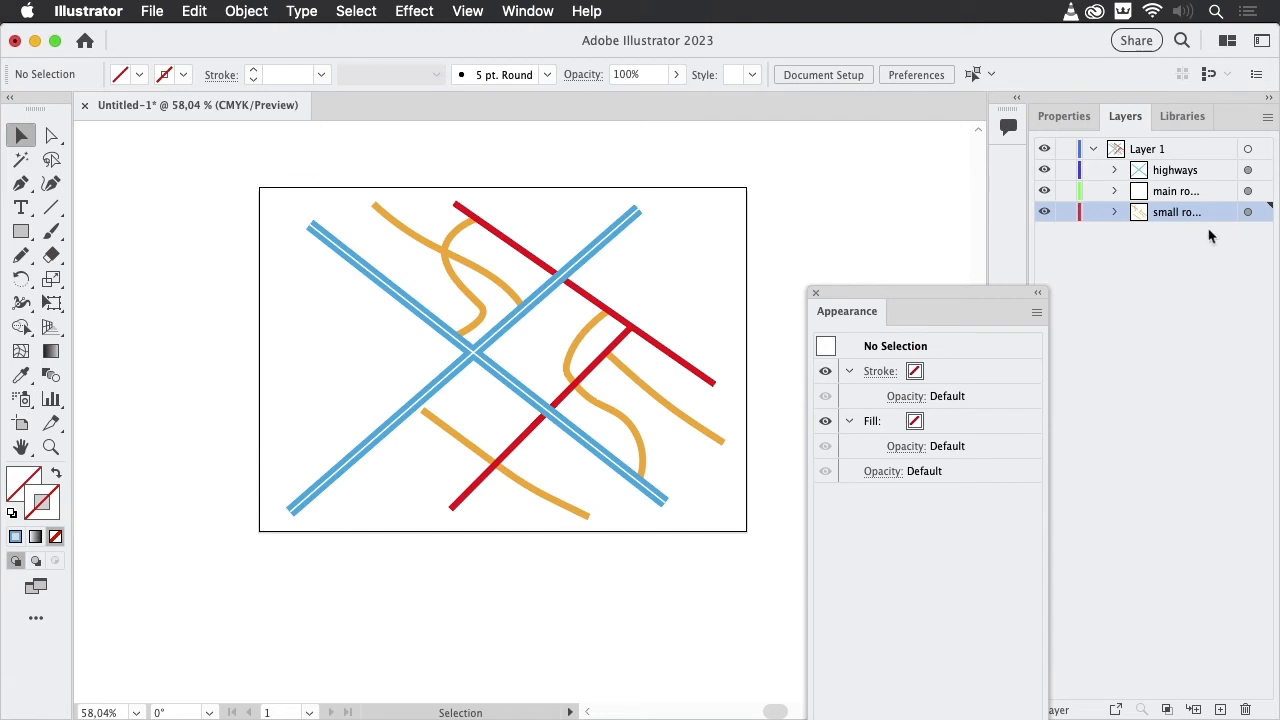
mouse_move(1196, 192)
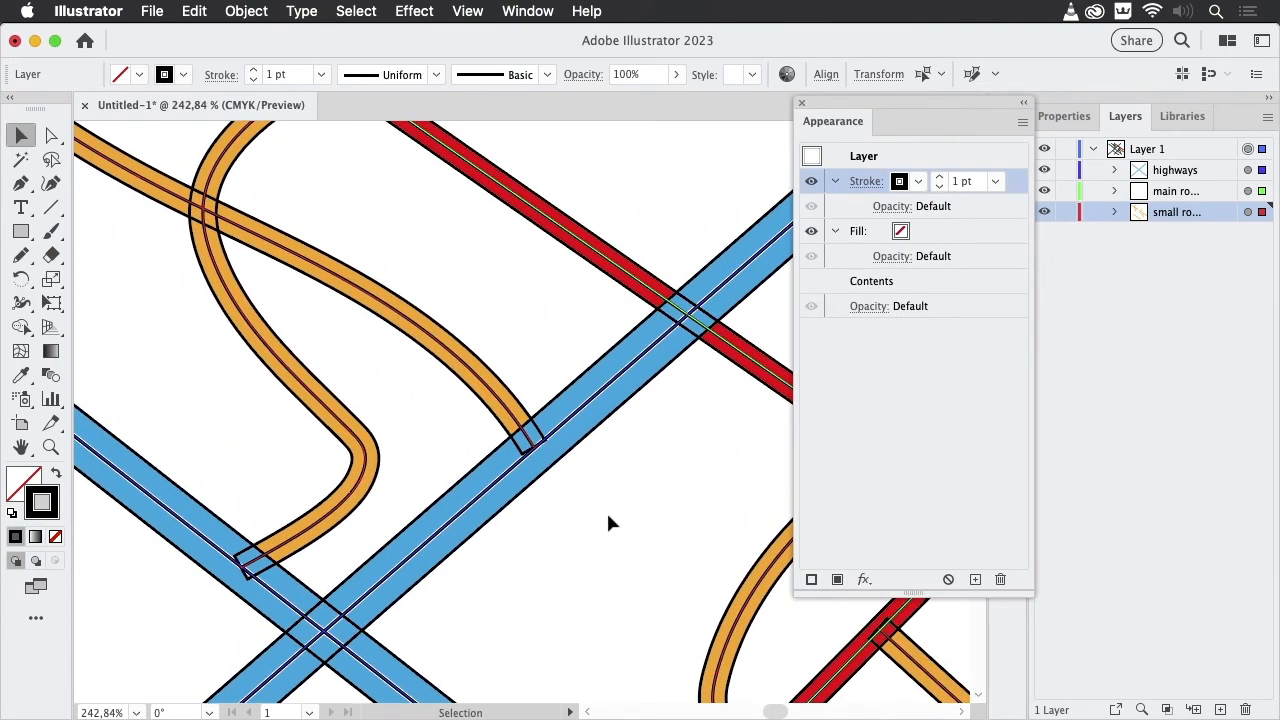
mouse_move(616, 514)
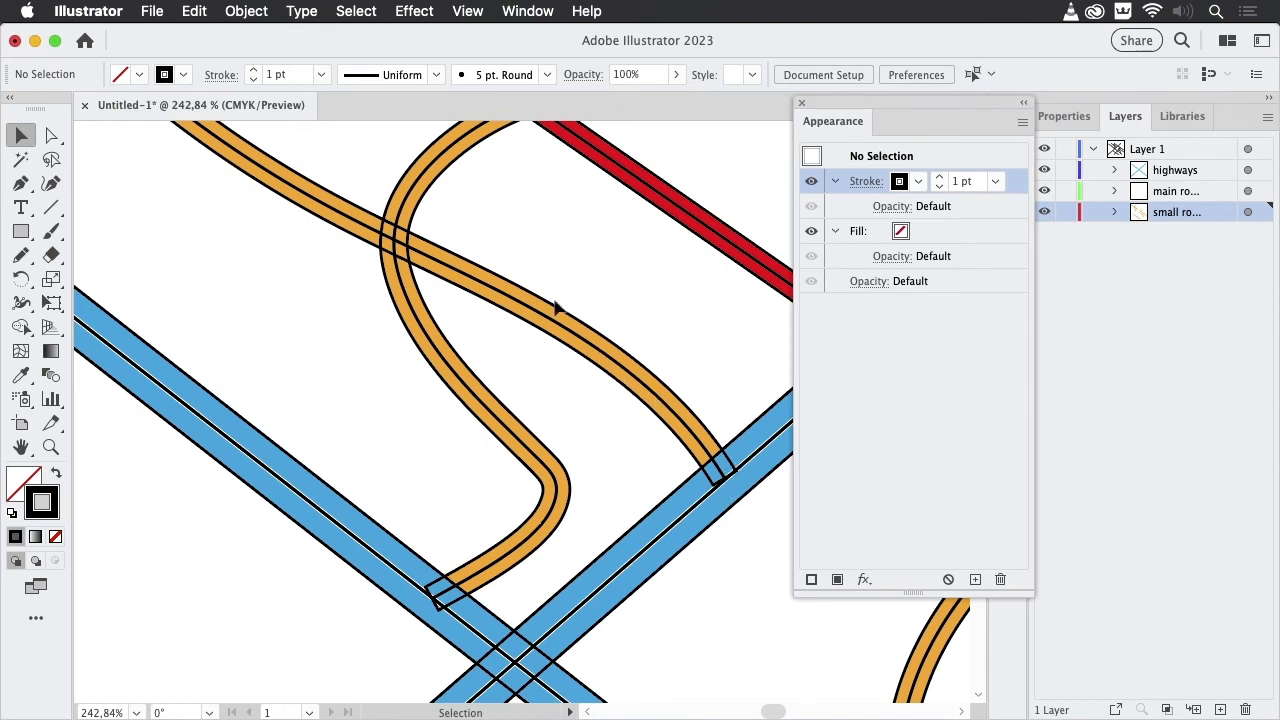
mouse_move(628, 268)
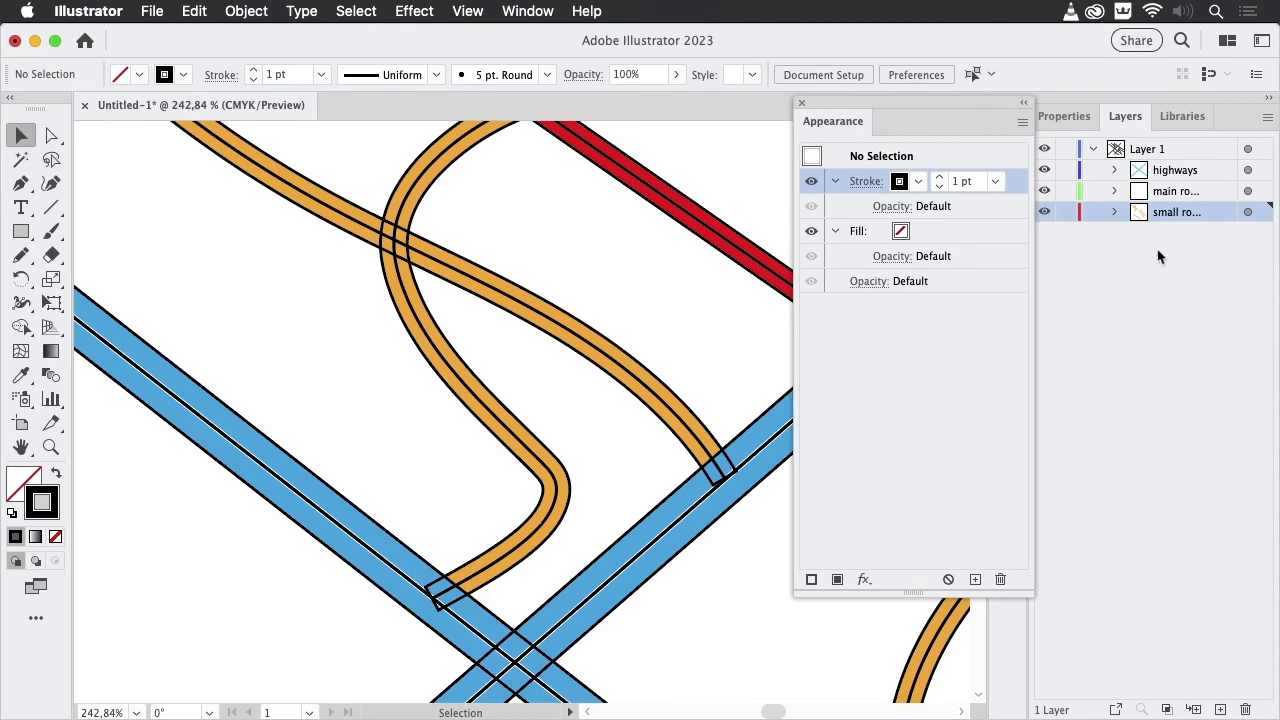
mouse_move(1164, 260)
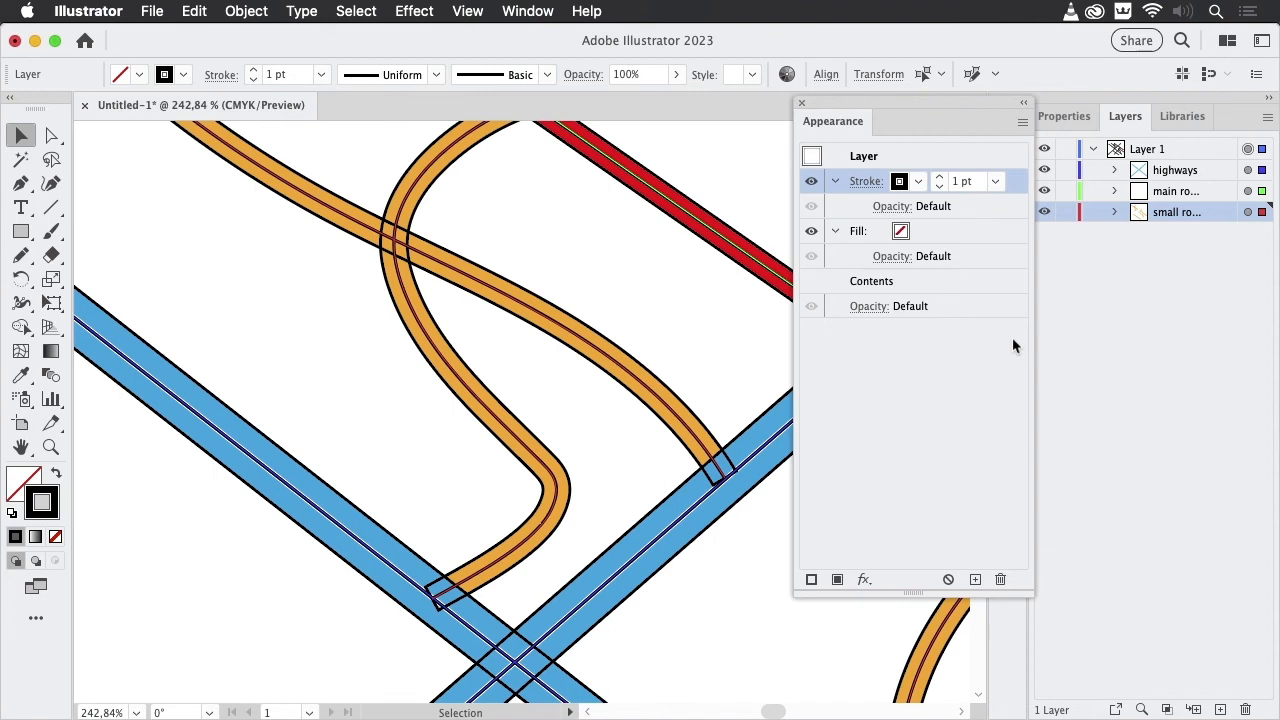
mouse_move(996, 238)
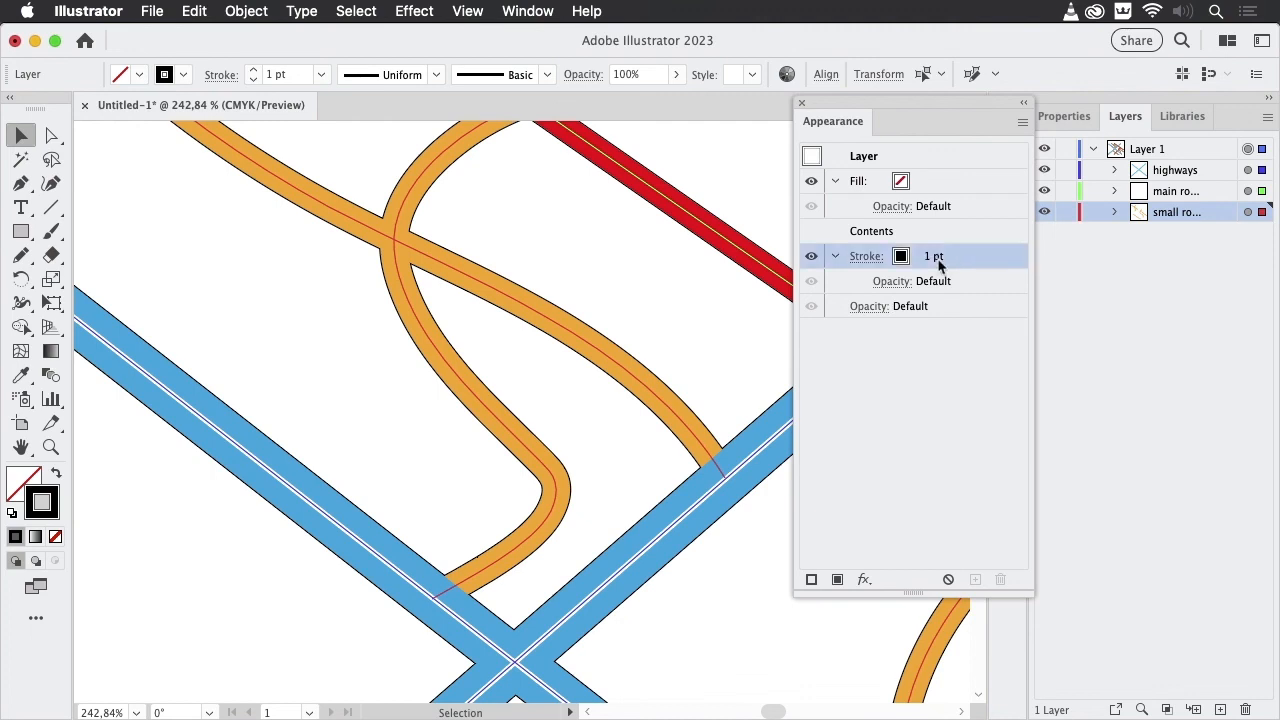
Move the black outline stroke beneath Contents and raise its weight to 2 pt
click(940, 260)
text(2)
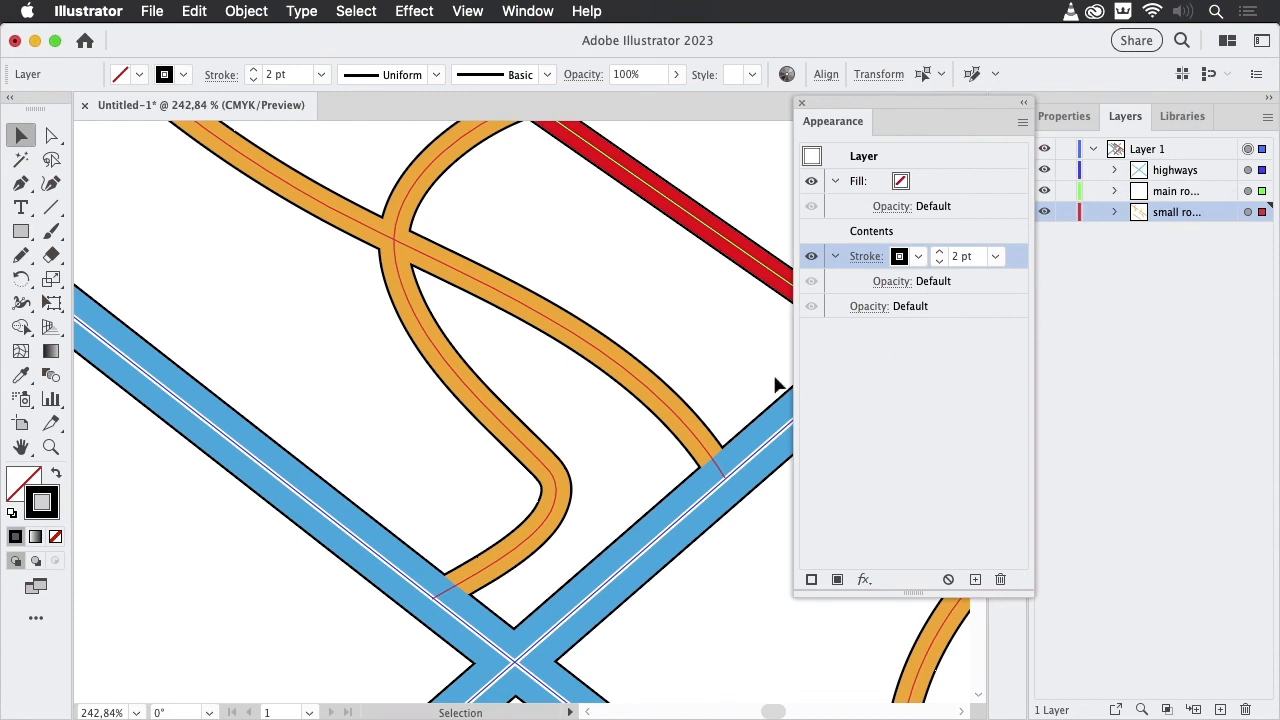
mouse_move(760, 380)
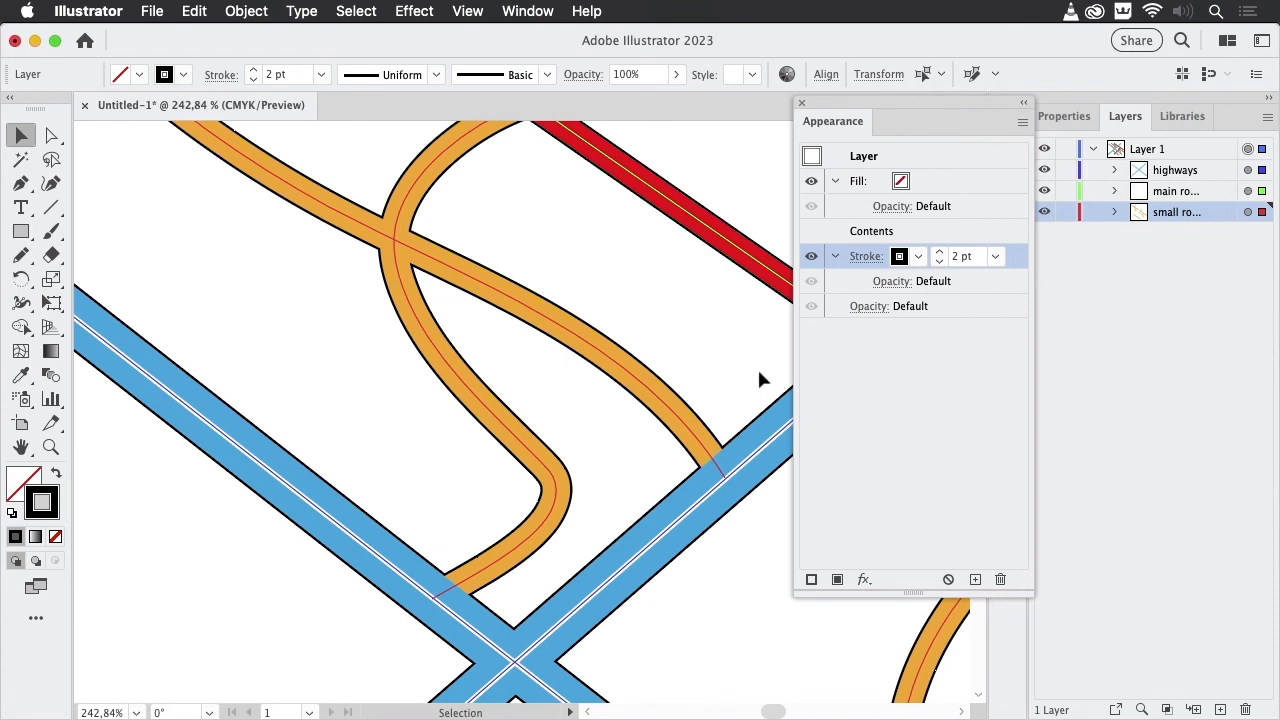